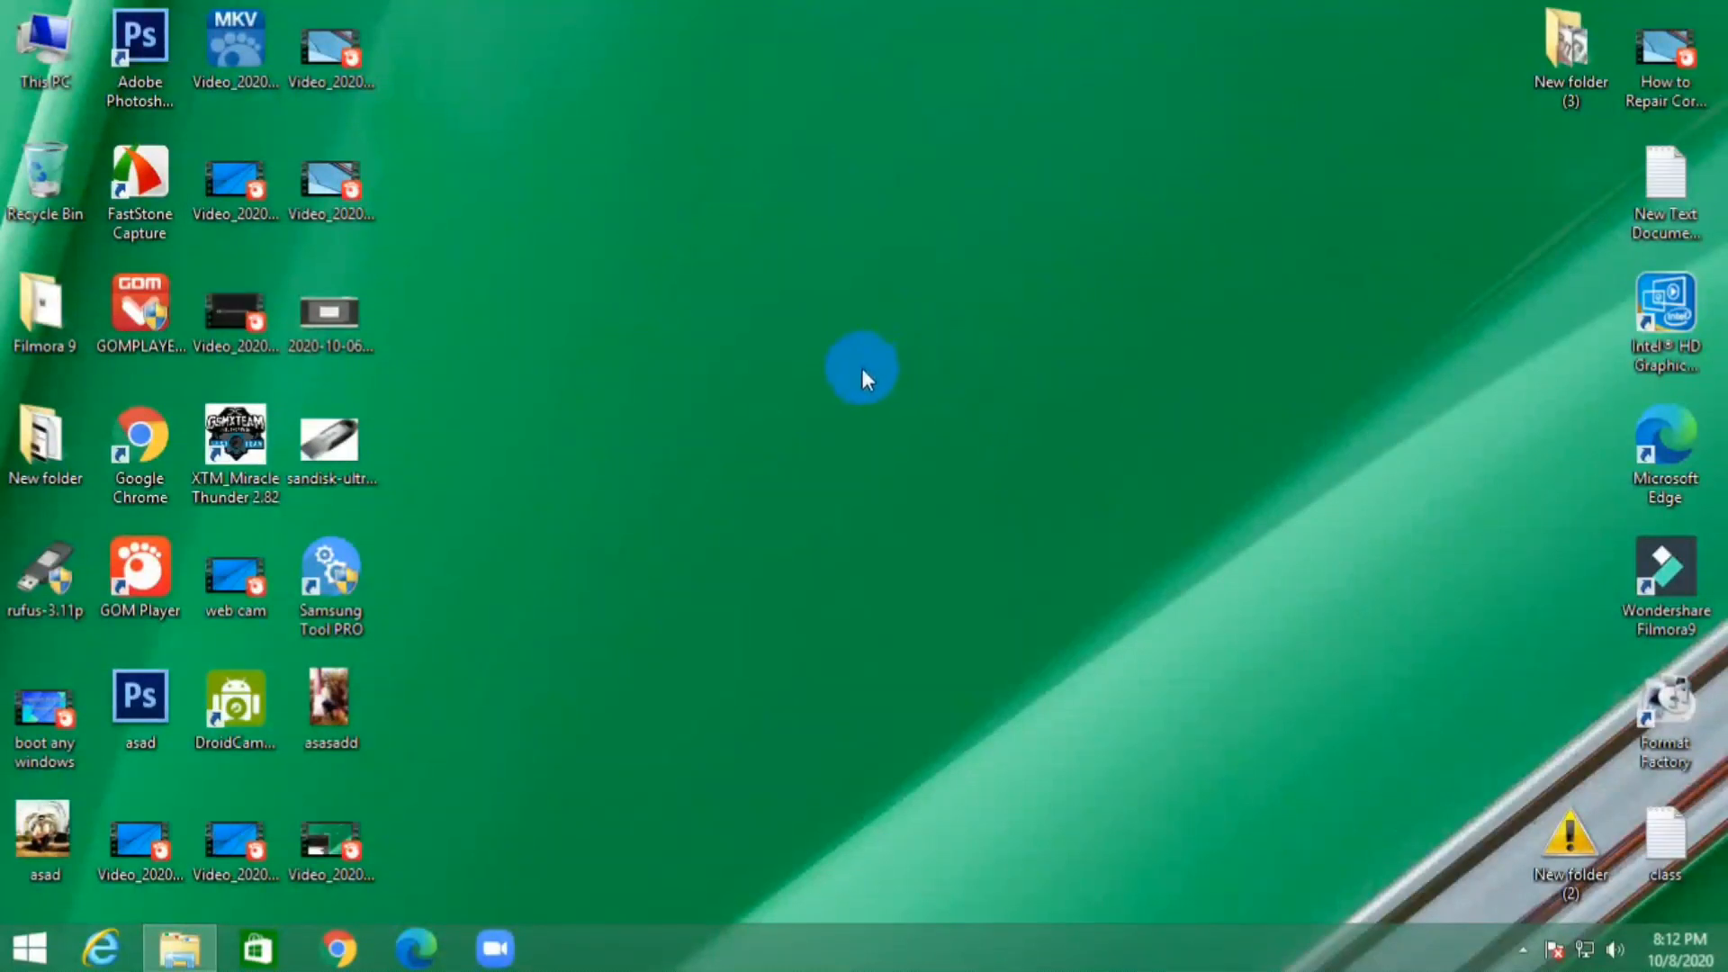
mouse_move(836, 386)
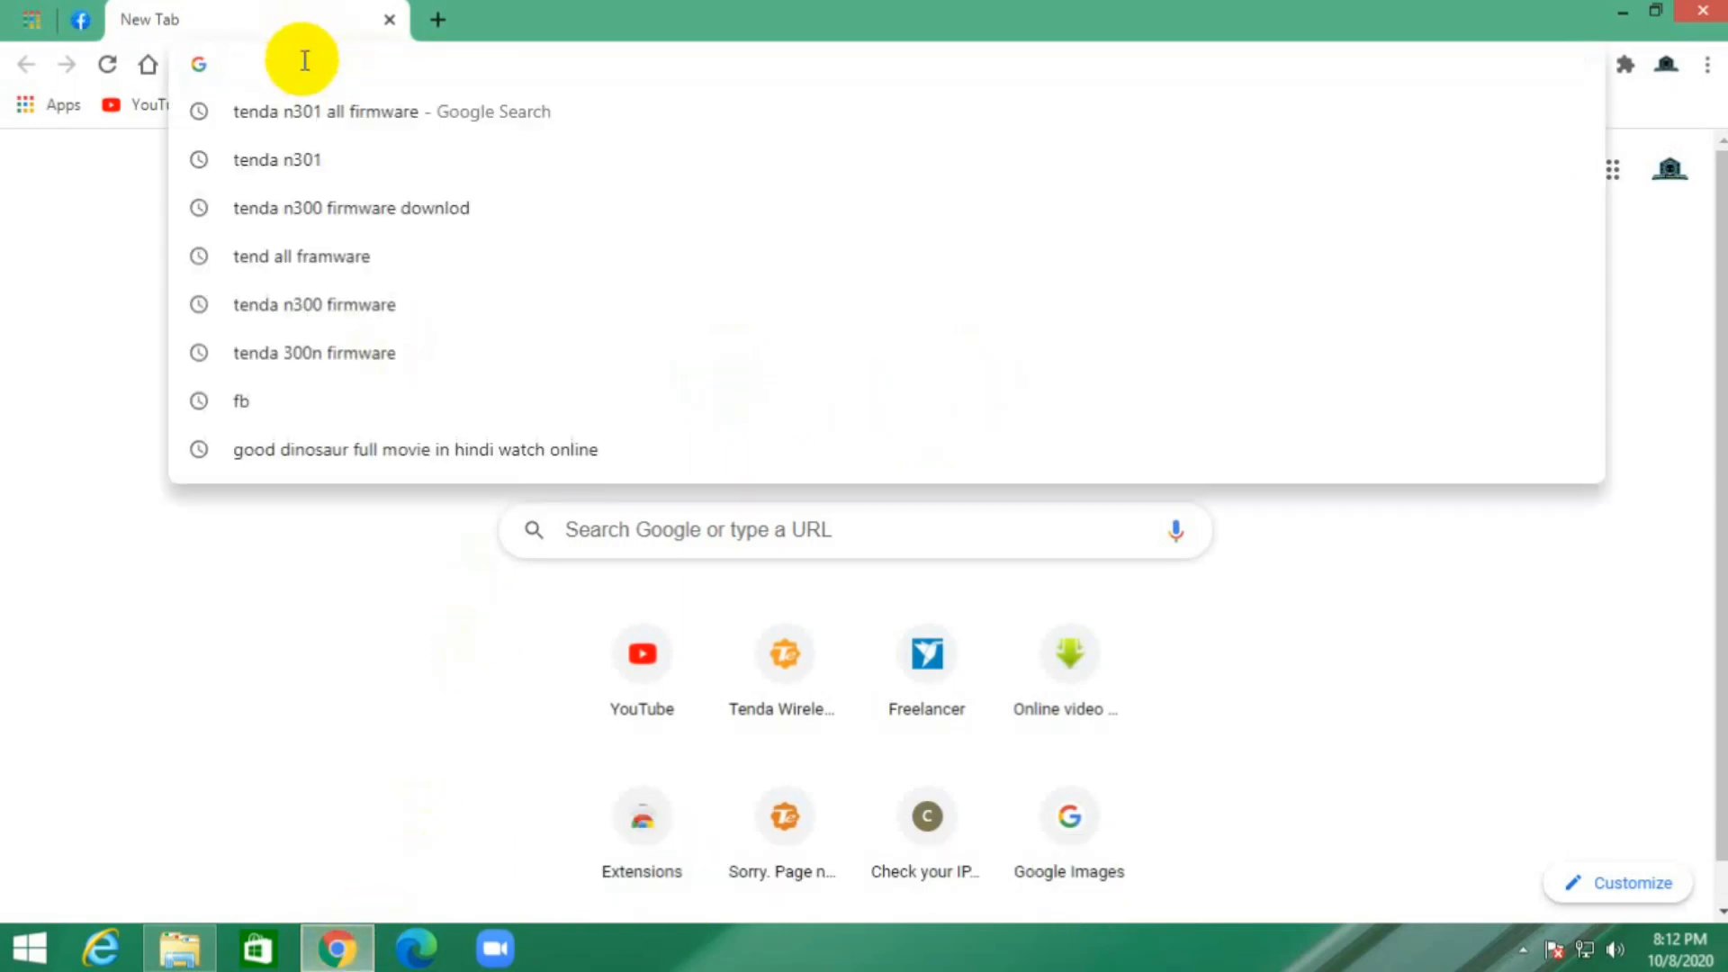
Load the router at 192.168.0.1 and check its firmware version on Administration (V12.01.01.28_multi).
text(192.168.0.1/index.html)
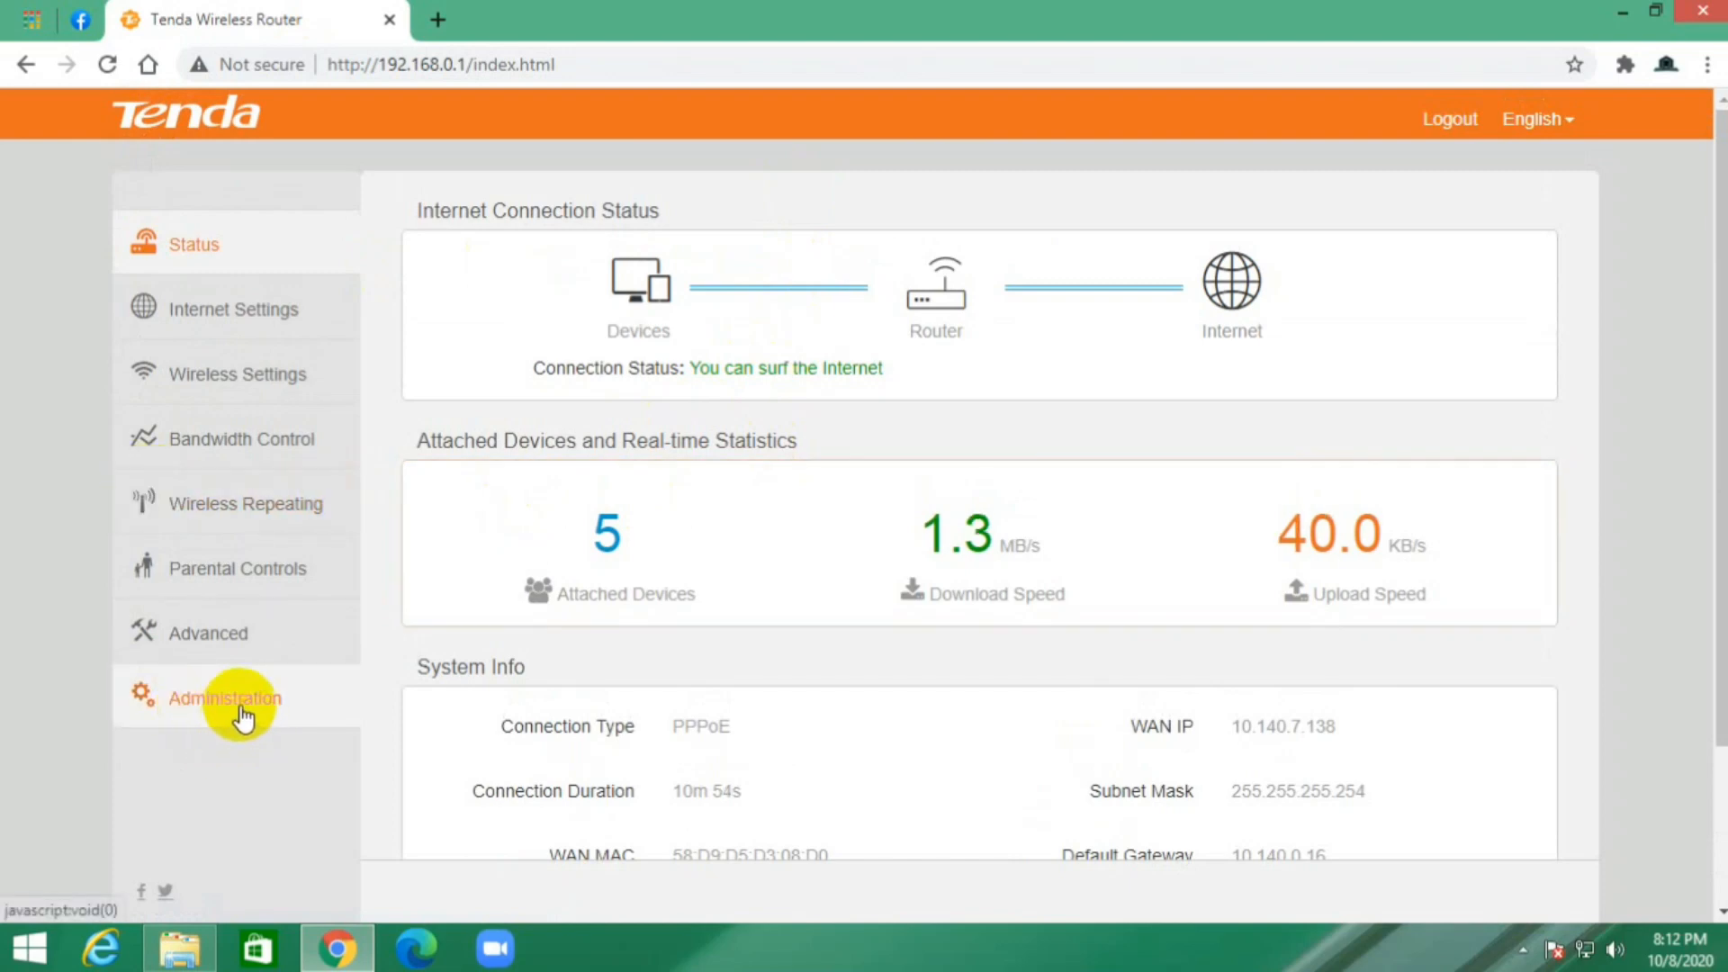
click(225, 698)
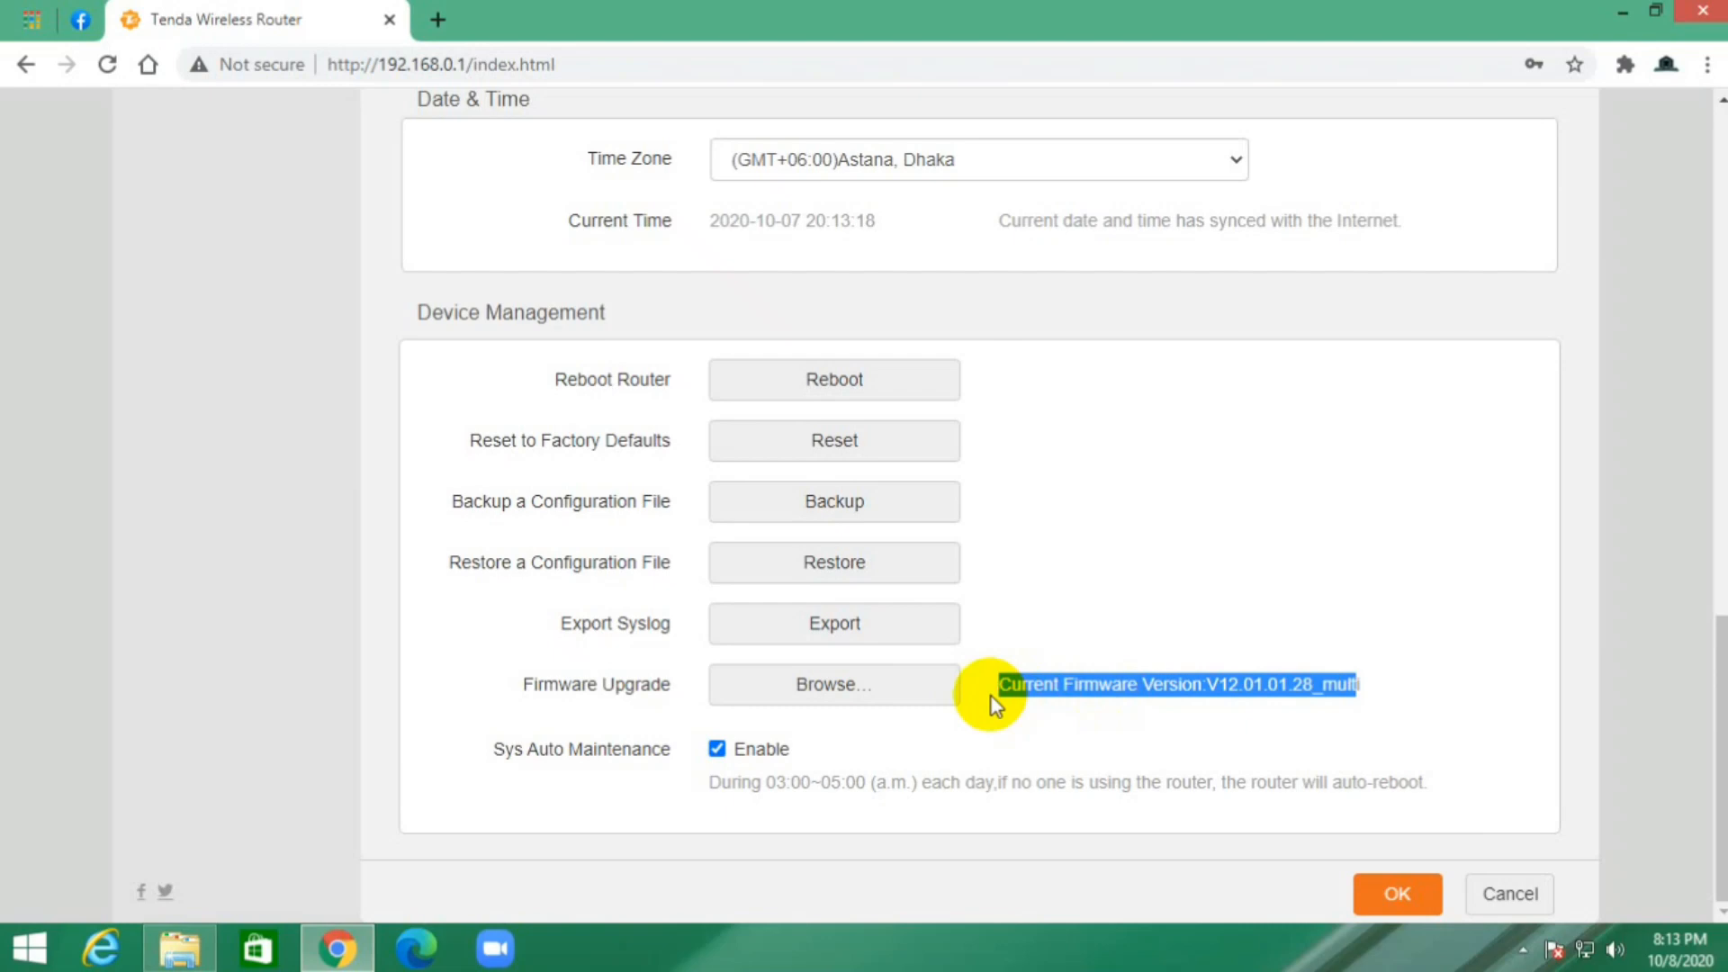
mouse_move(1295, 705)
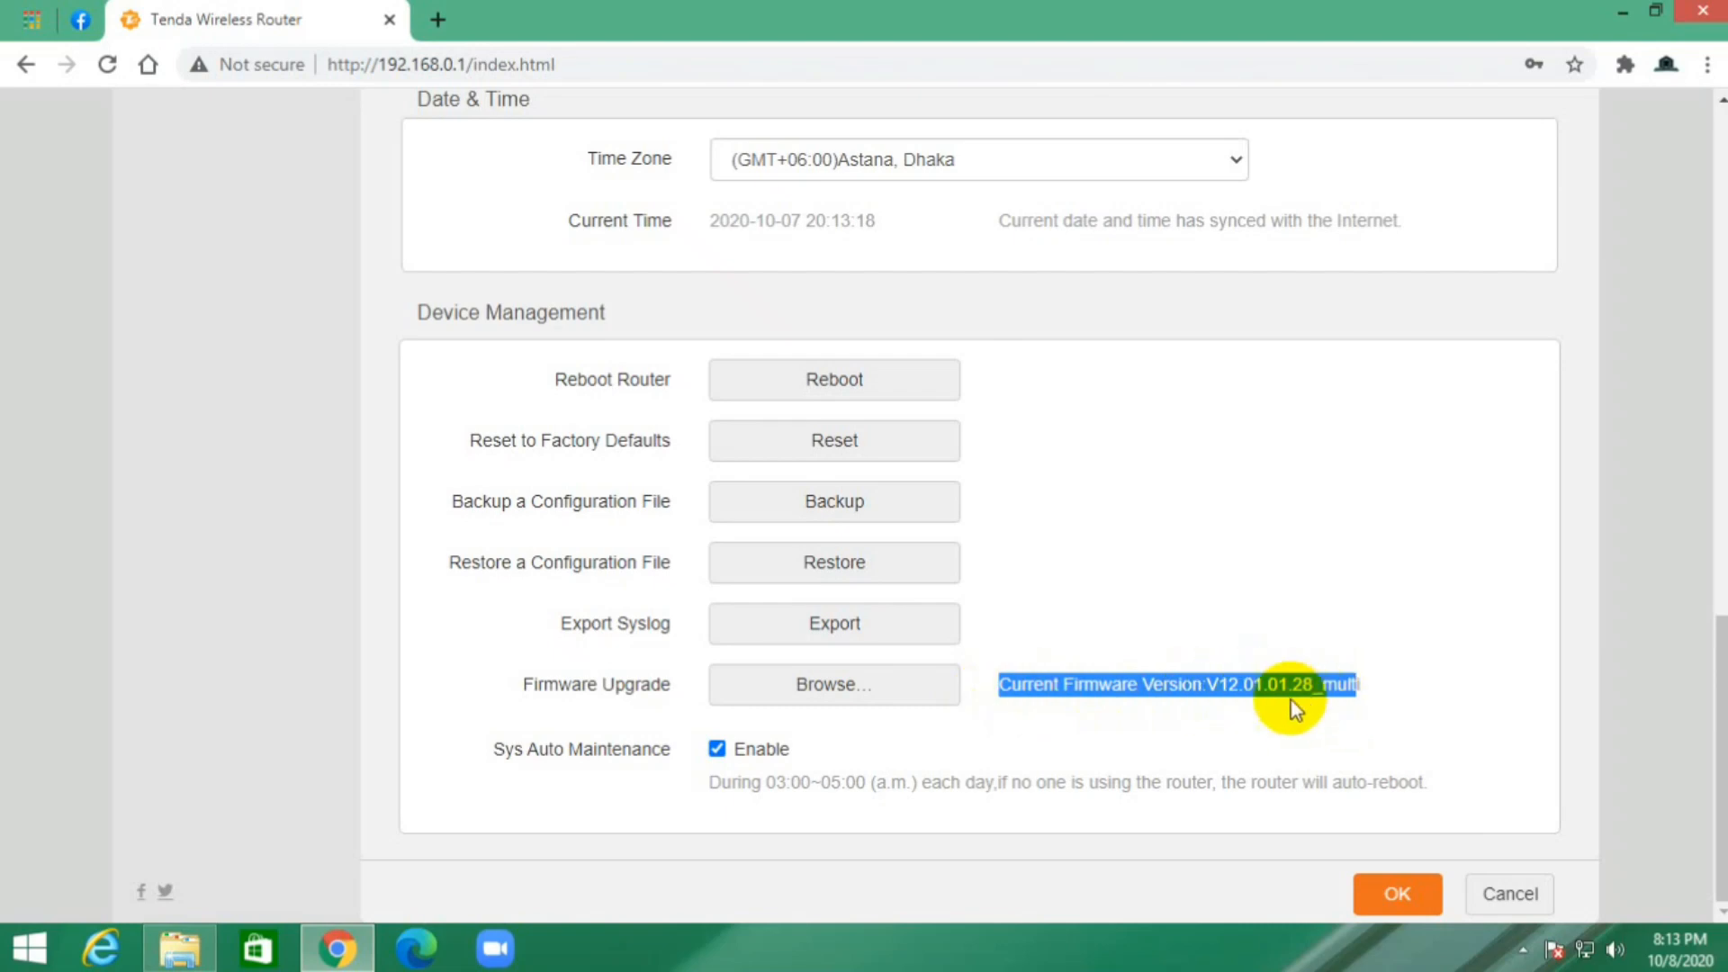
mouse_move(1126, 619)
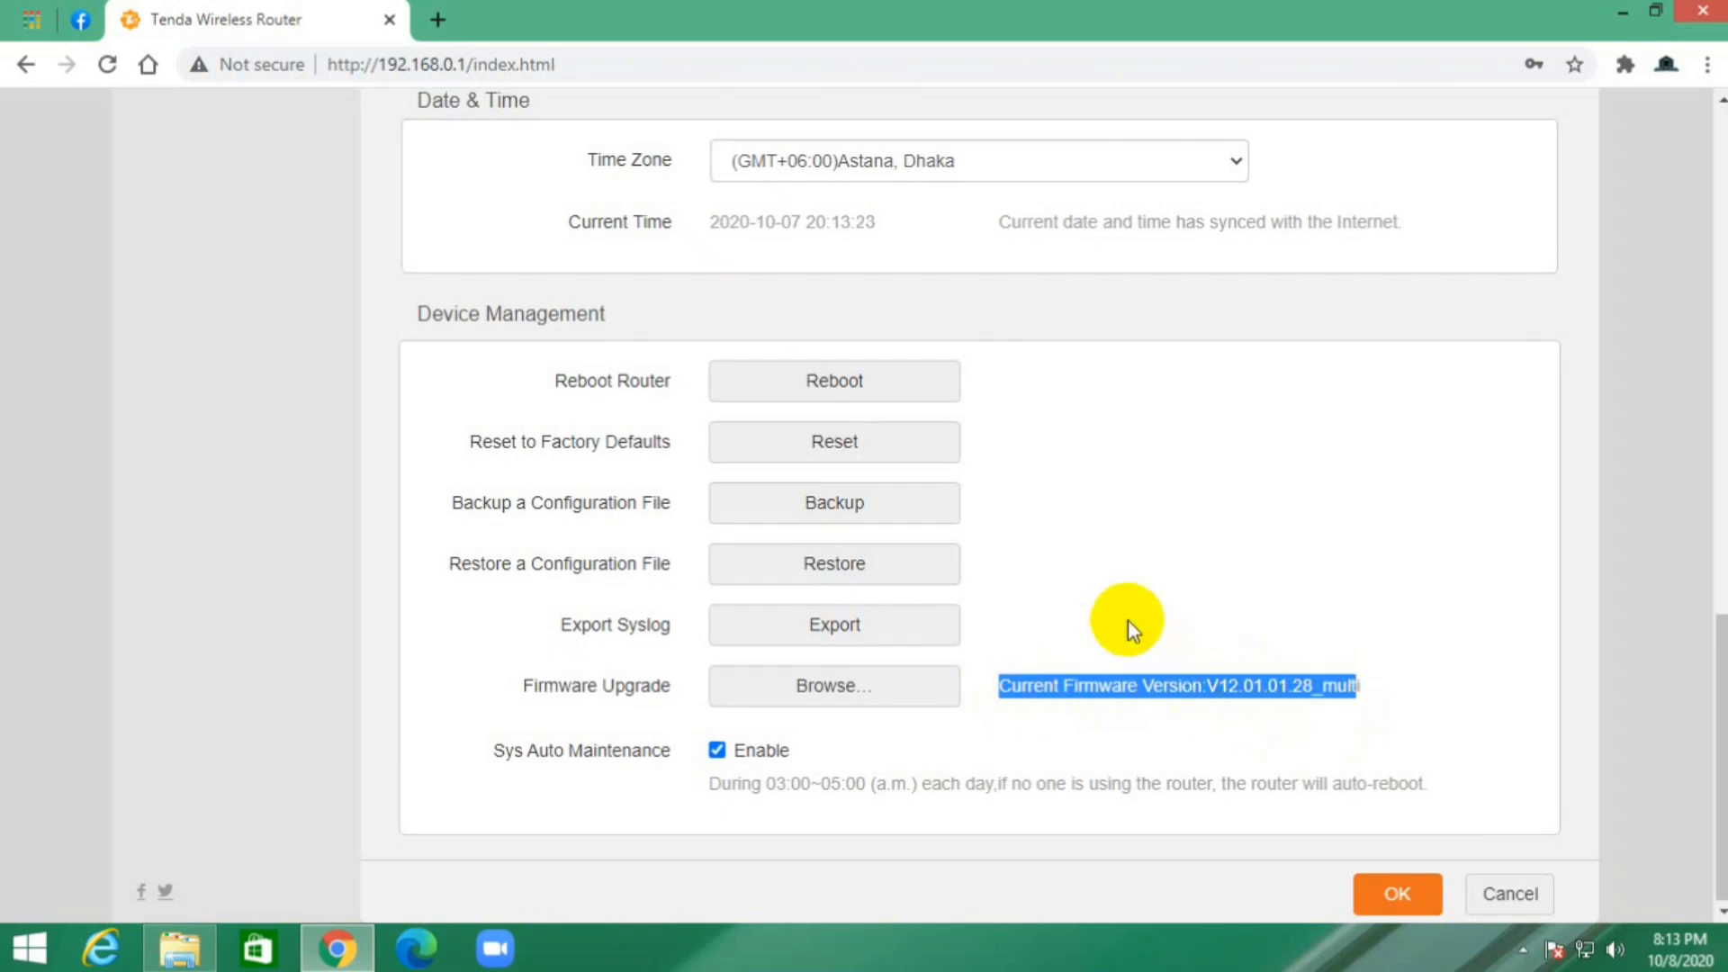
scroll(up, 3)
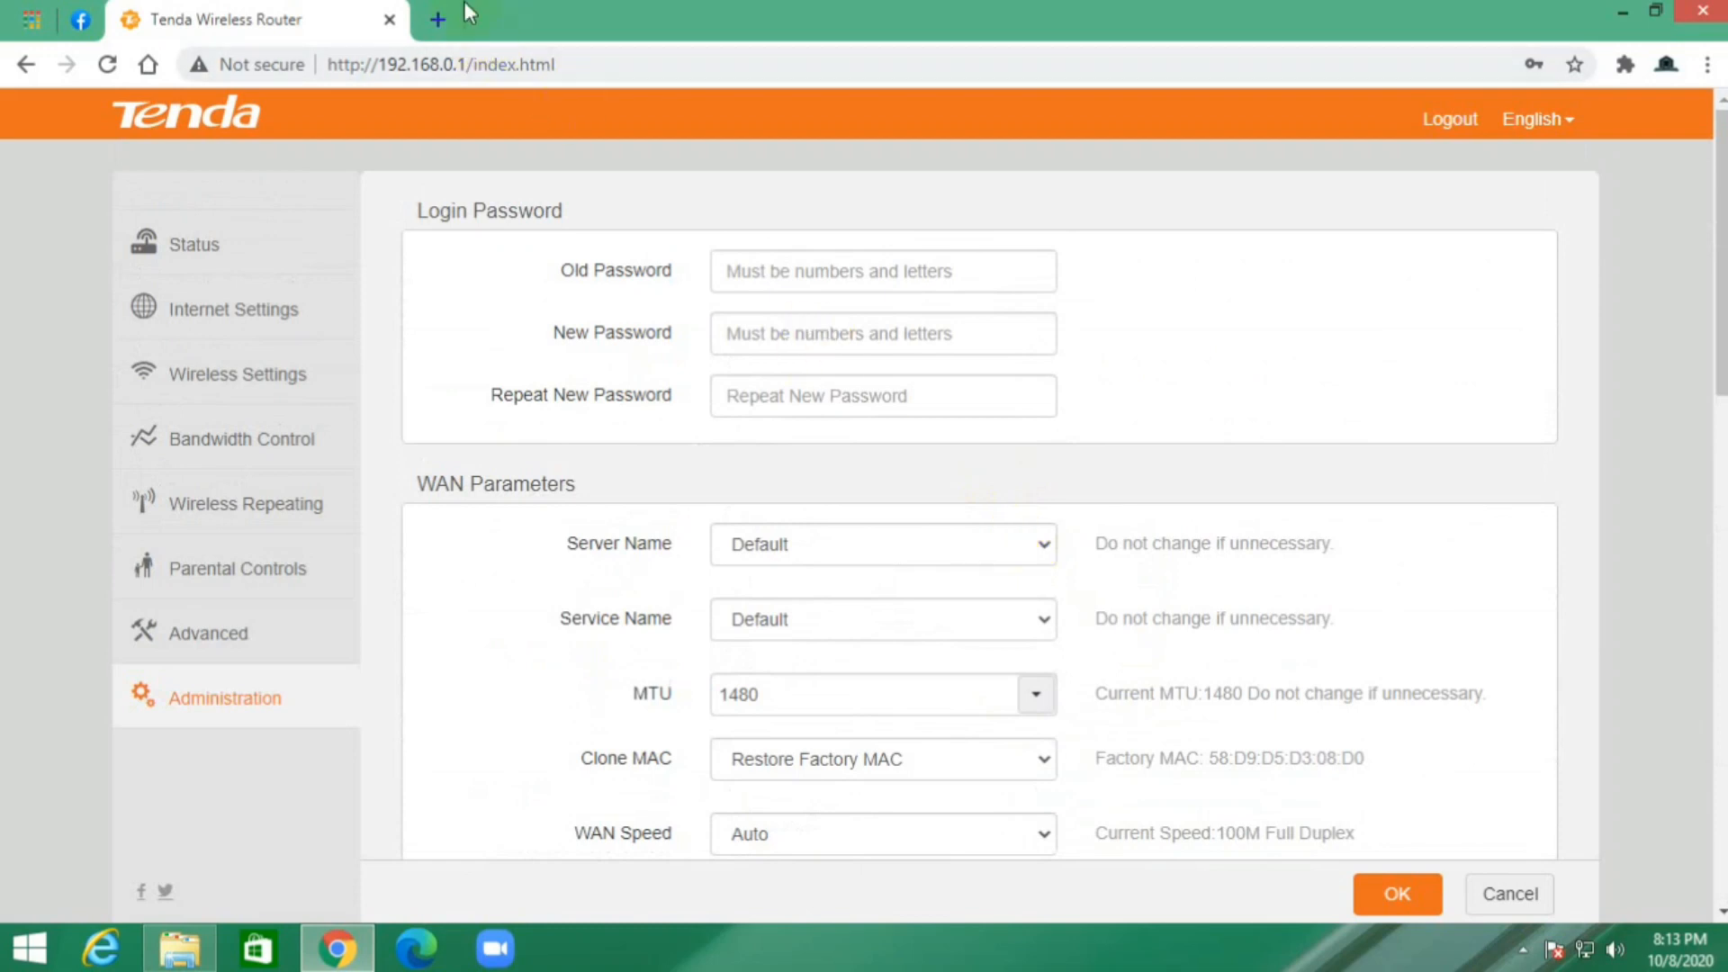
Search 'tenda n301 all firmware' in a new tab and open the Tenda N301 download result.
click(436, 19)
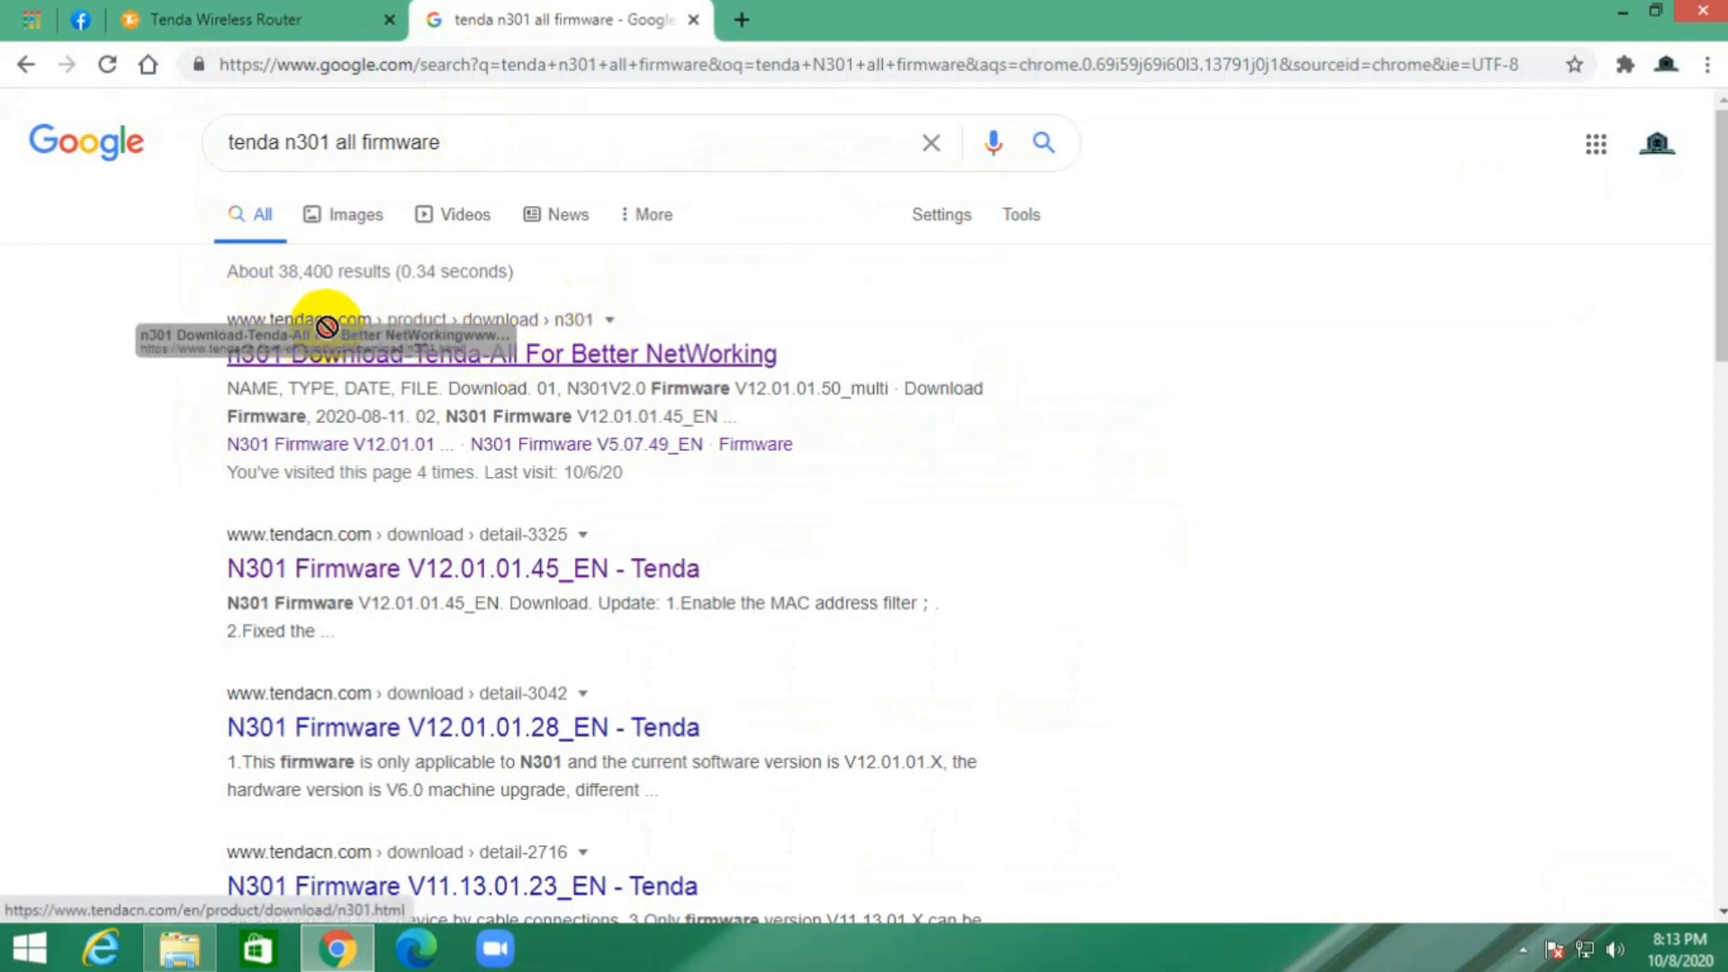
click(500, 354)
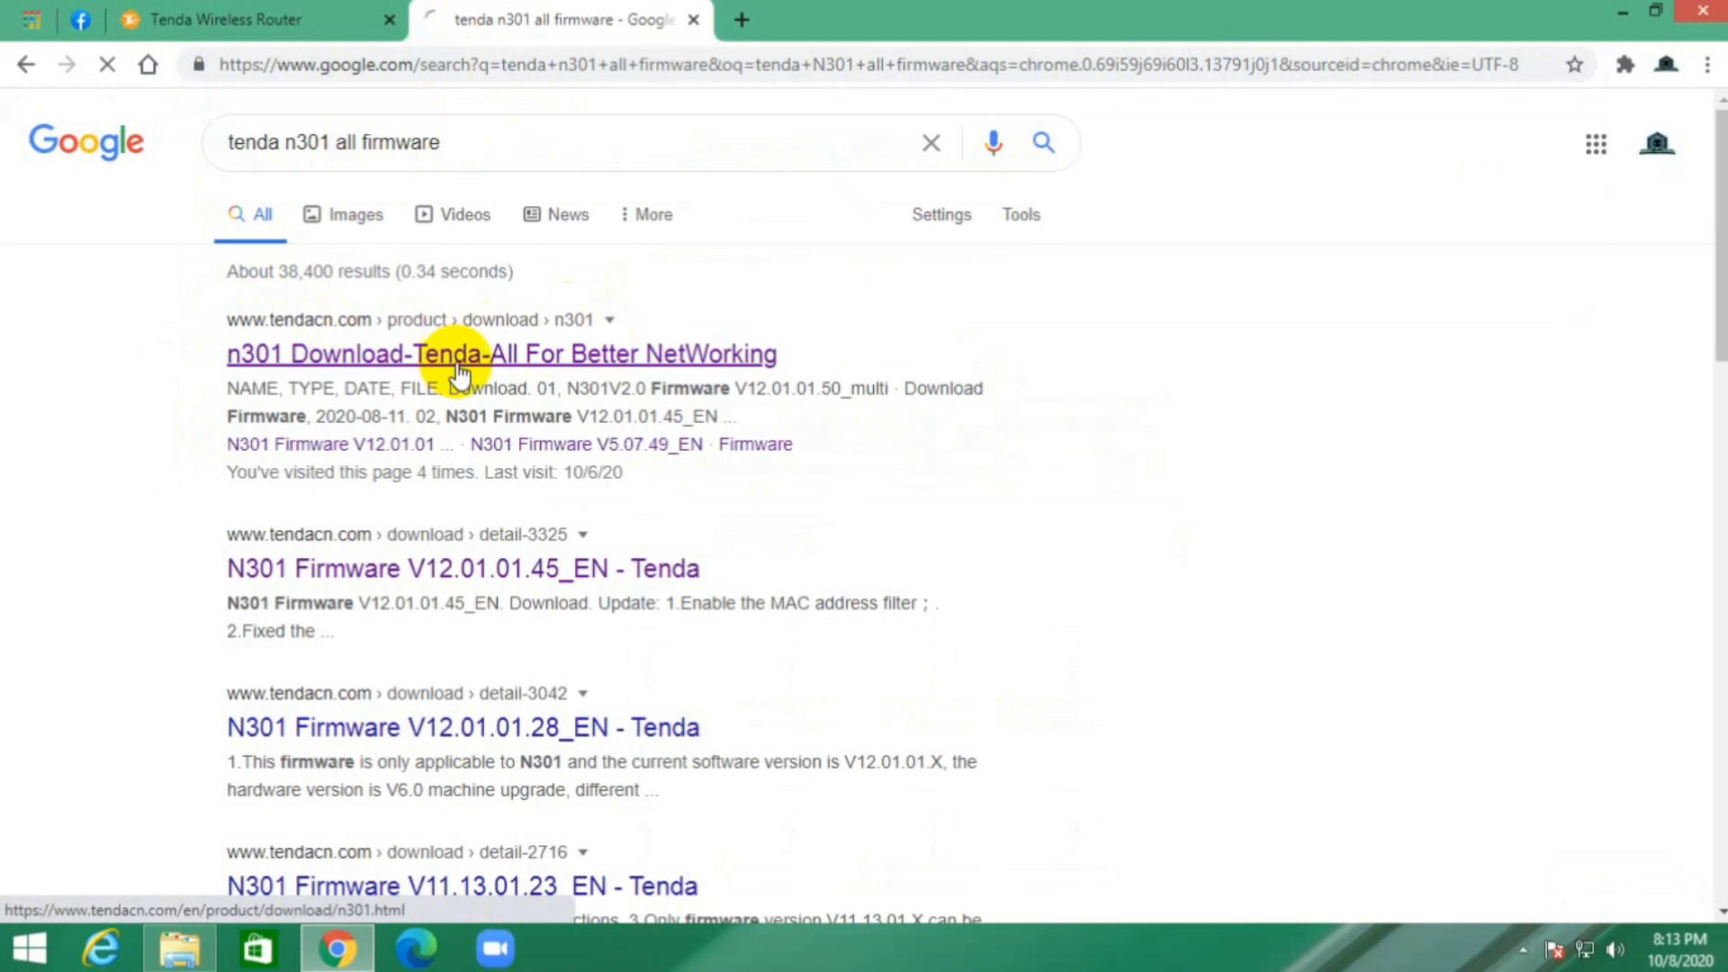
Load the N301 downloads list and pick the N301V2.0 Firmware V12.01.01.50_multi entry.
click(501, 354)
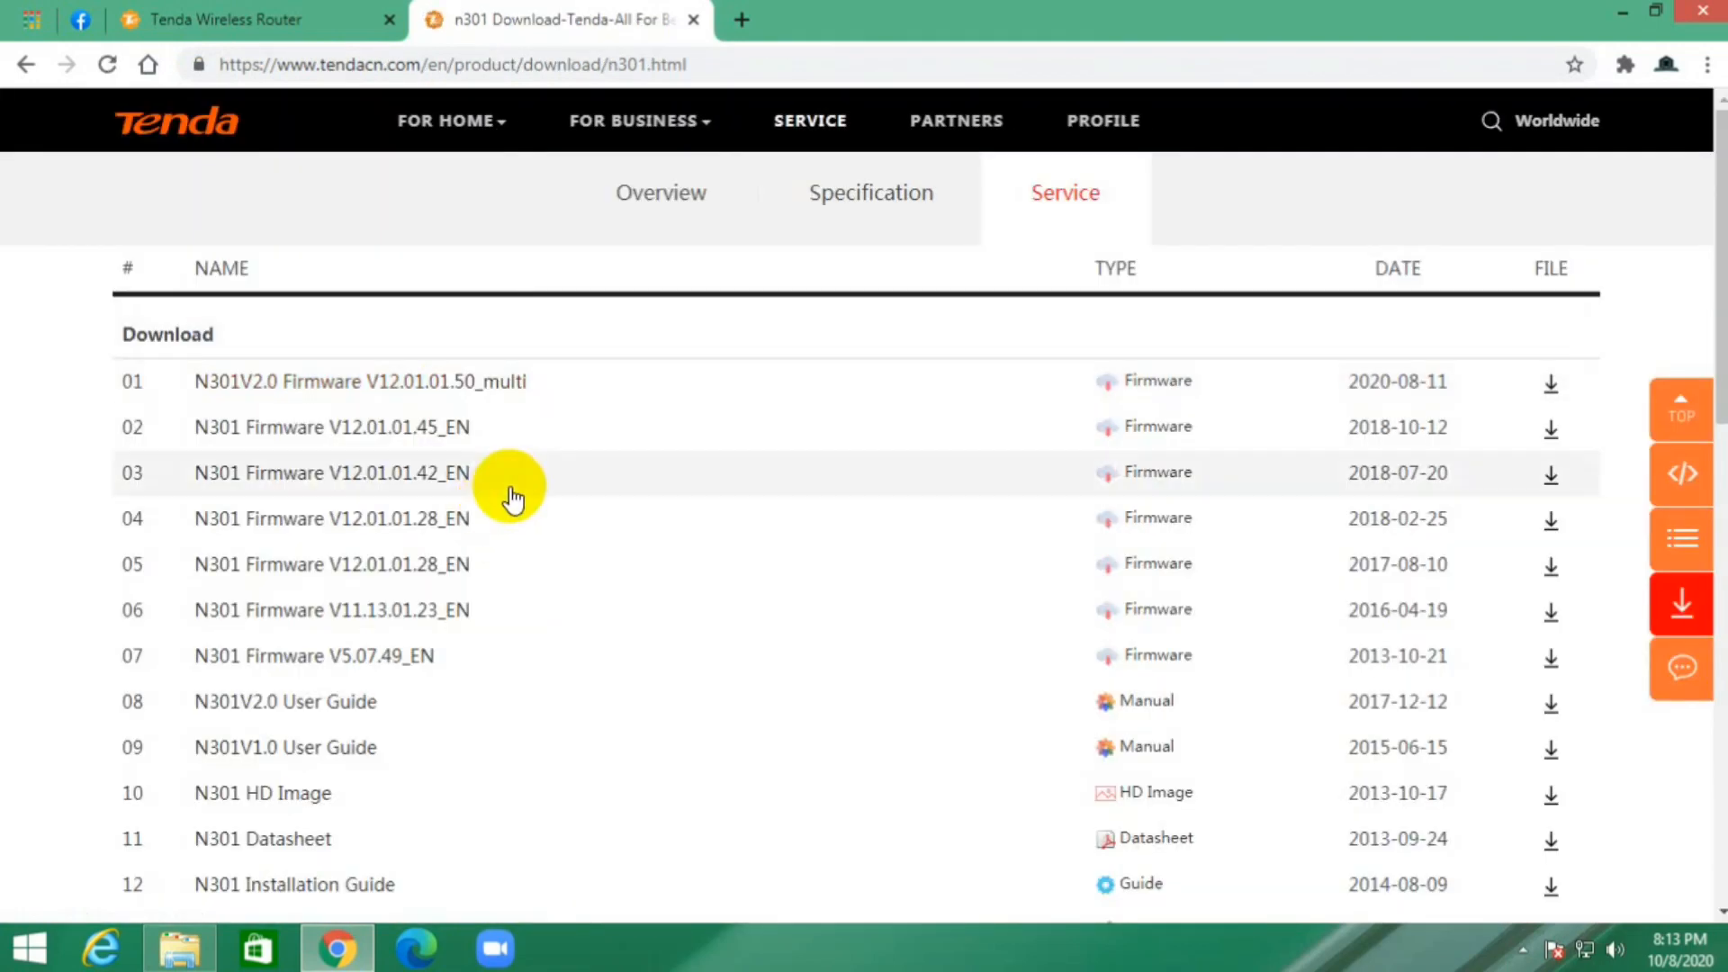
scroll(down, 3)
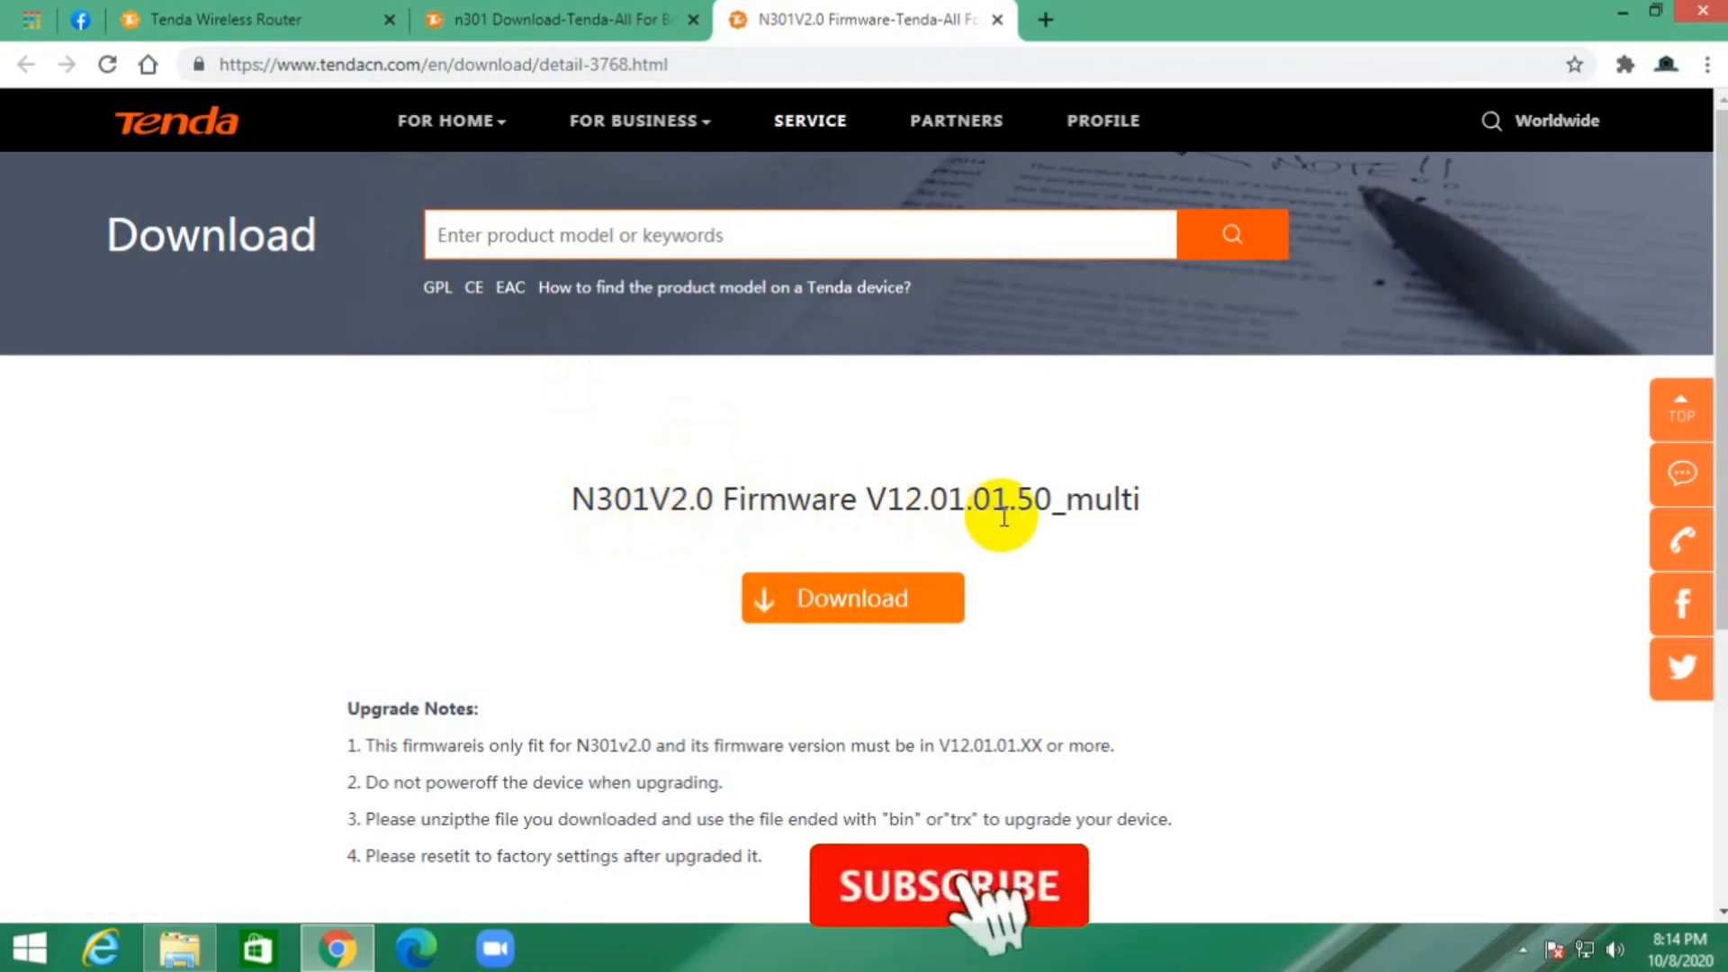
Download the V12.01.01.50_multi firmware zip, keeping it despite the warning, and view Chrome's Downloads list.
click(851, 598)
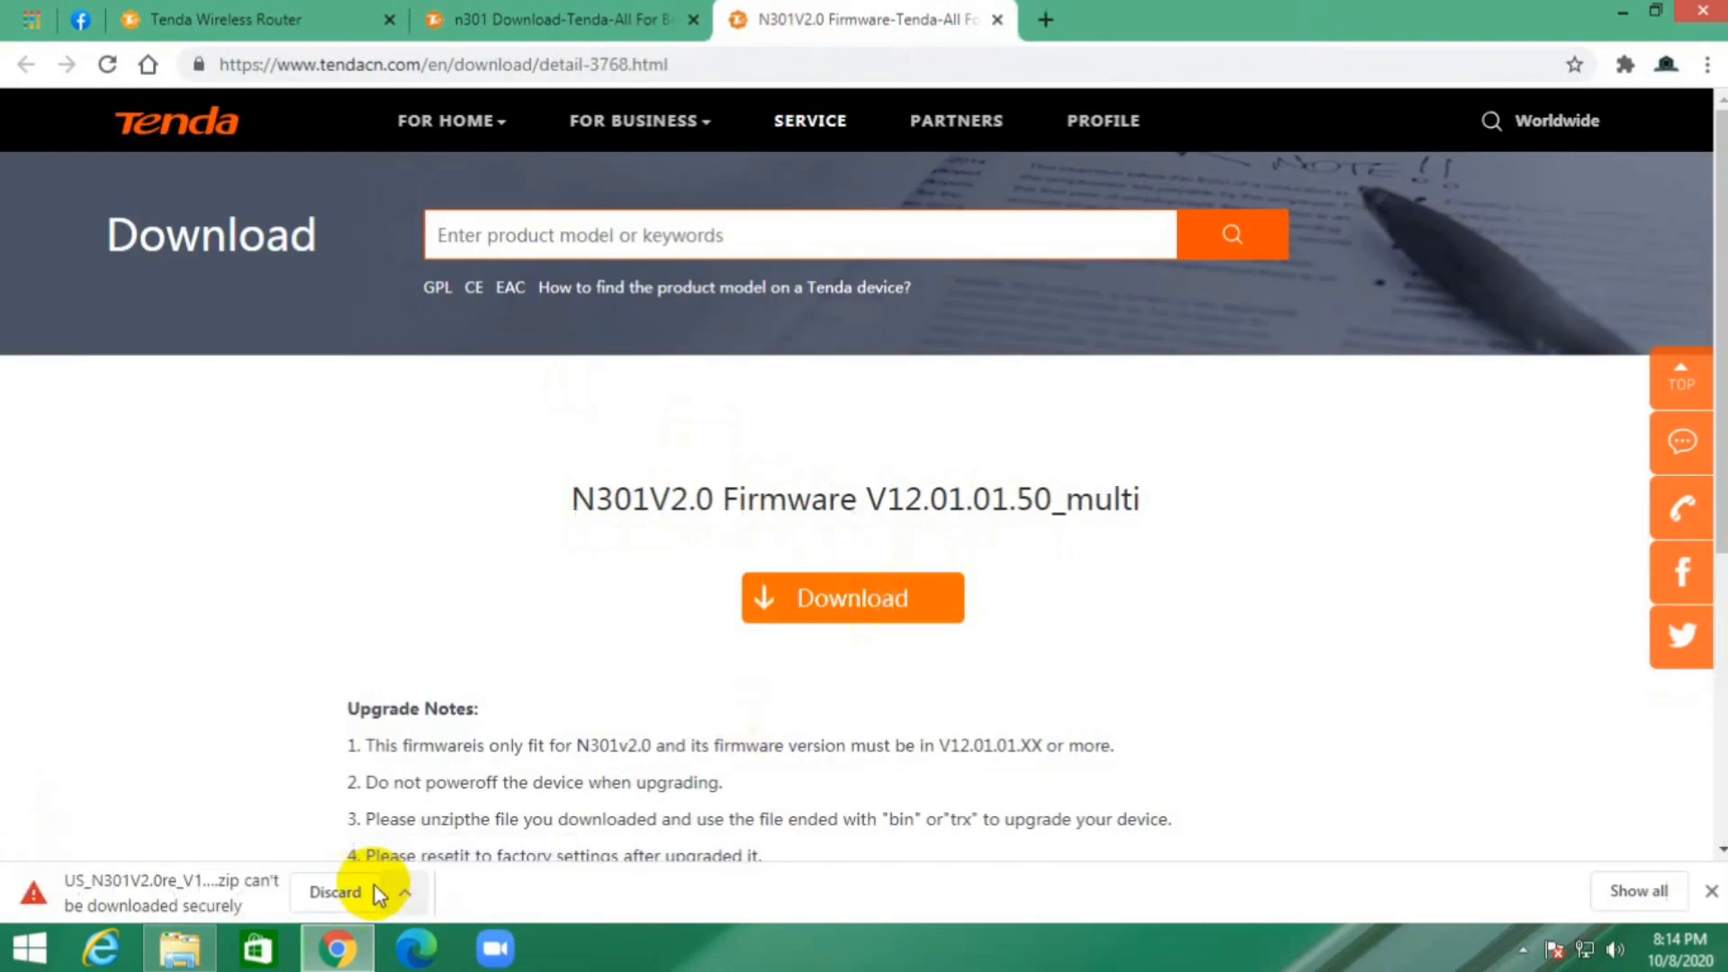
click(406, 892)
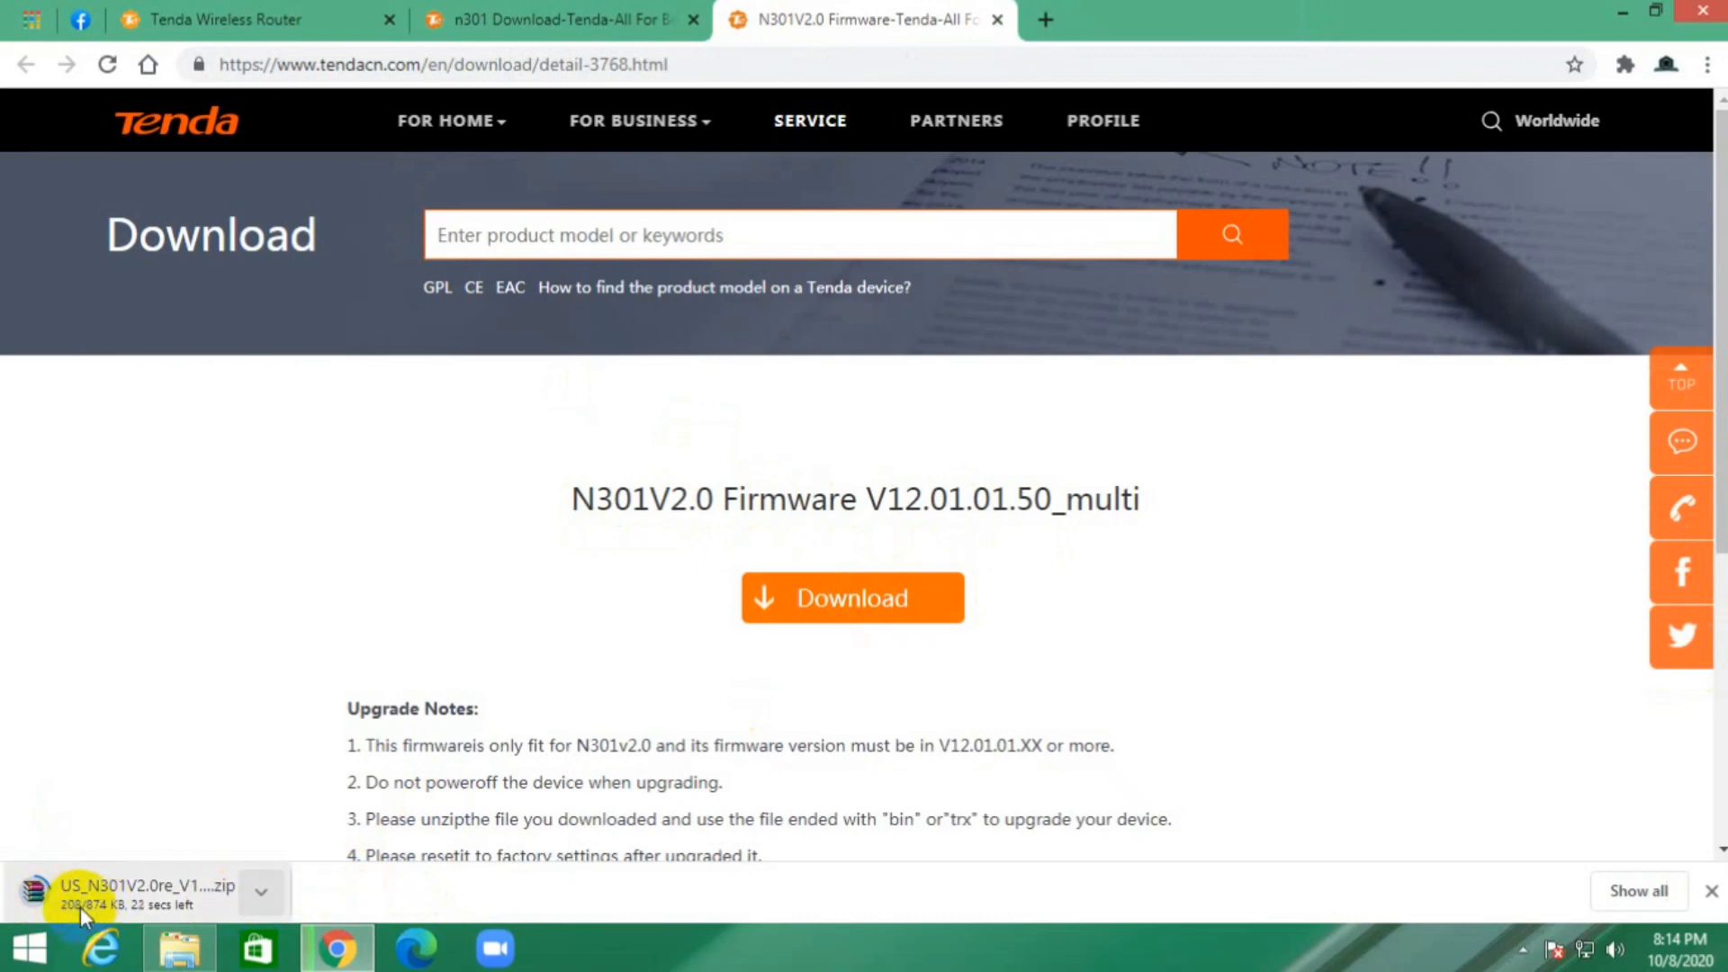
mouse_move(351, 920)
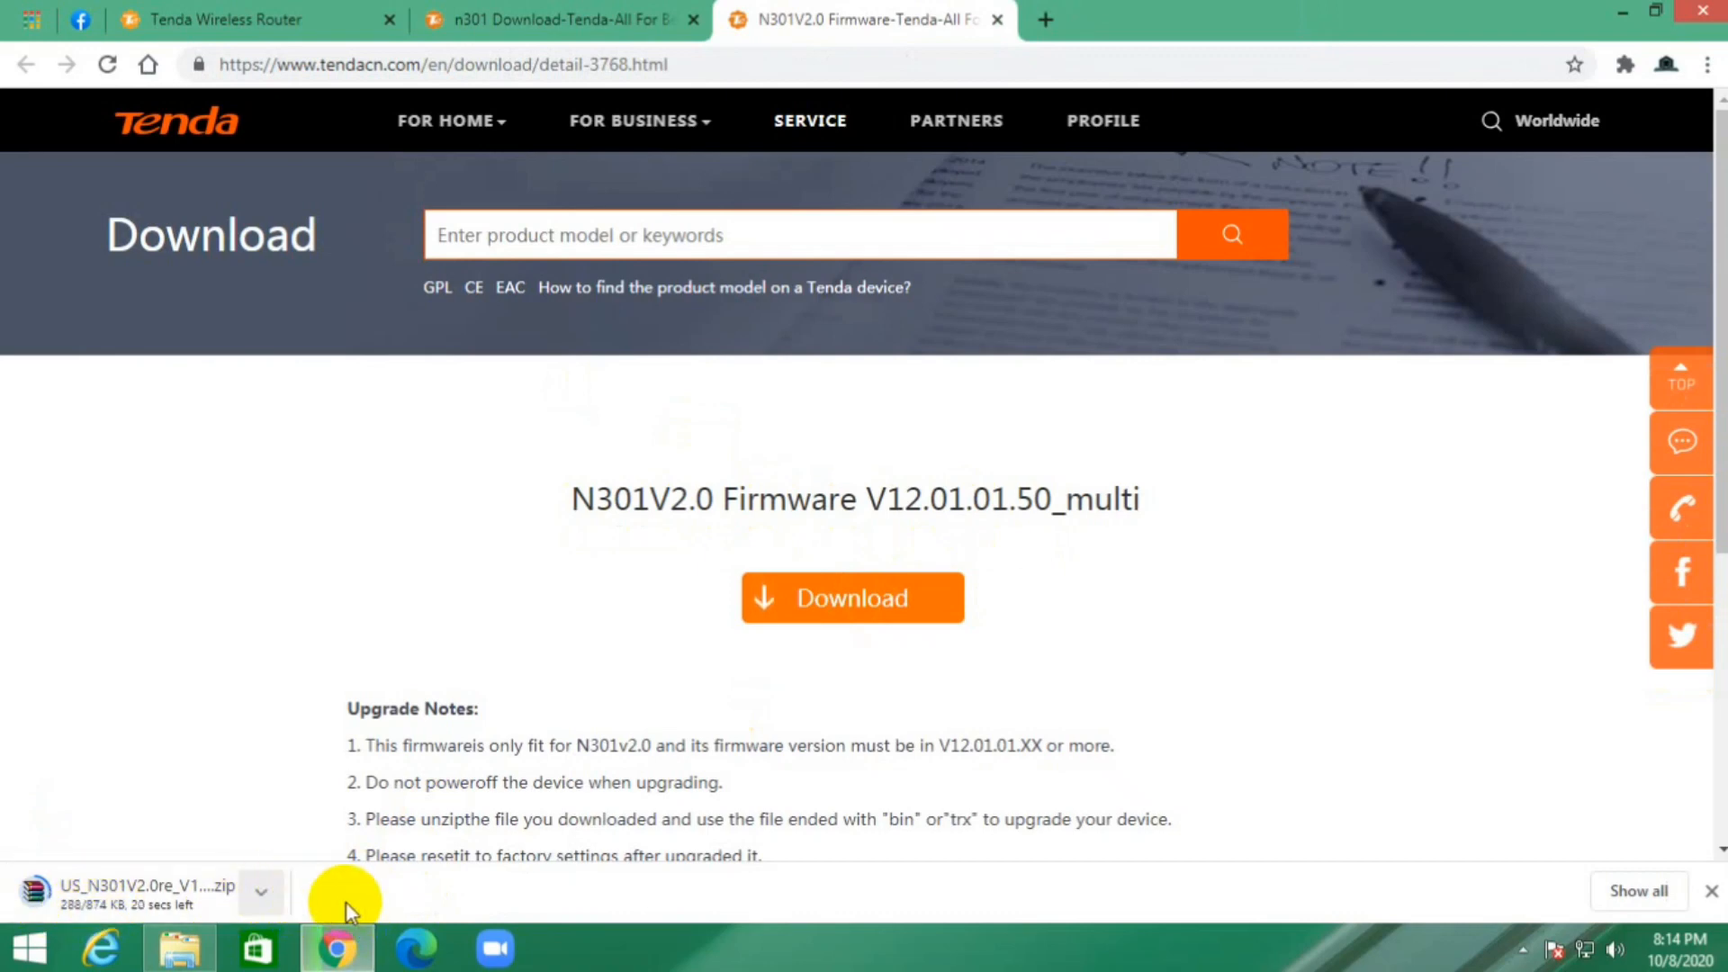
mouse_move(403, 893)
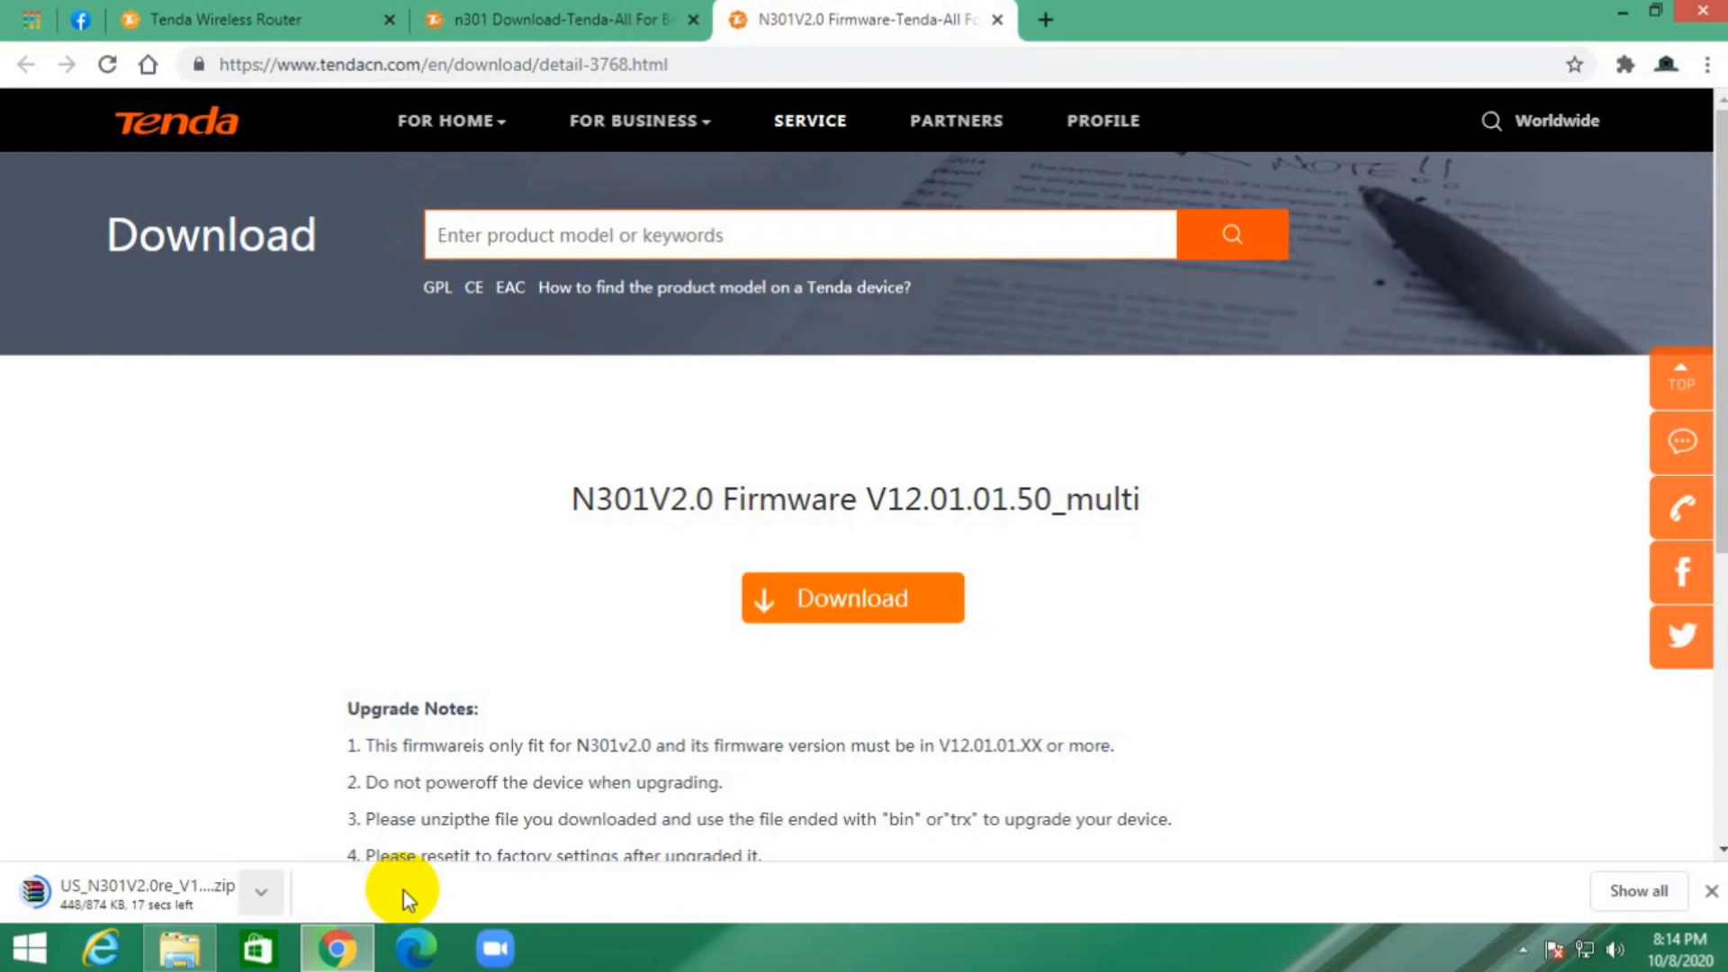
mouse_move(270, 891)
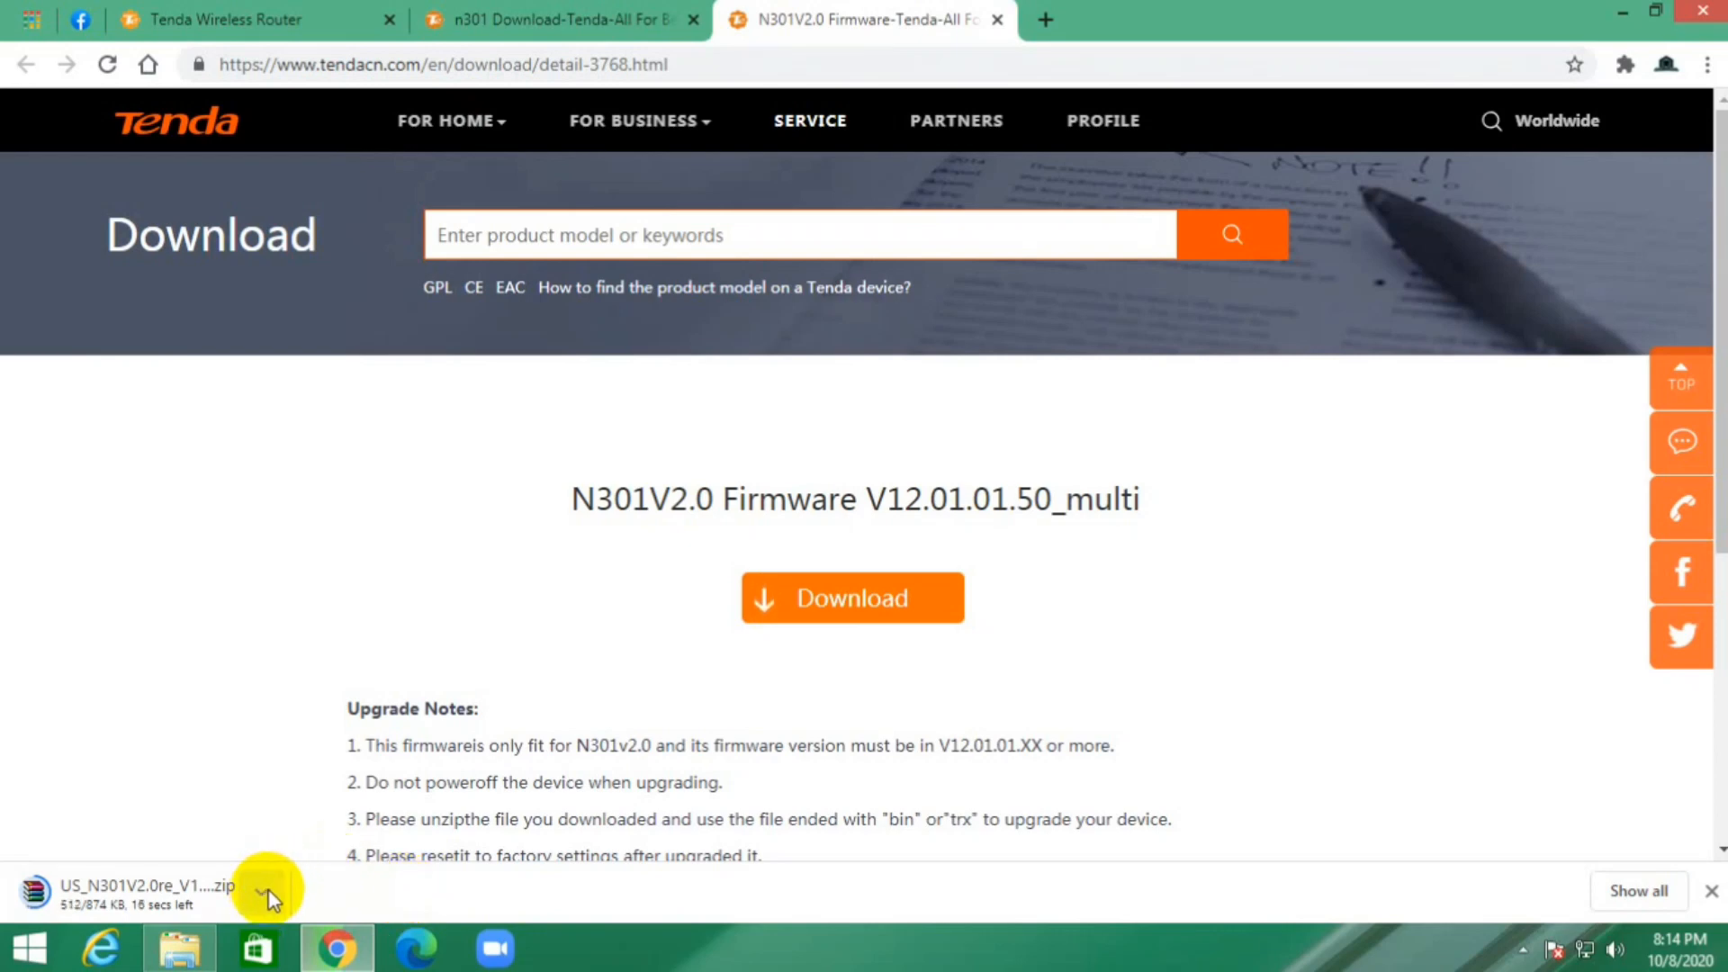
mouse_move(1278, 615)
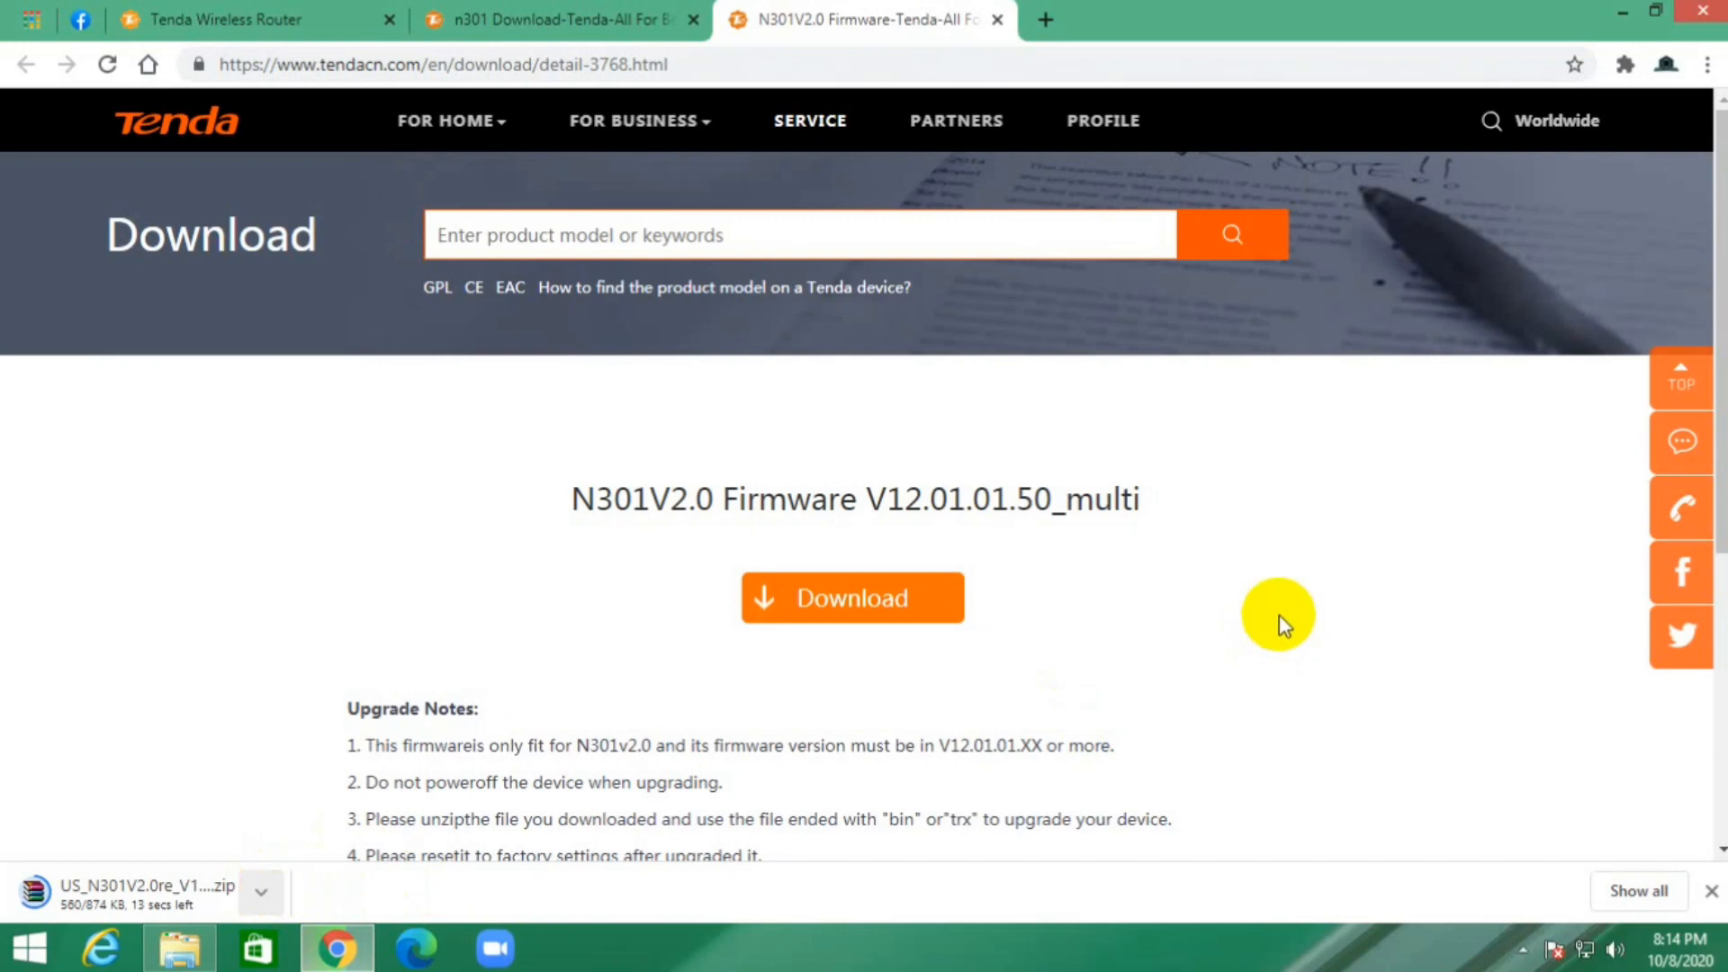
click(1707, 64)
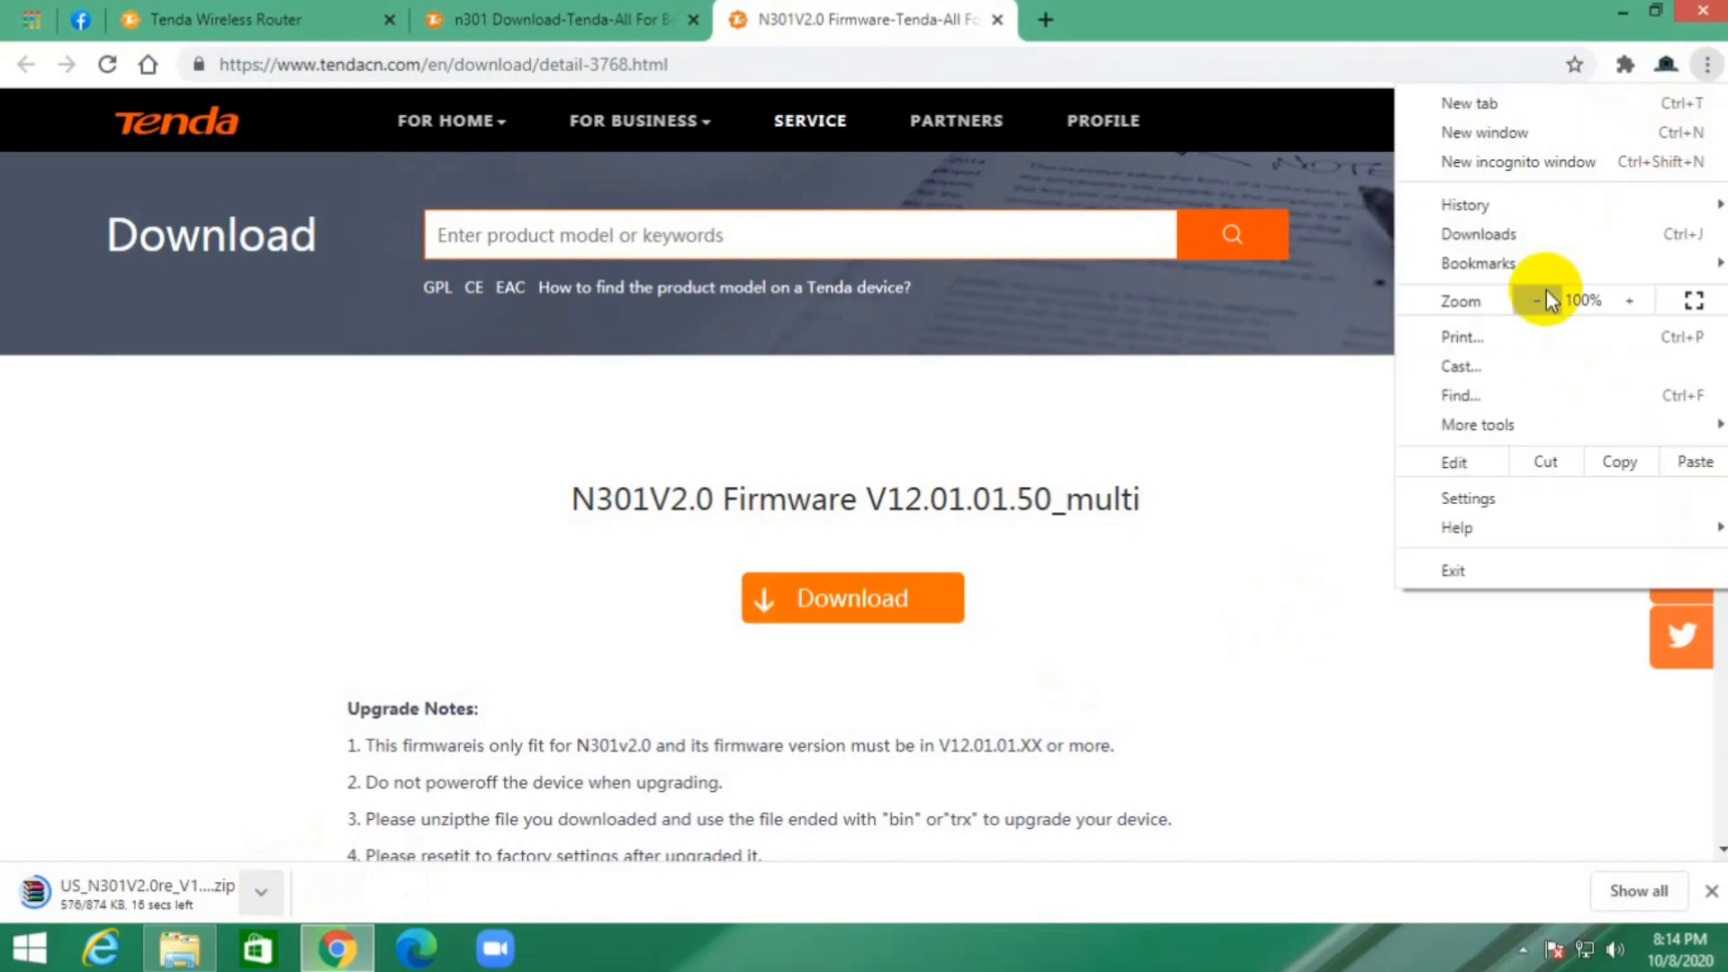
click(1479, 234)
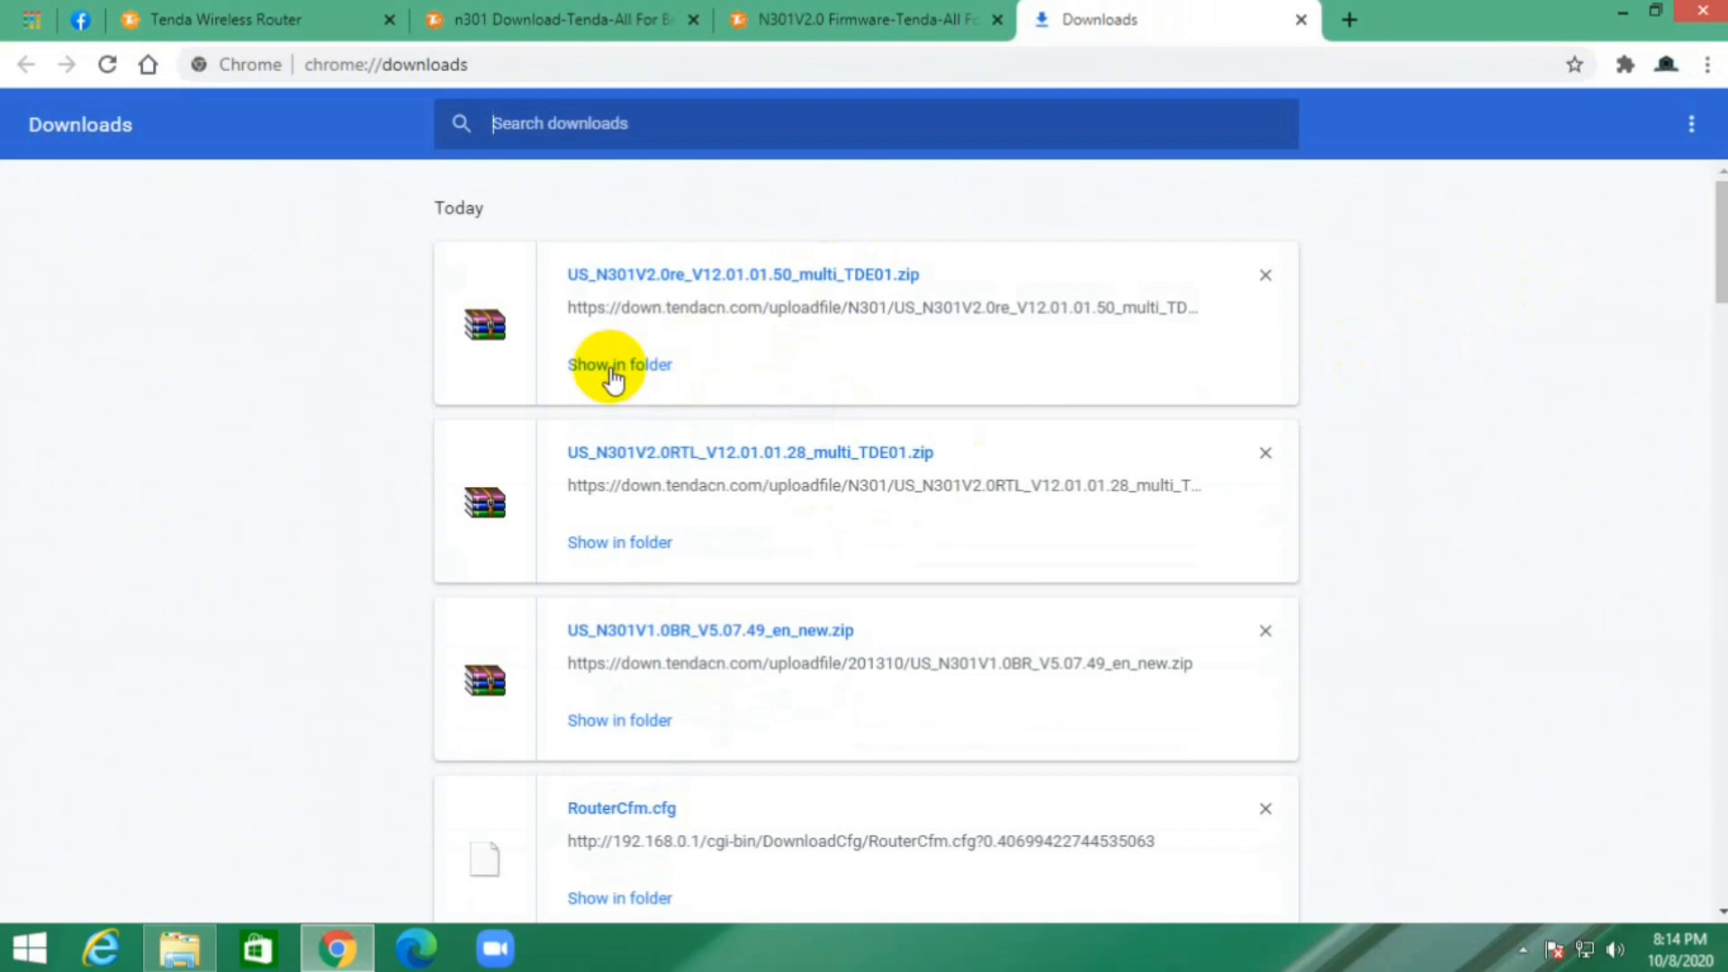
Show the downloaded US_N301V2.0re_V12.01.01.50_multi_TDE01 zip in the Downloads folder.
click(618, 365)
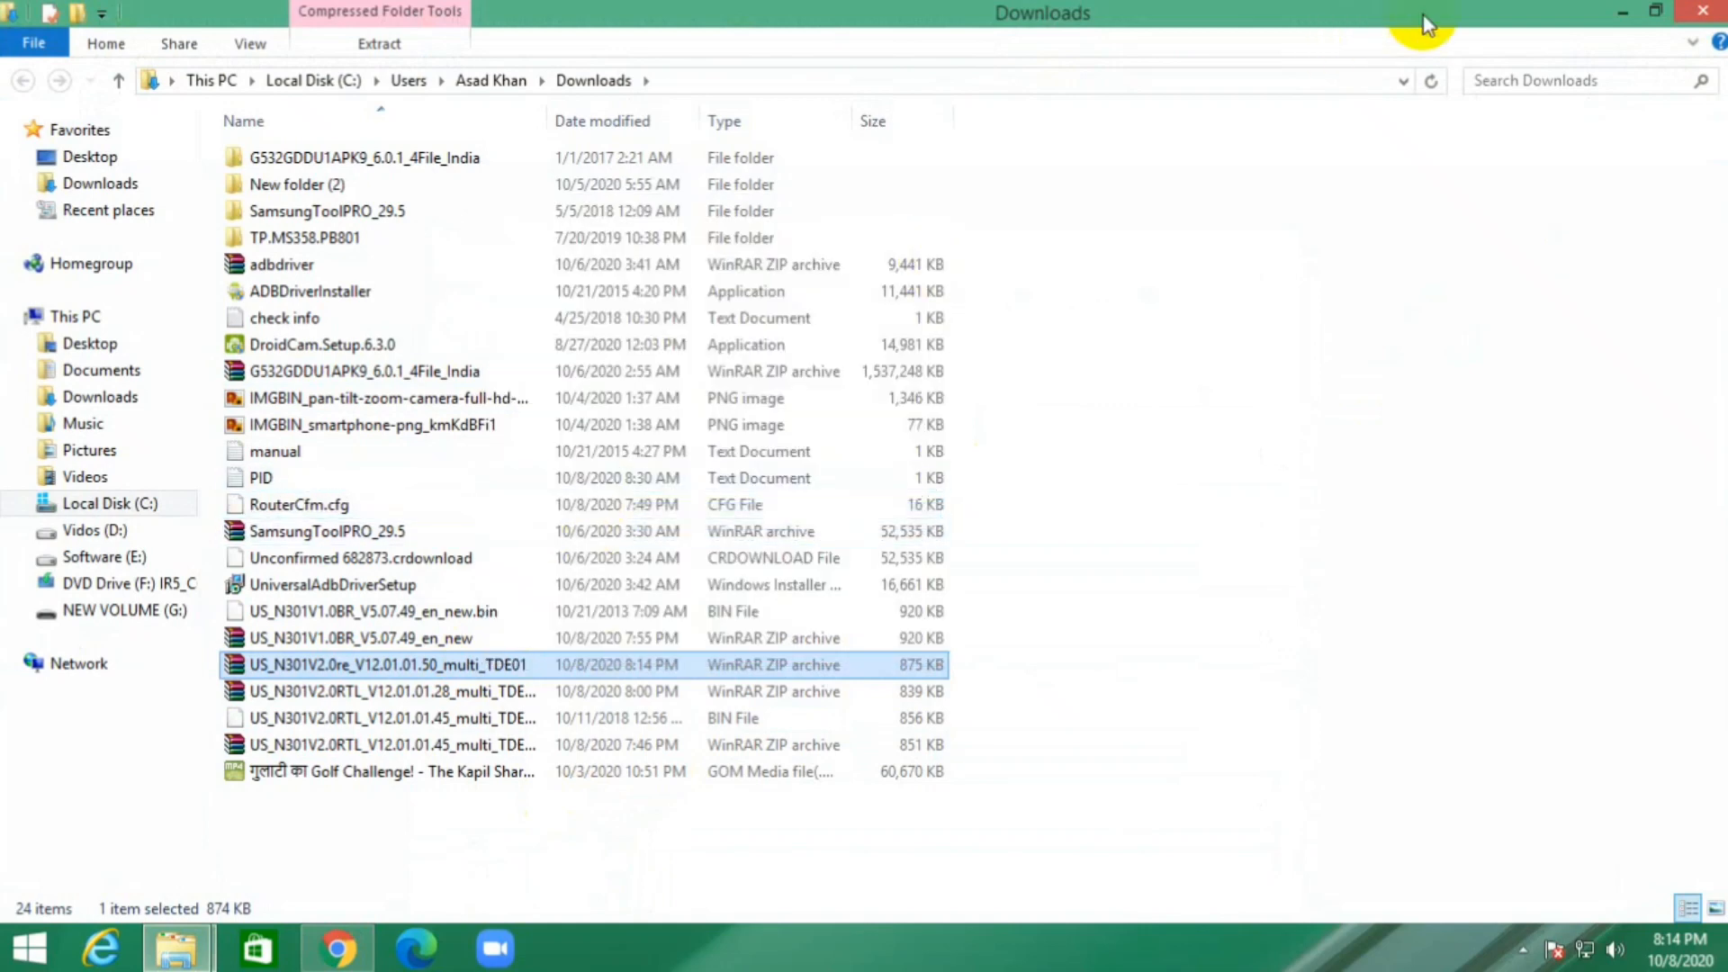
mouse_move(1701, 13)
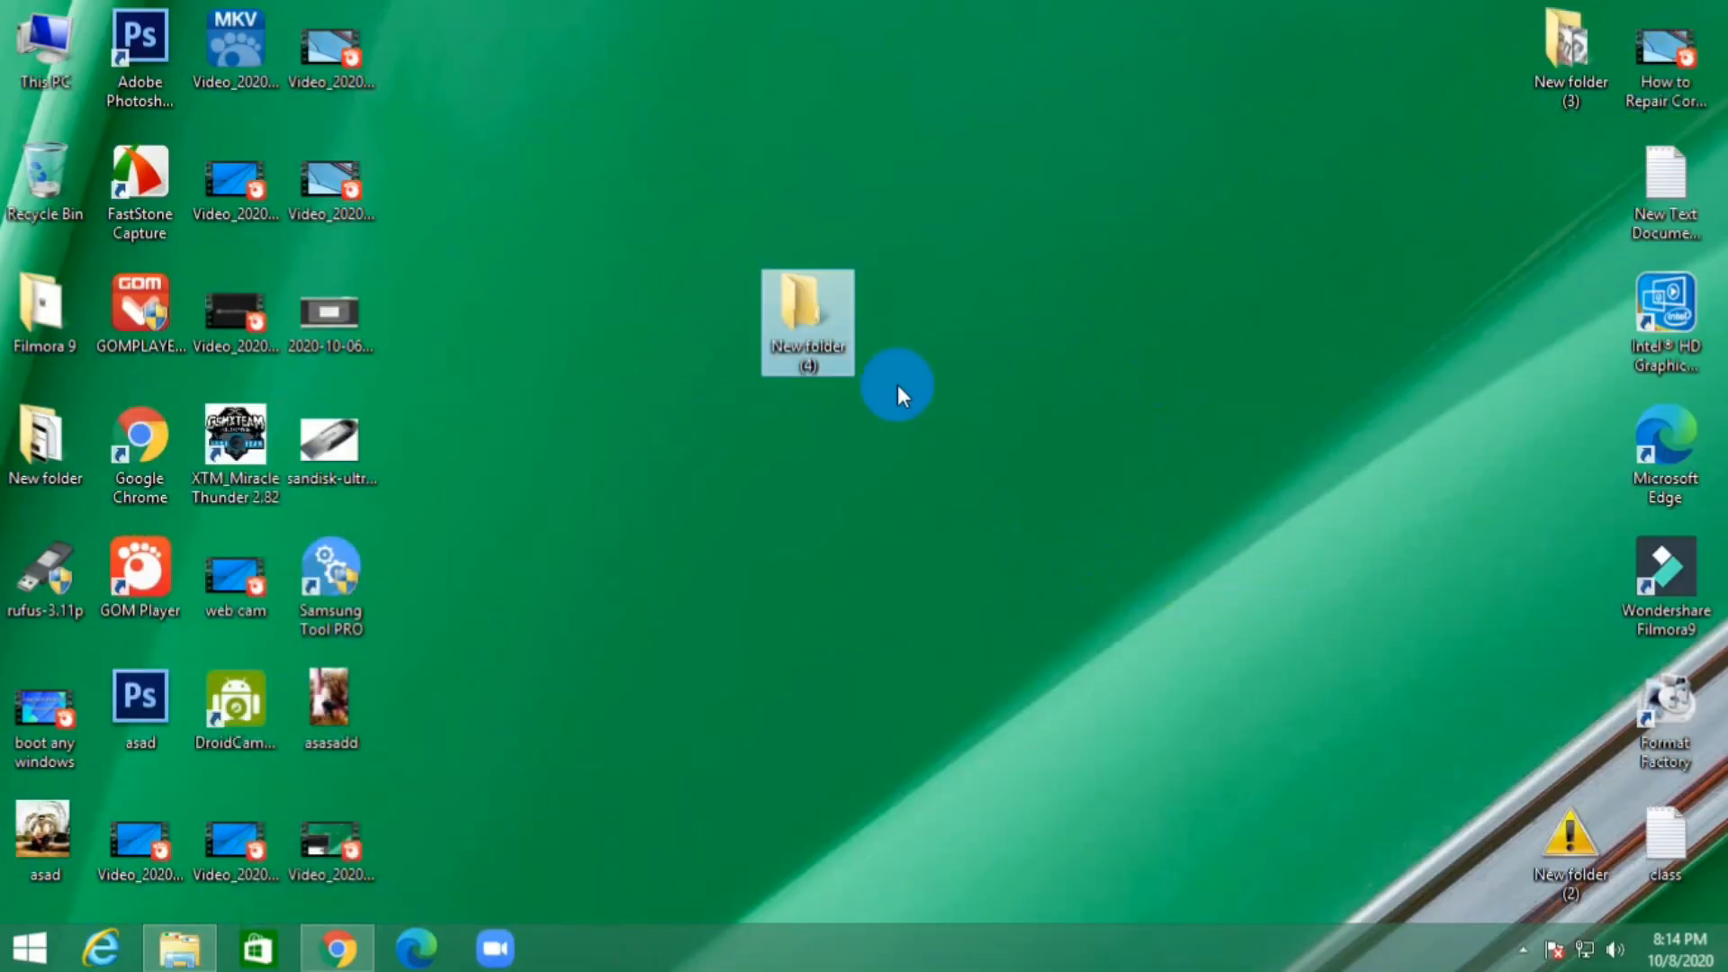
Paste the firmware zip into New folder (4) and extract it there.
right_click(777, 296)
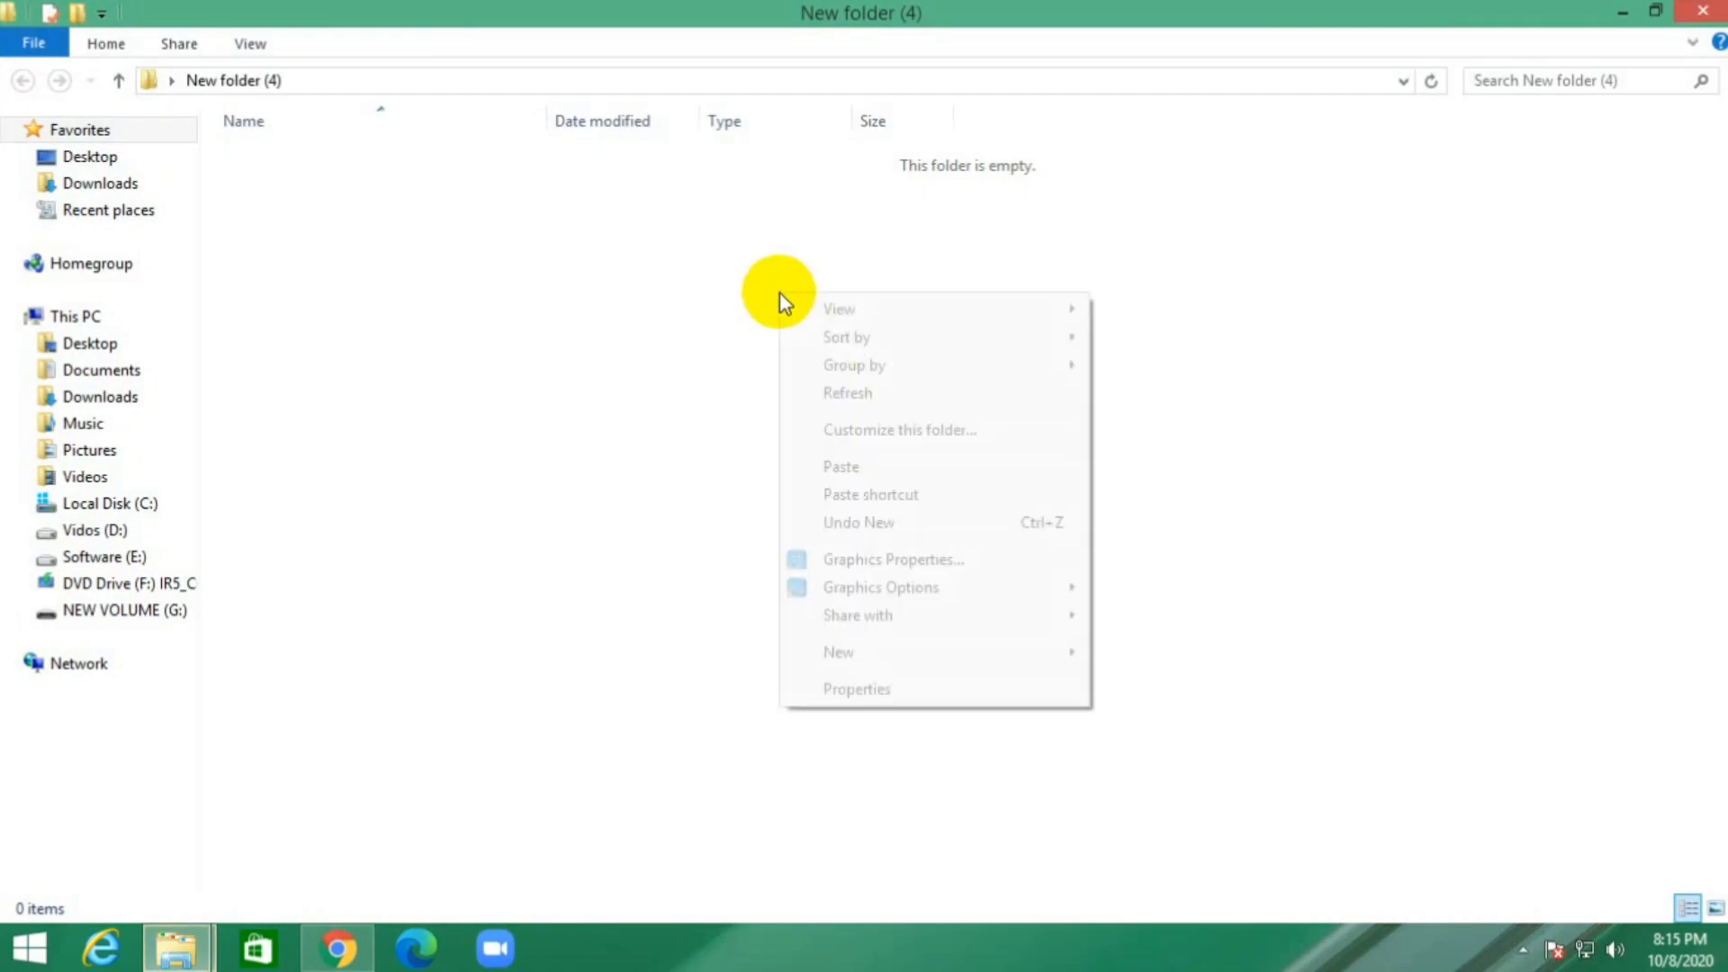
click(840, 466)
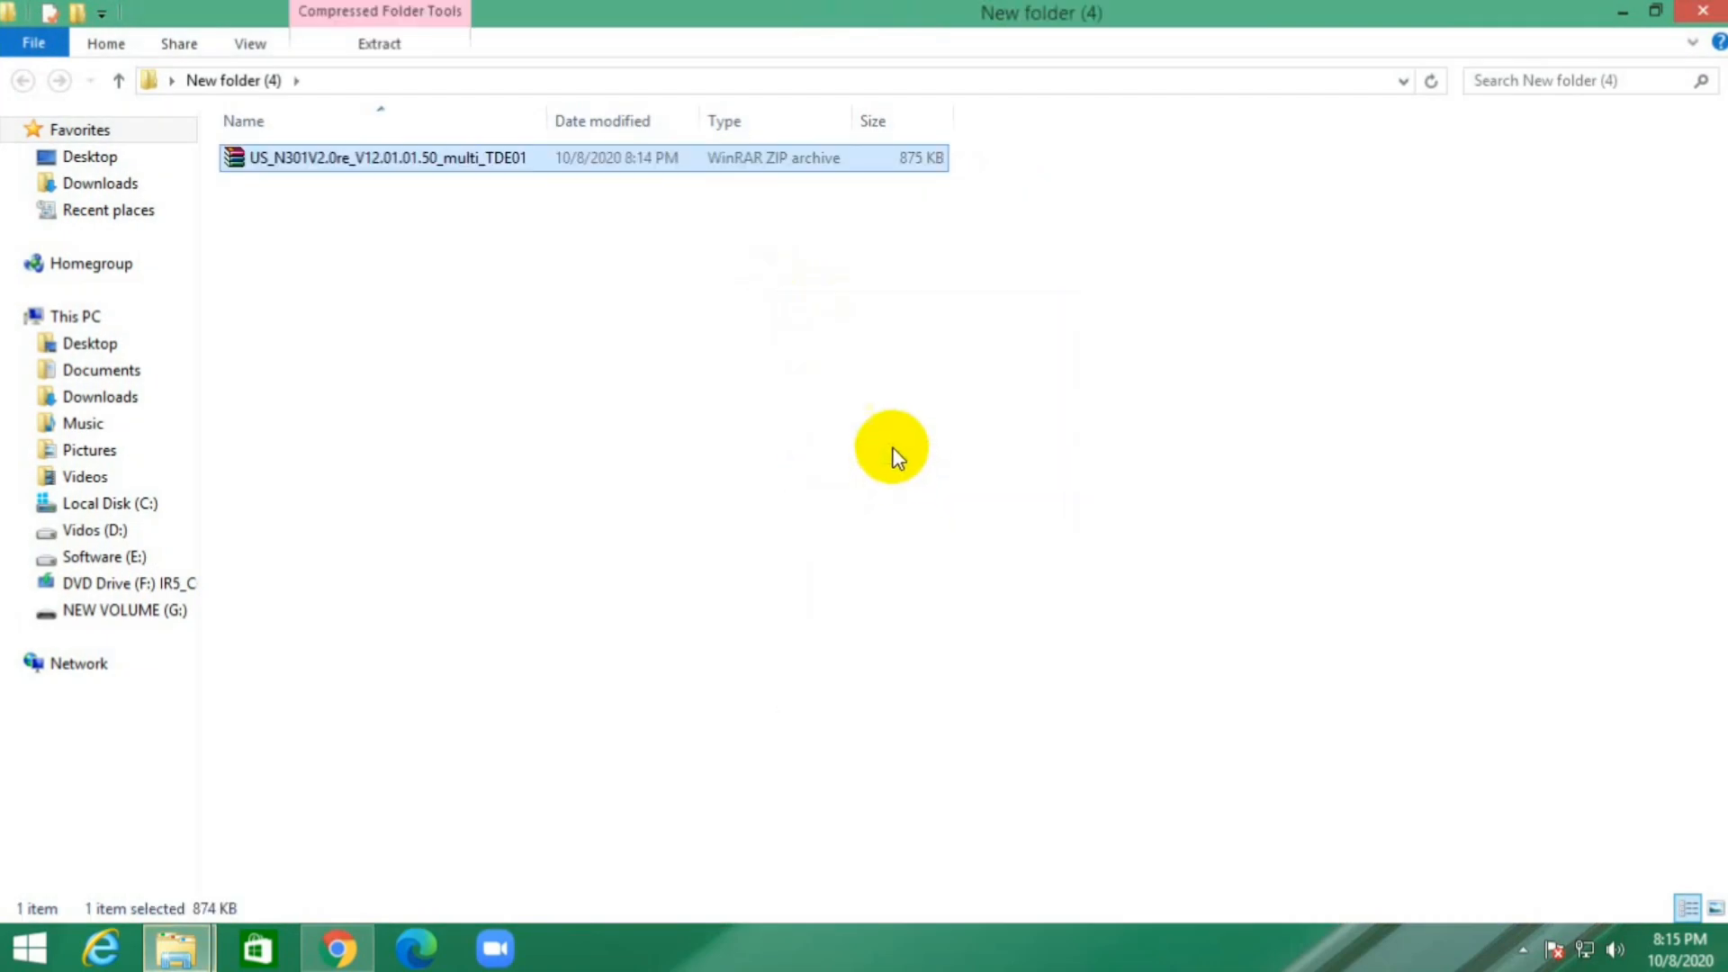
right_click(389, 157)
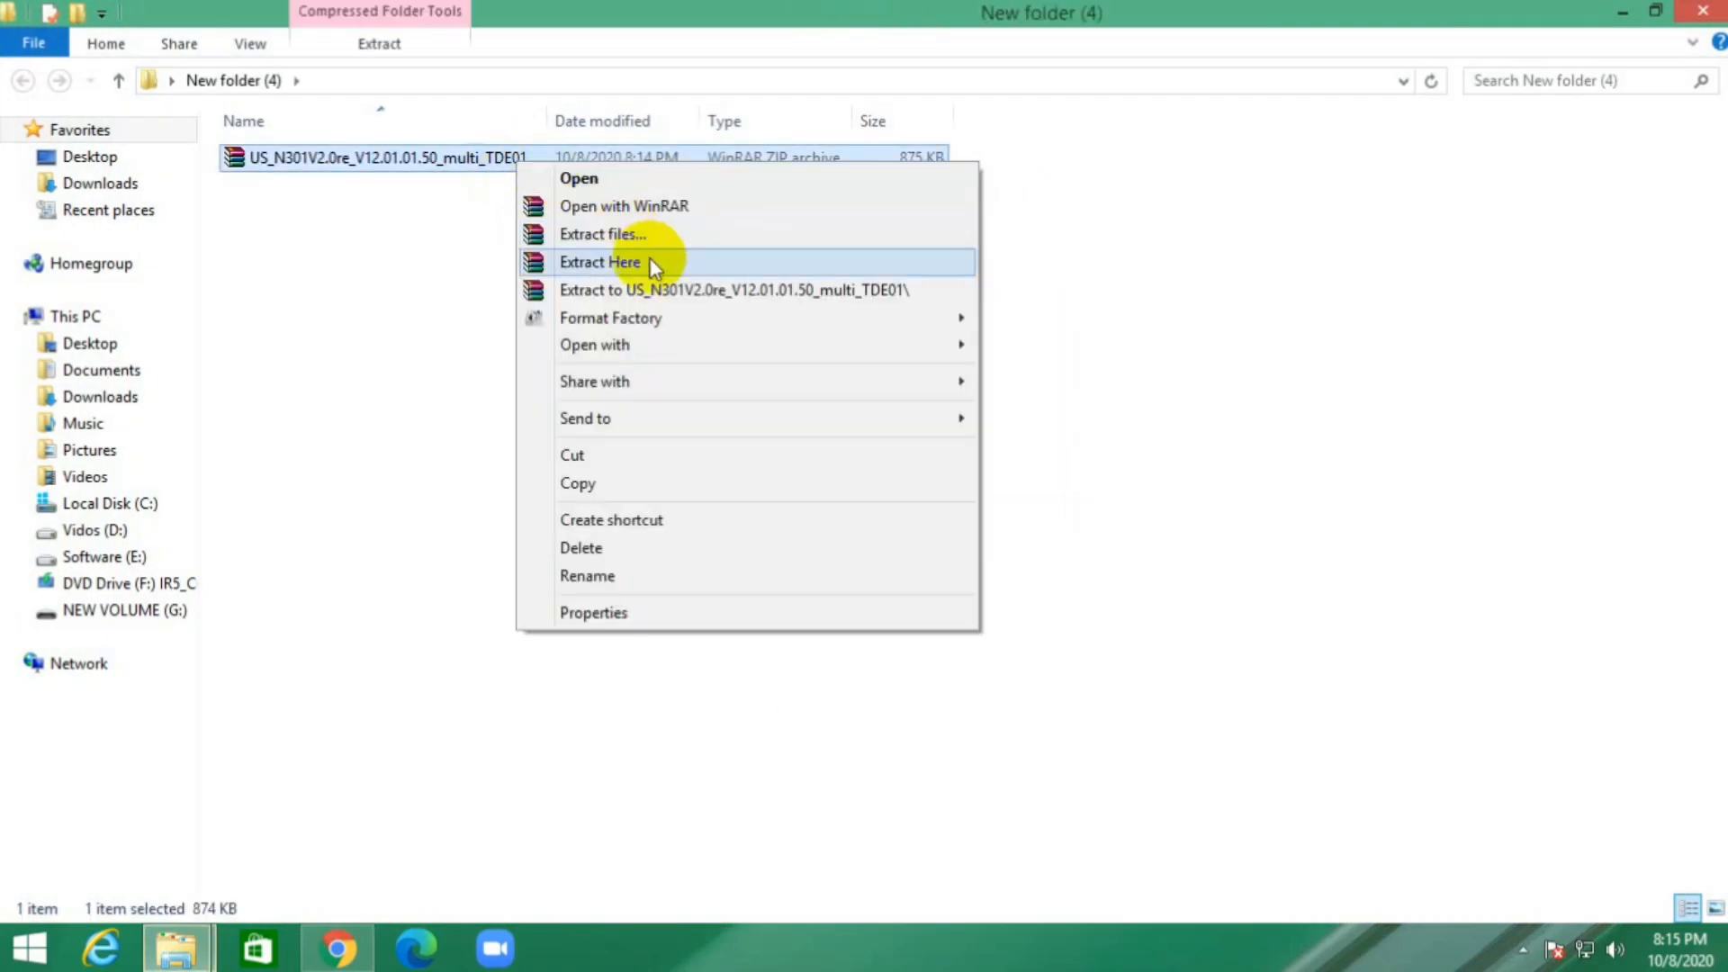
click(601, 261)
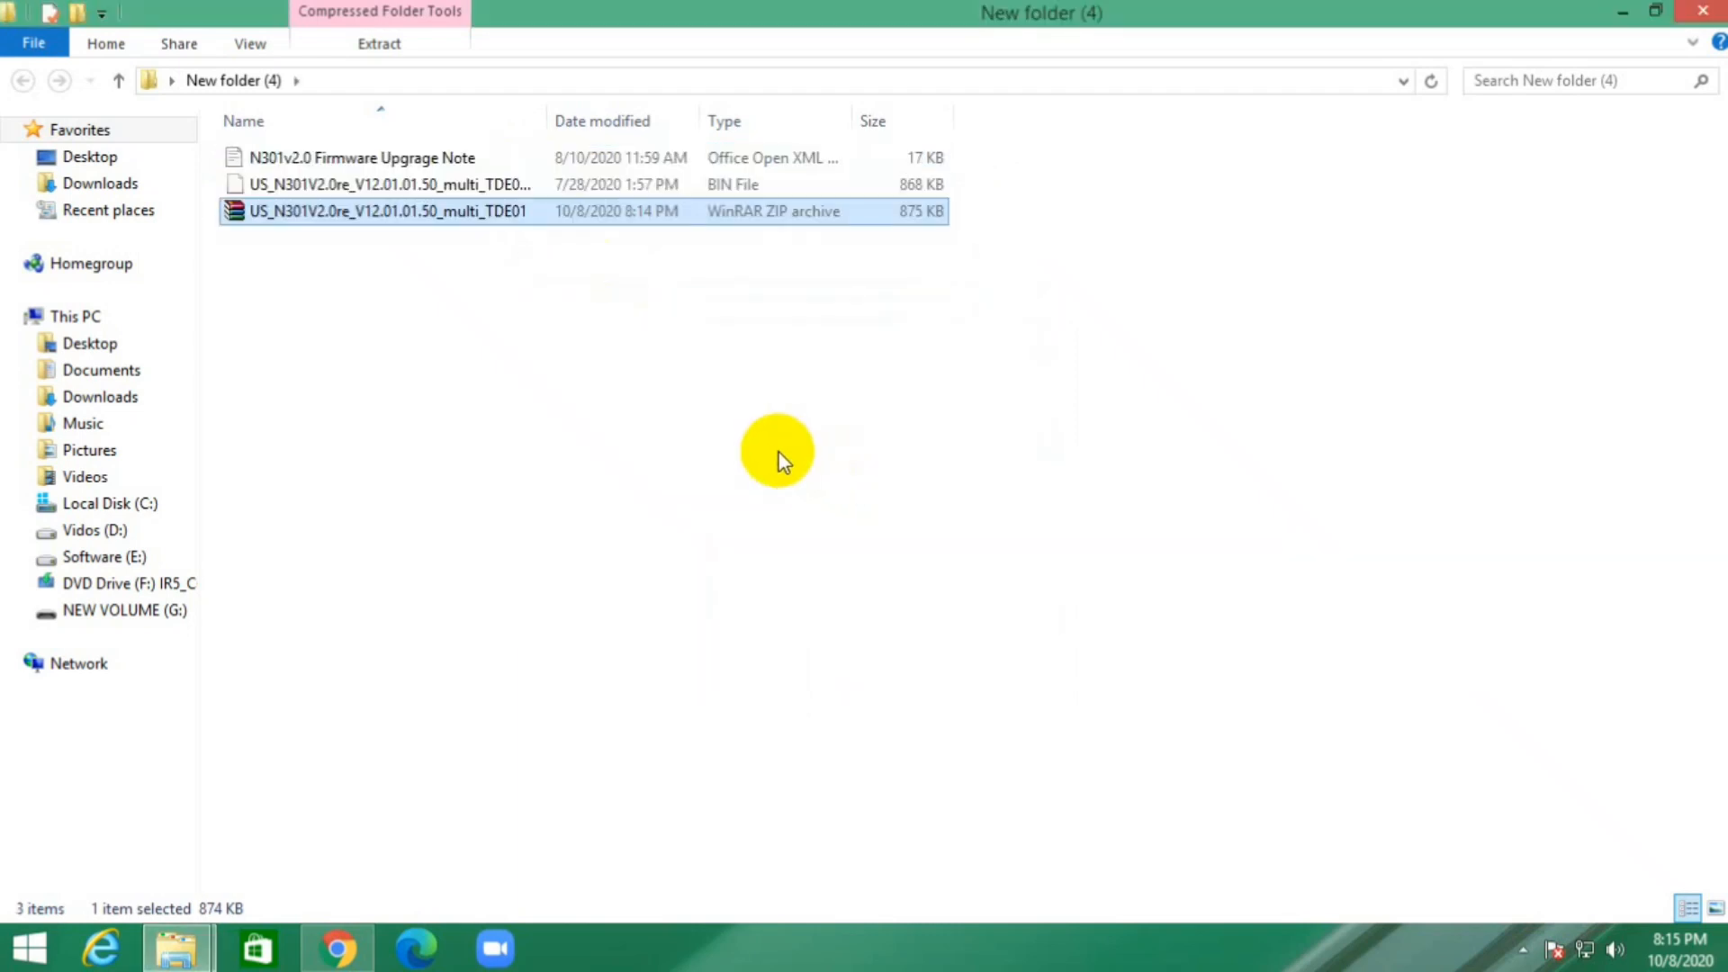
mouse_move(534, 184)
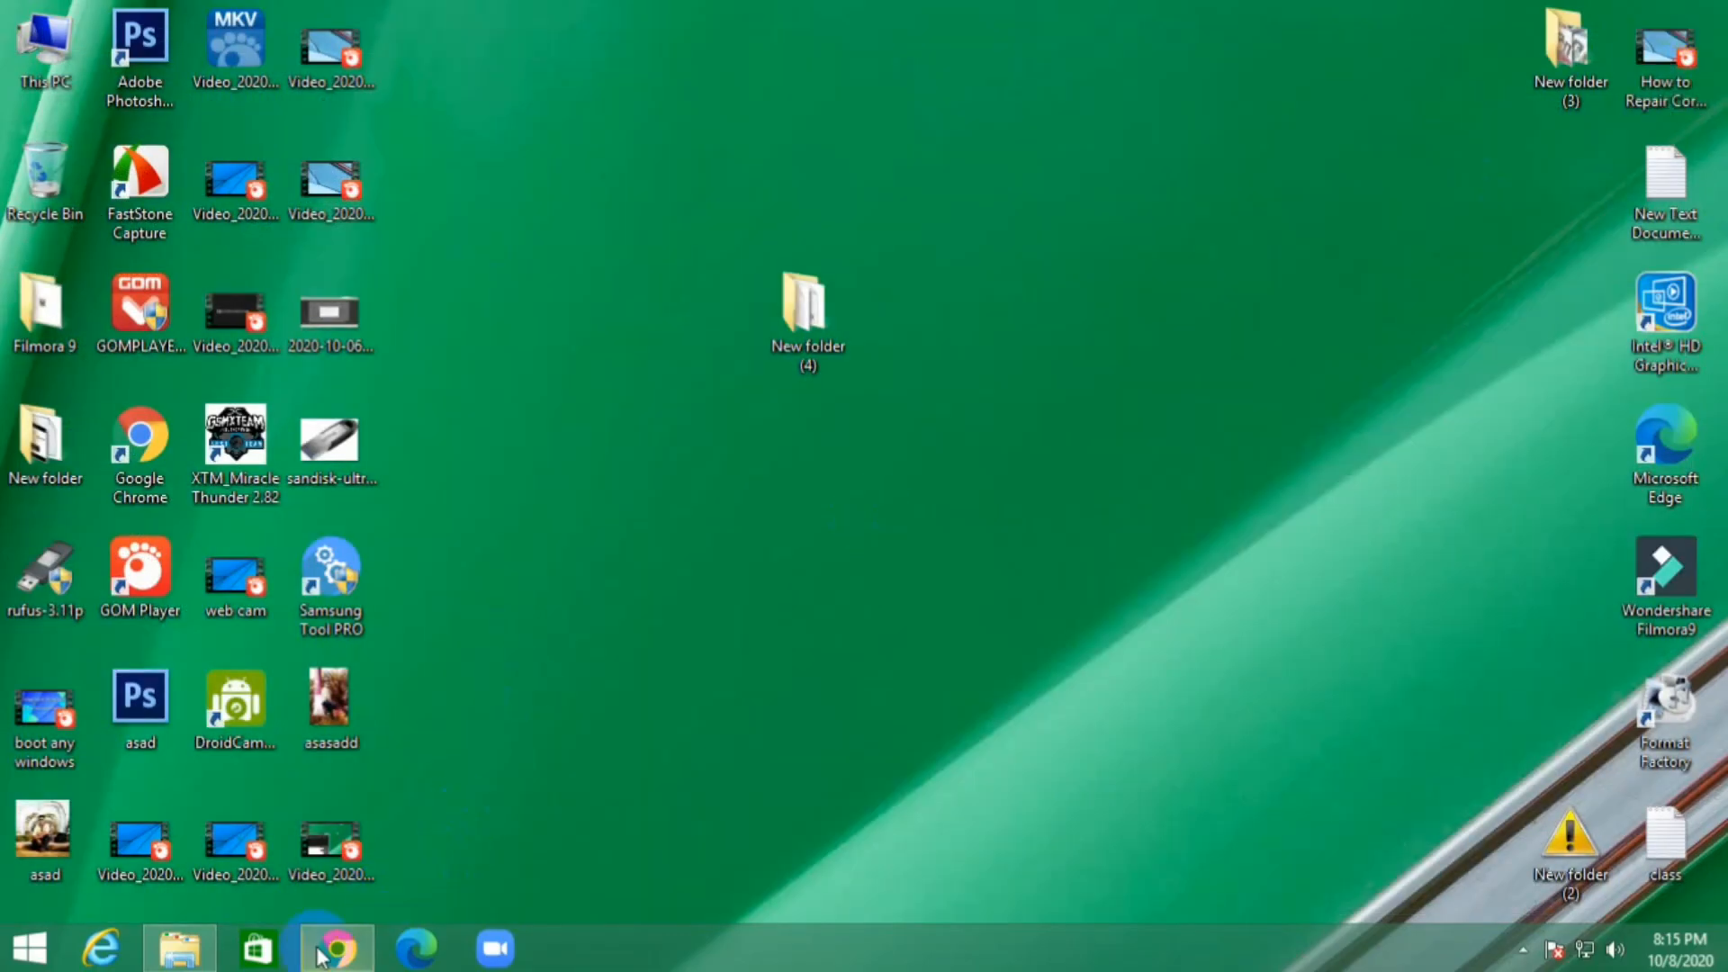
Return to the router's Administration tab and scroll to Device Management's Firmware Upgrade entry.
click(338, 948)
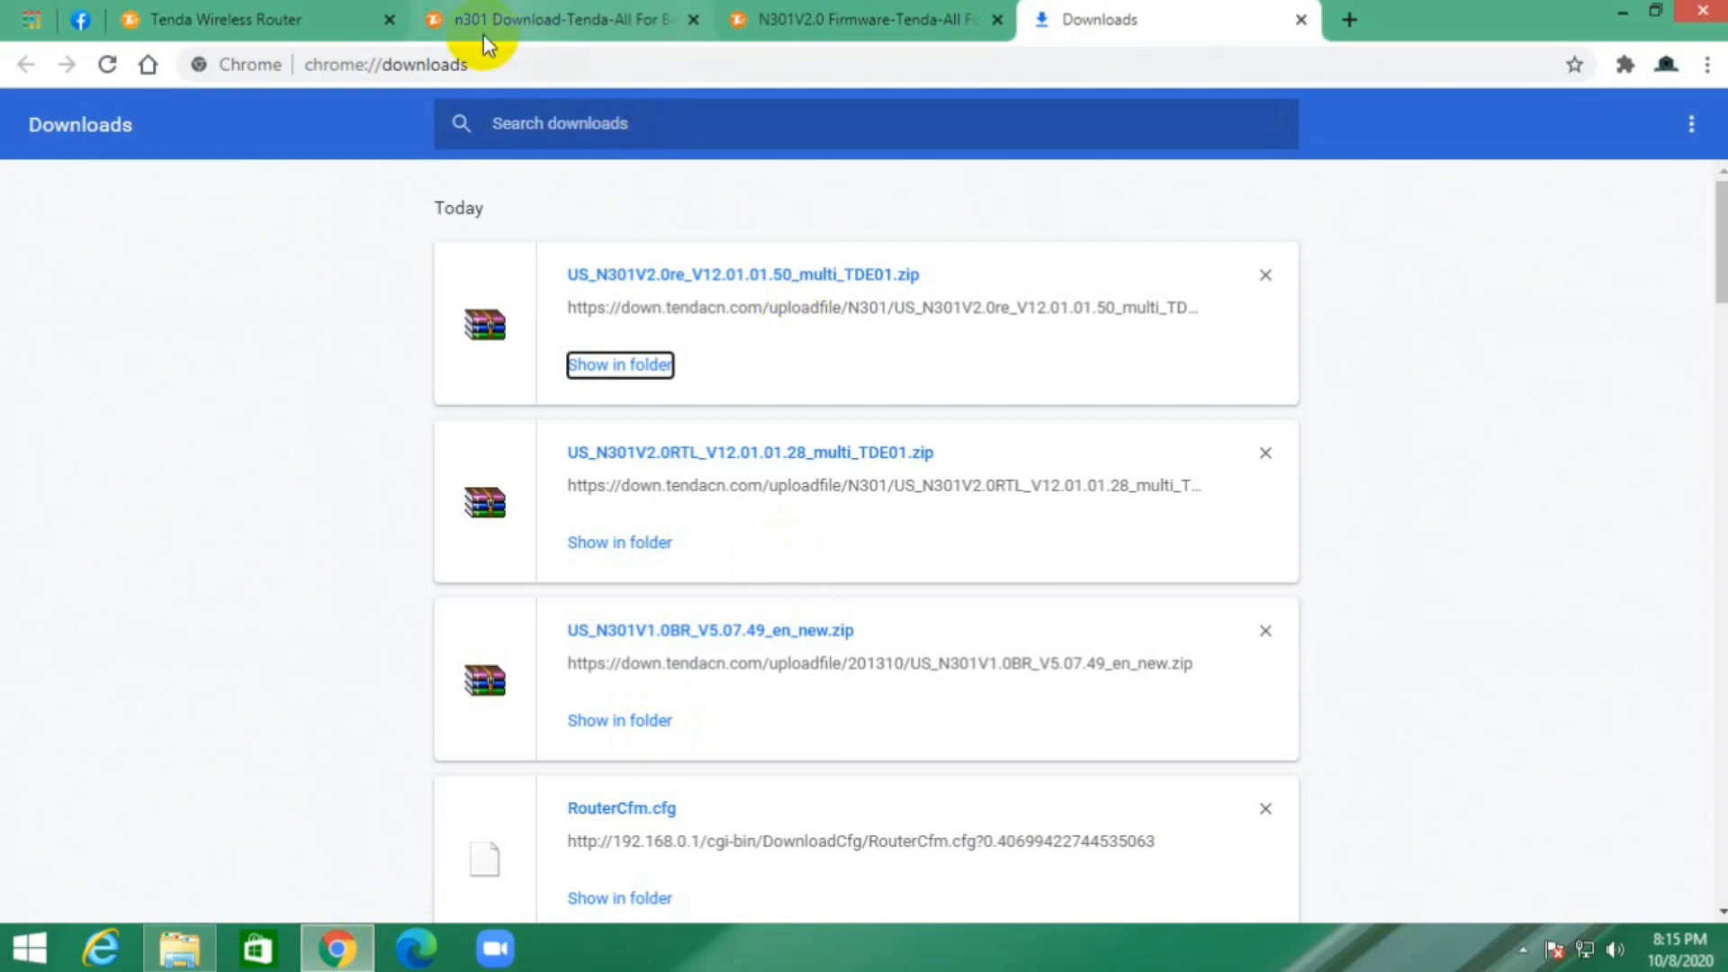
click(254, 20)
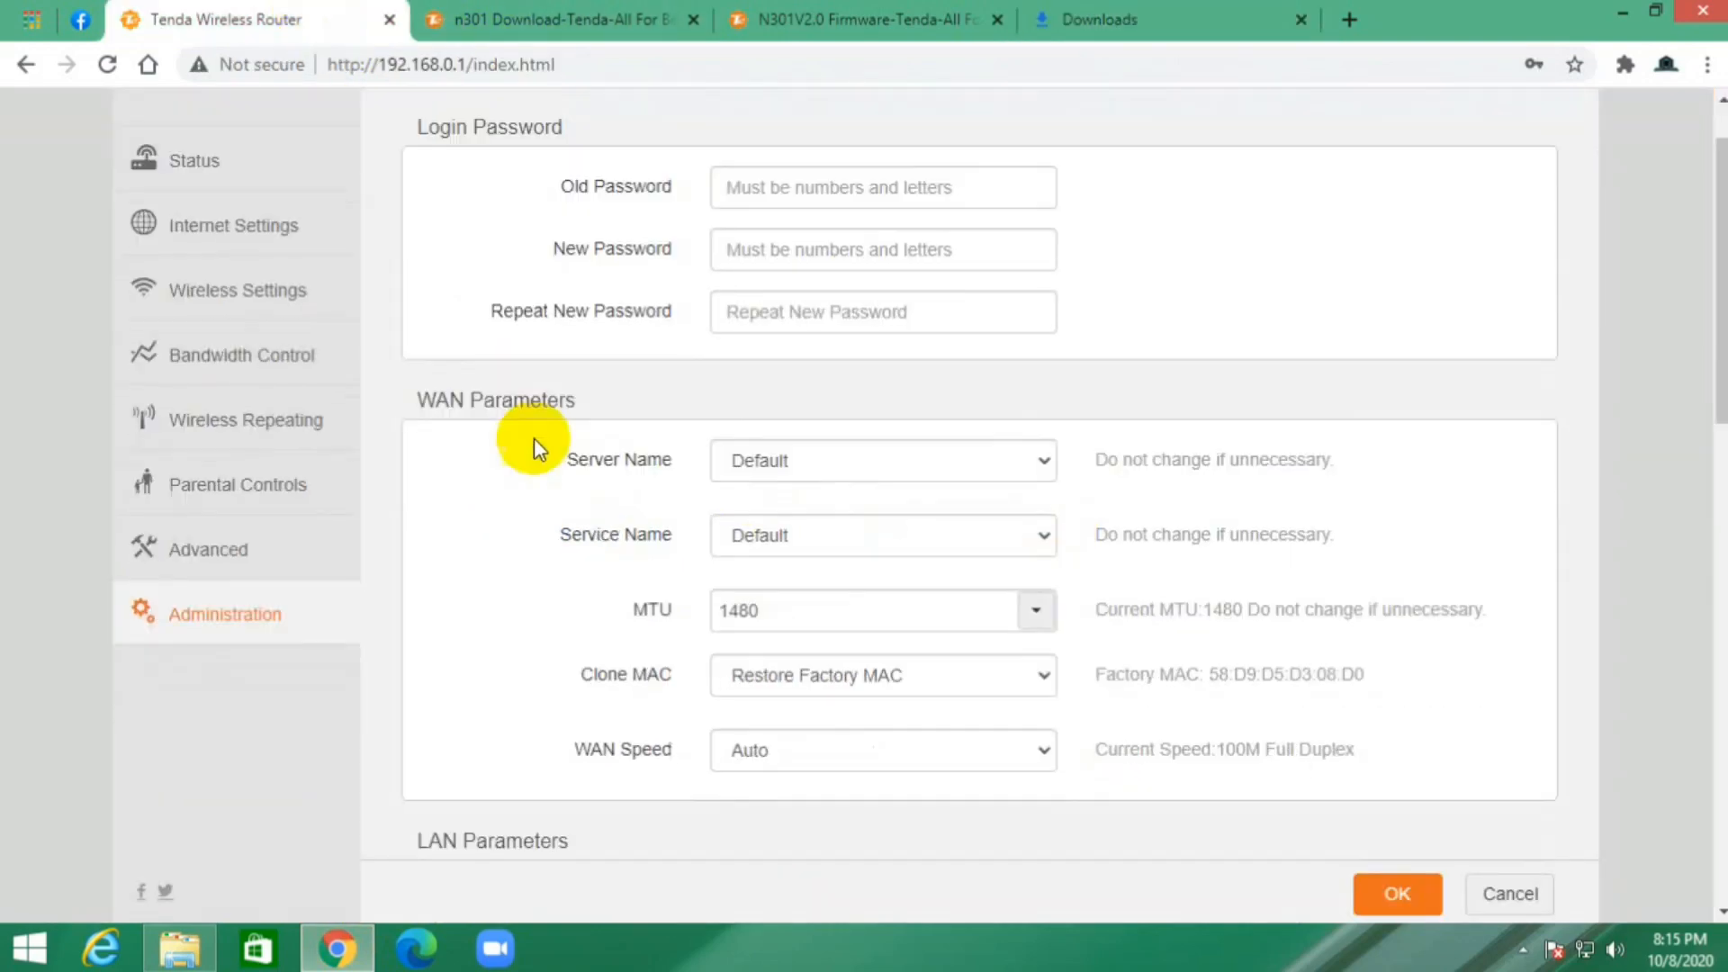
scroll(down, 3)
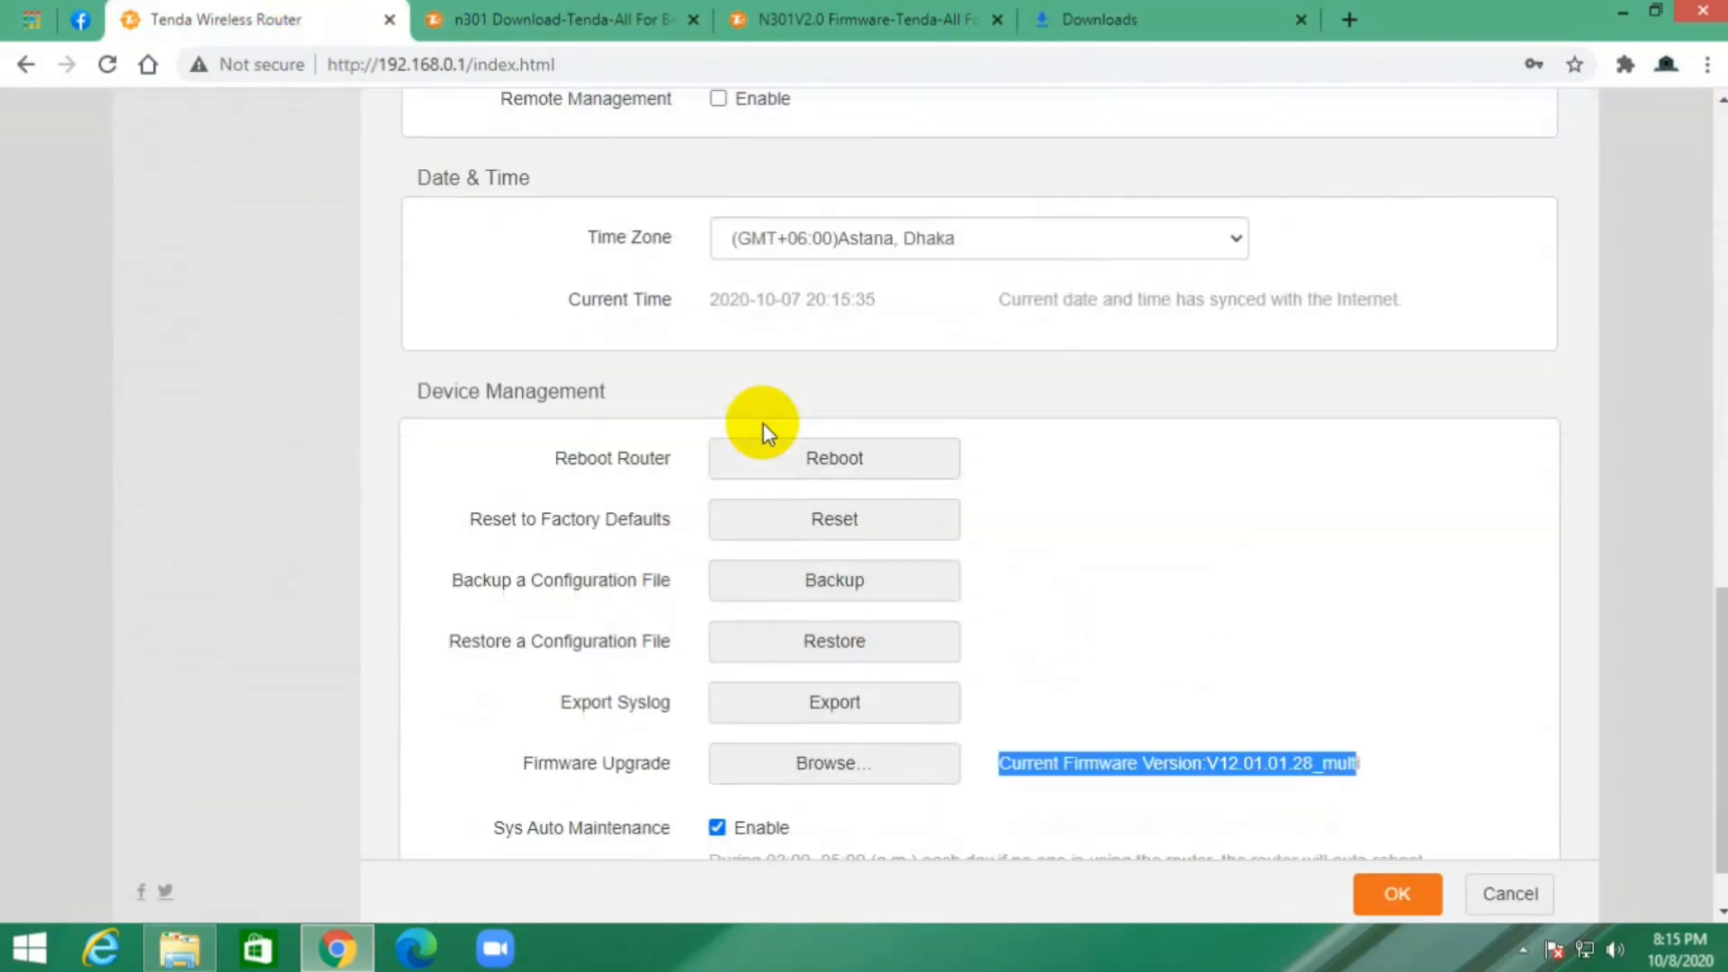
scroll(down, 3)
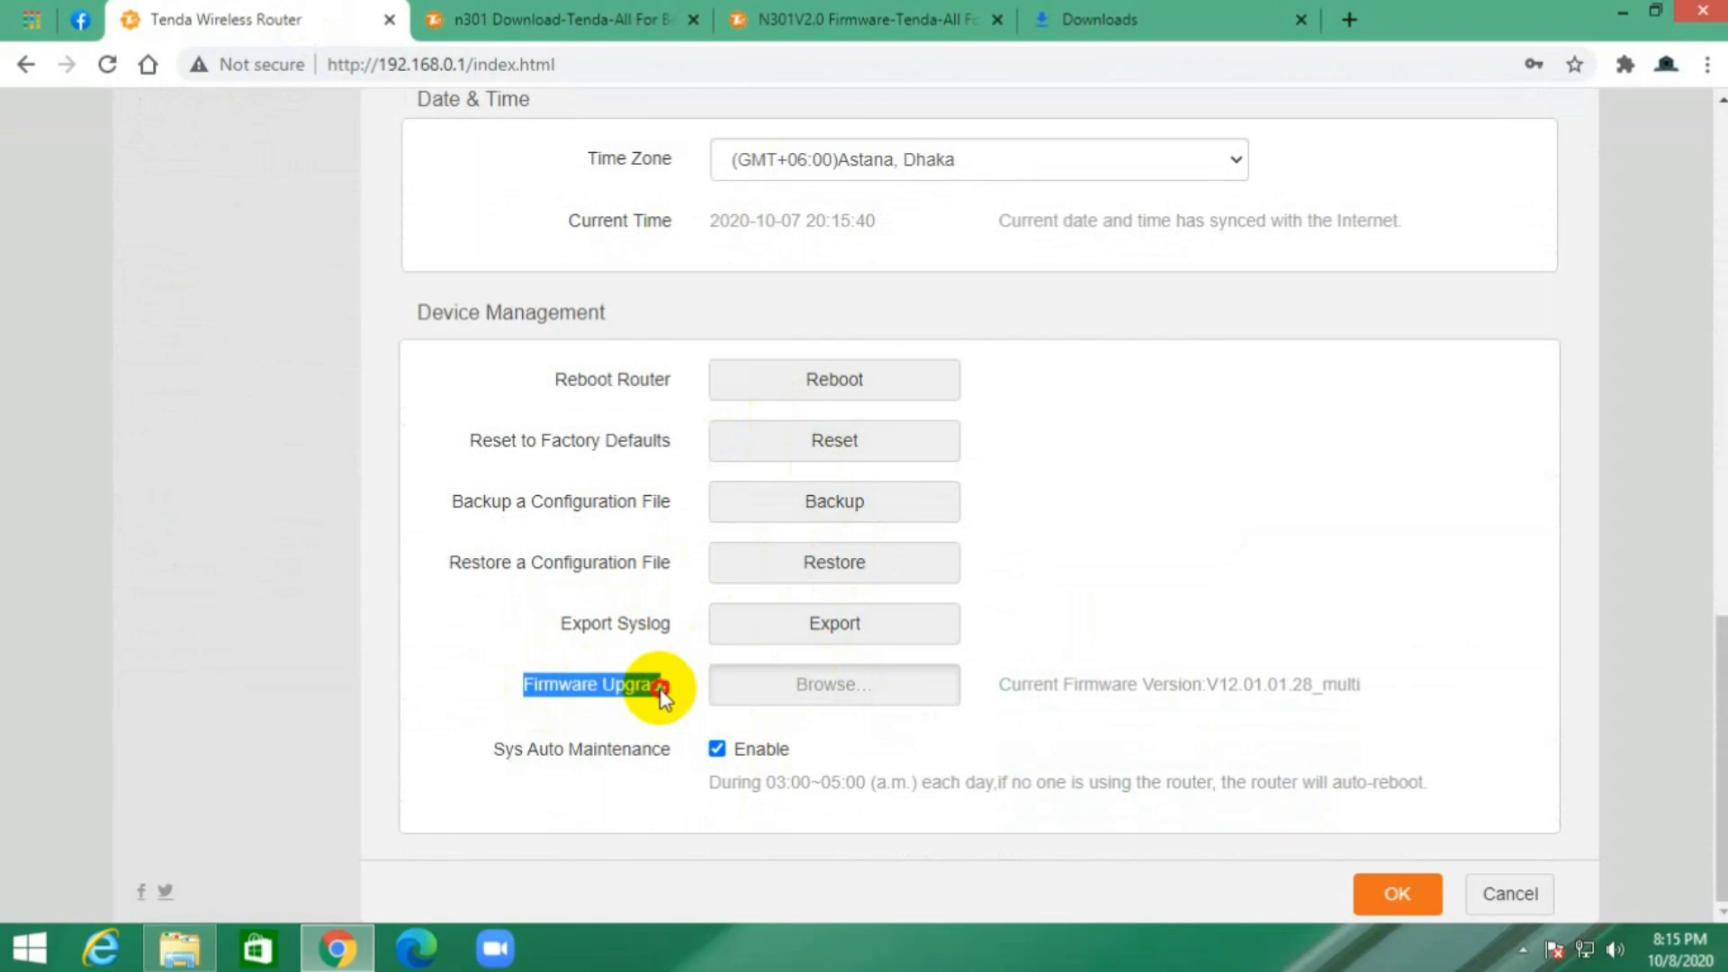
Browse to Desktop > New folder (4) and select the US_N301V2.0re_V12.01.01.50 BIN file.
click(834, 683)
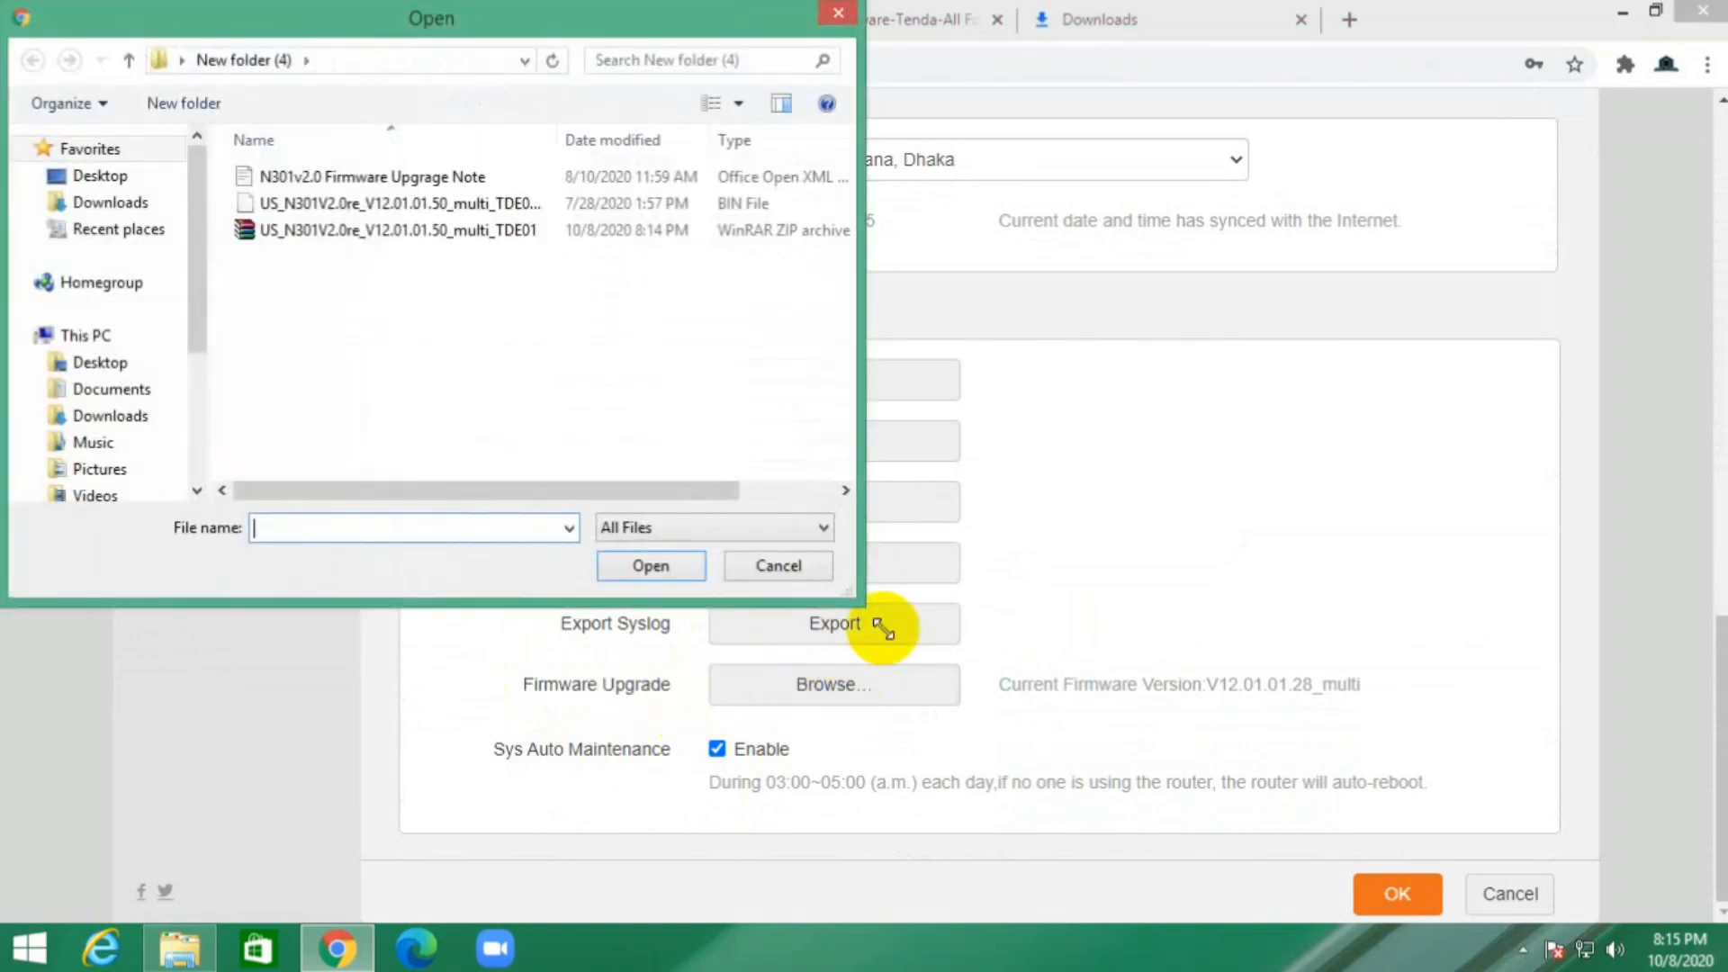
click(99, 176)
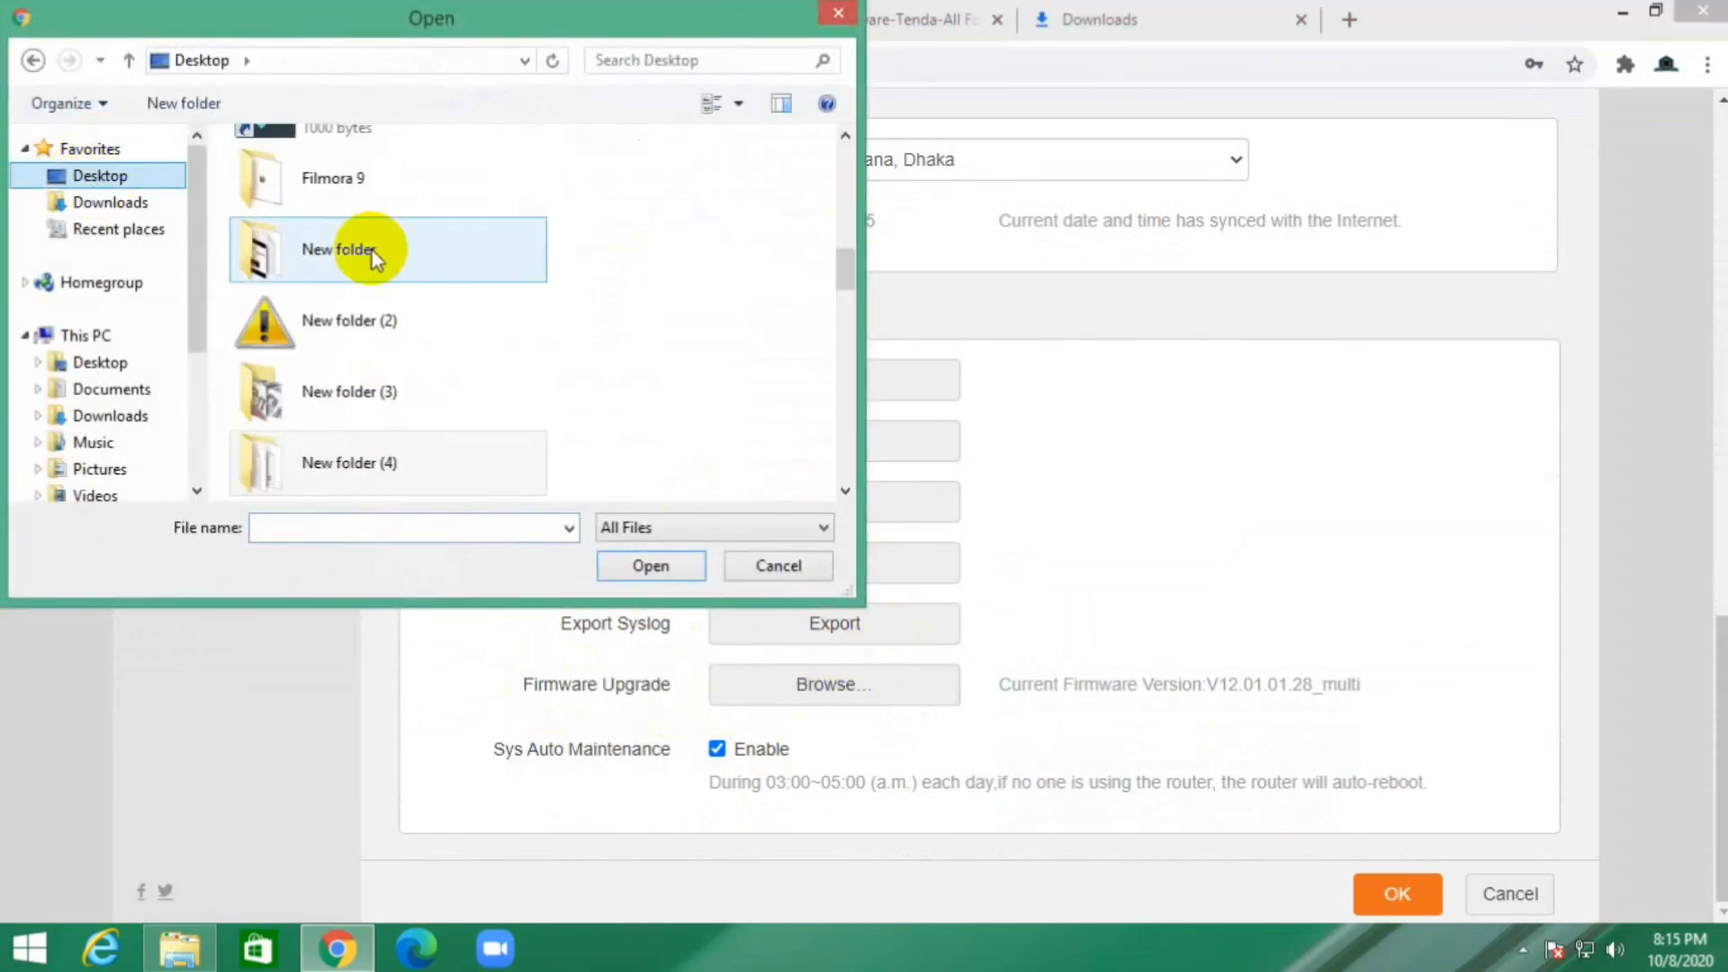
click(386, 320)
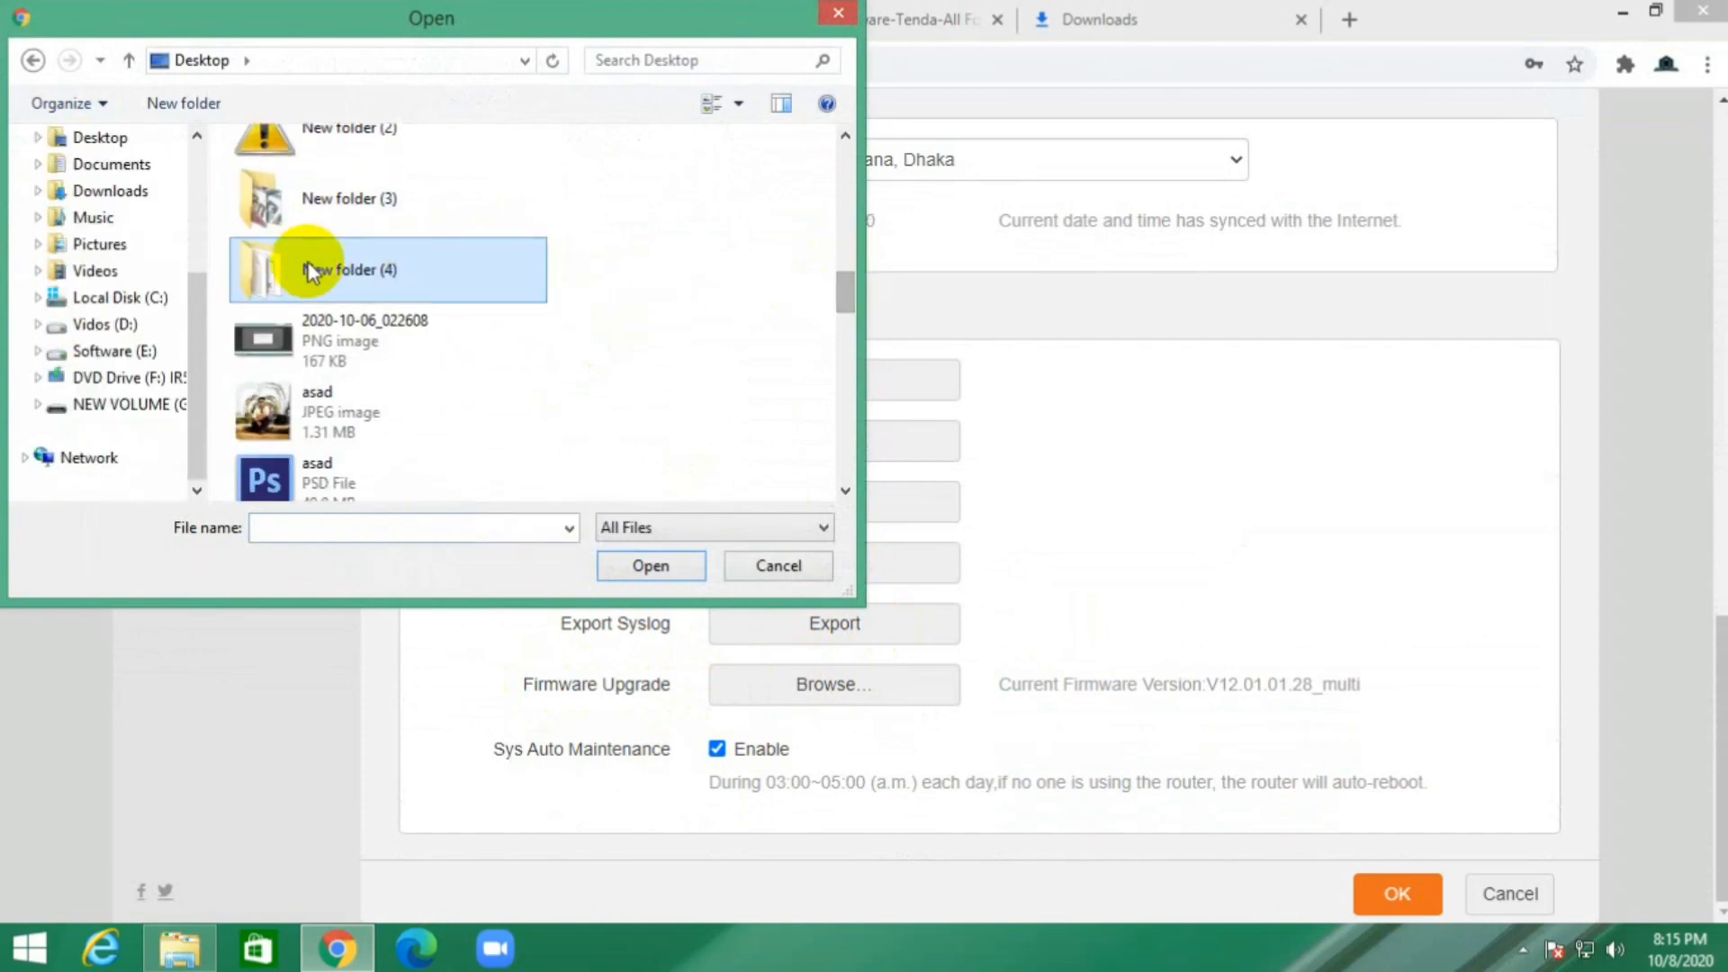
double_click(350, 269)
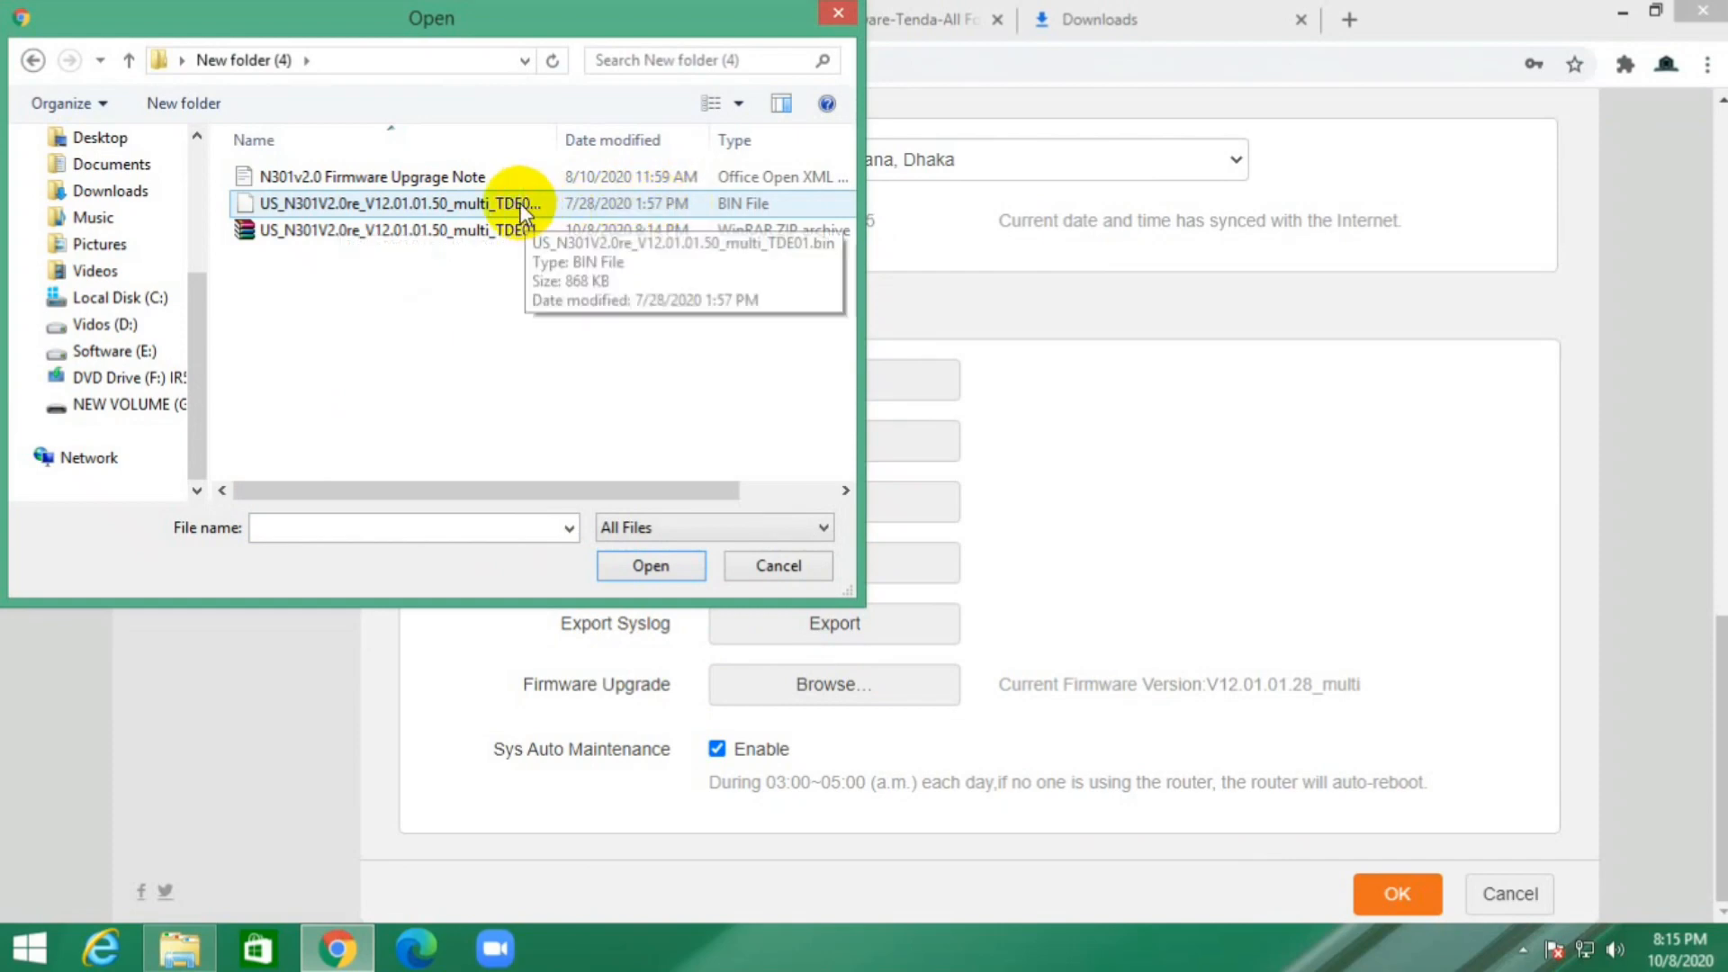
click(649, 565)
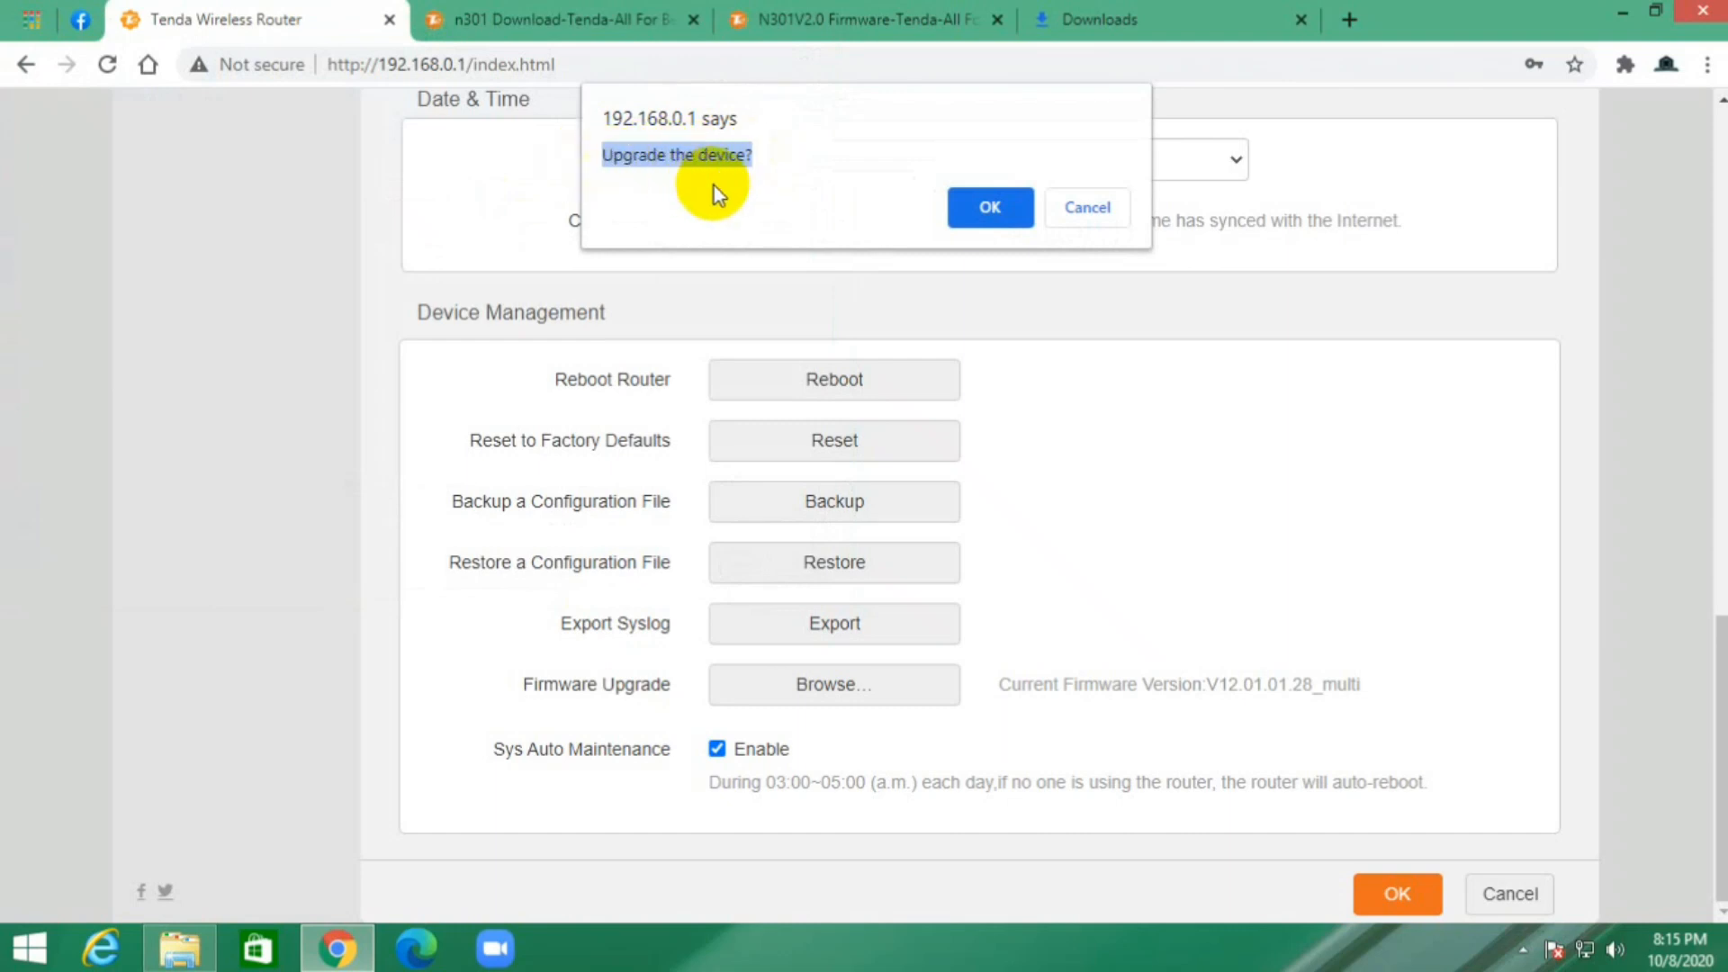
Confirm the upgrade, wait for the reboot, then log back in with the saved password.
click(988, 207)
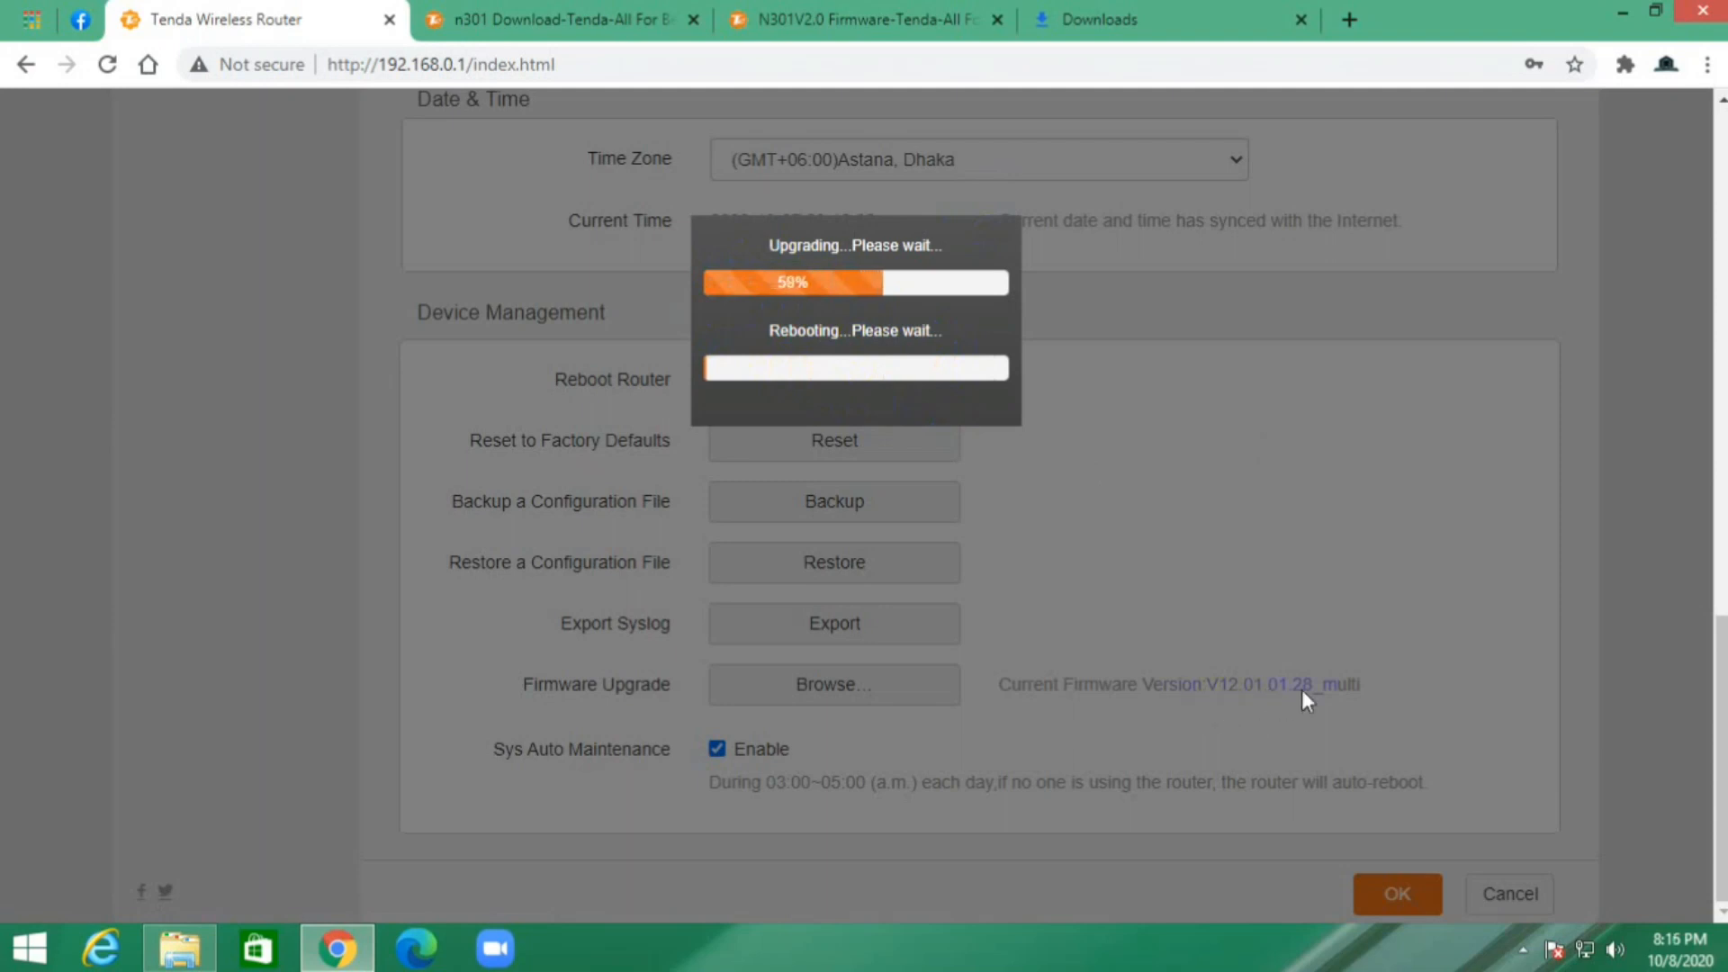
mouse_move(1200, 546)
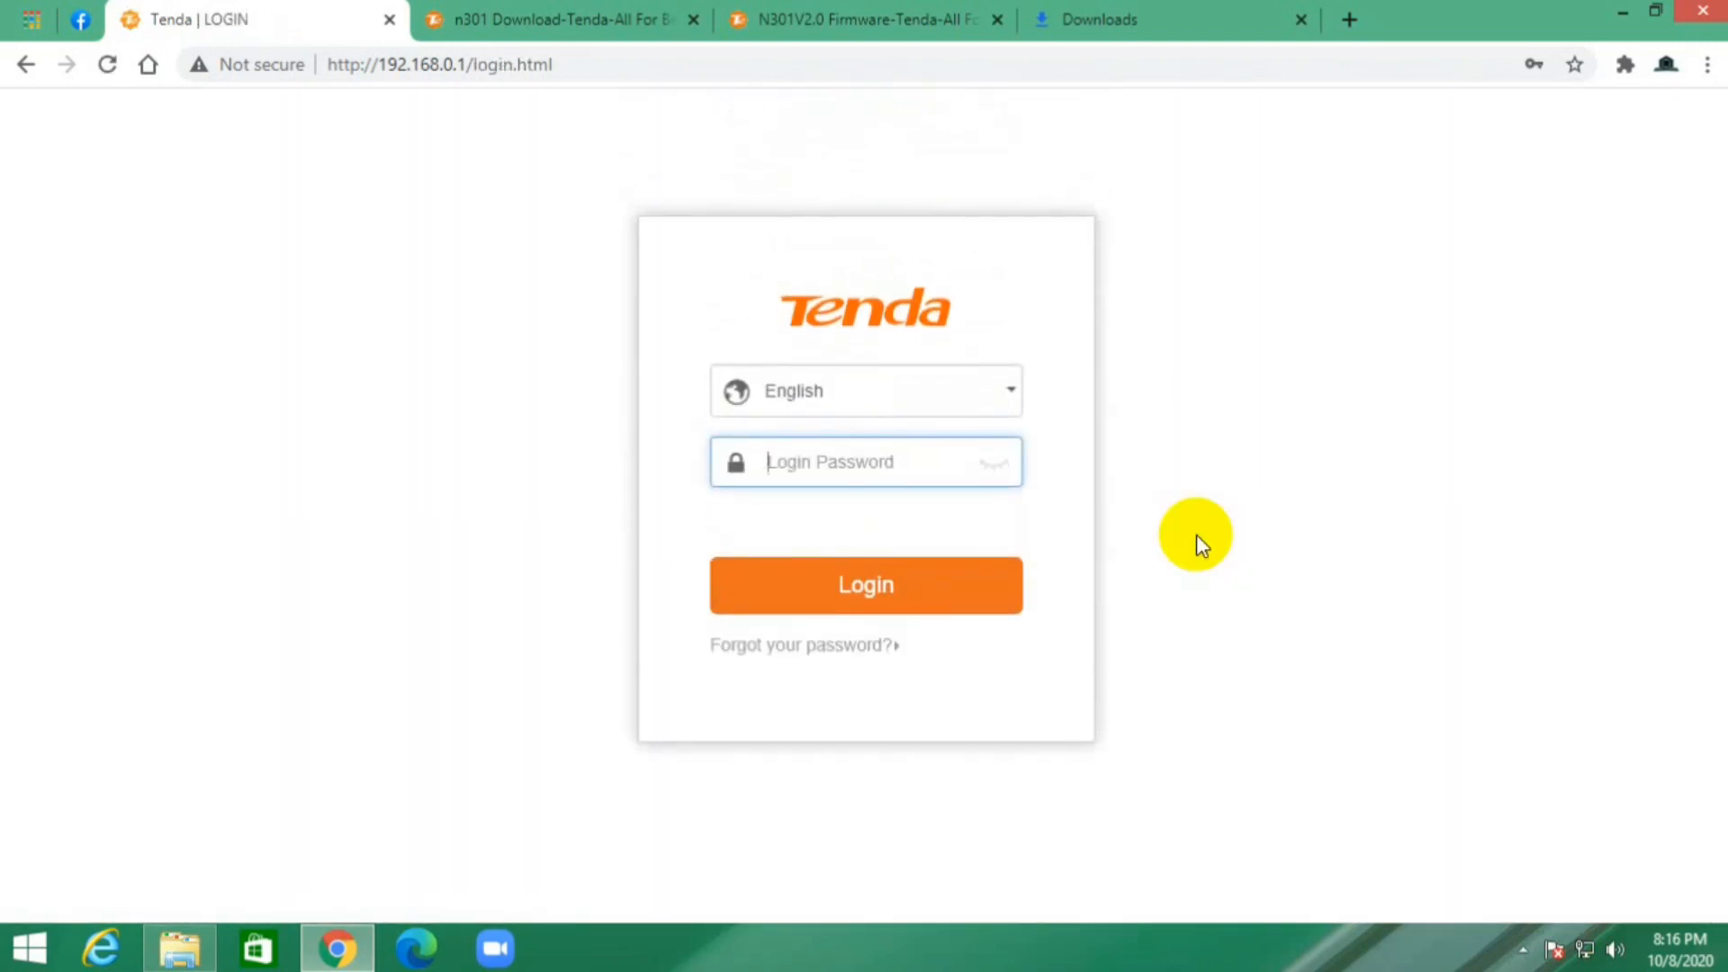
click(865, 462)
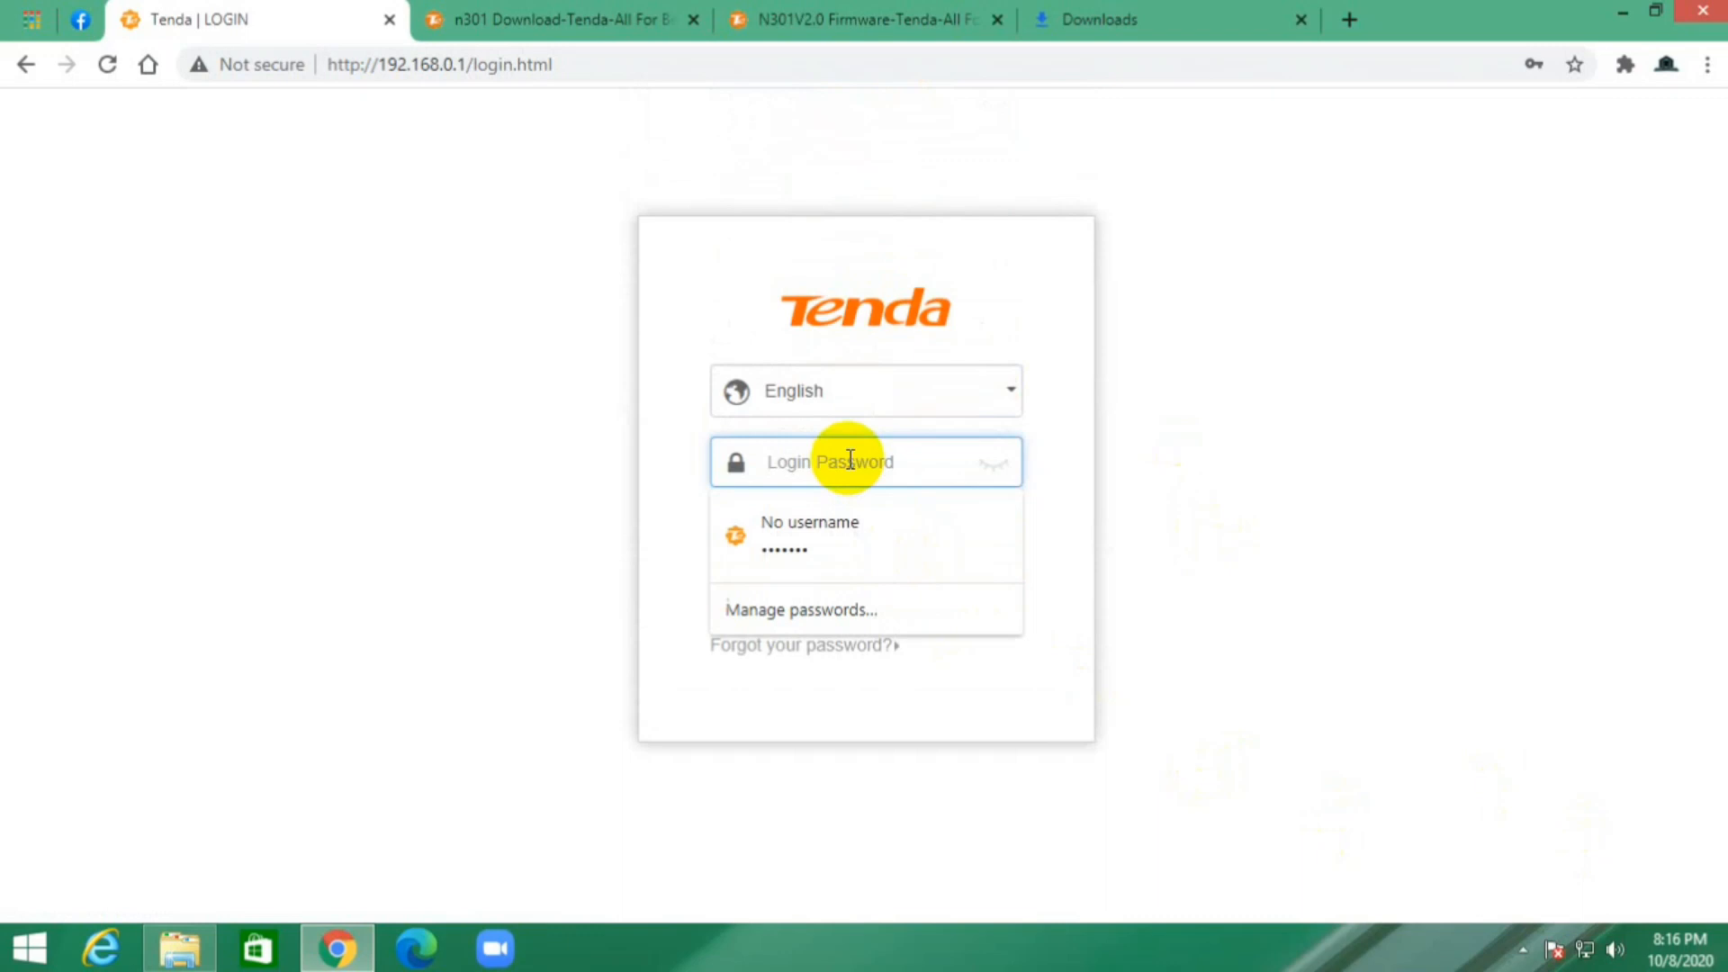
click(865, 585)
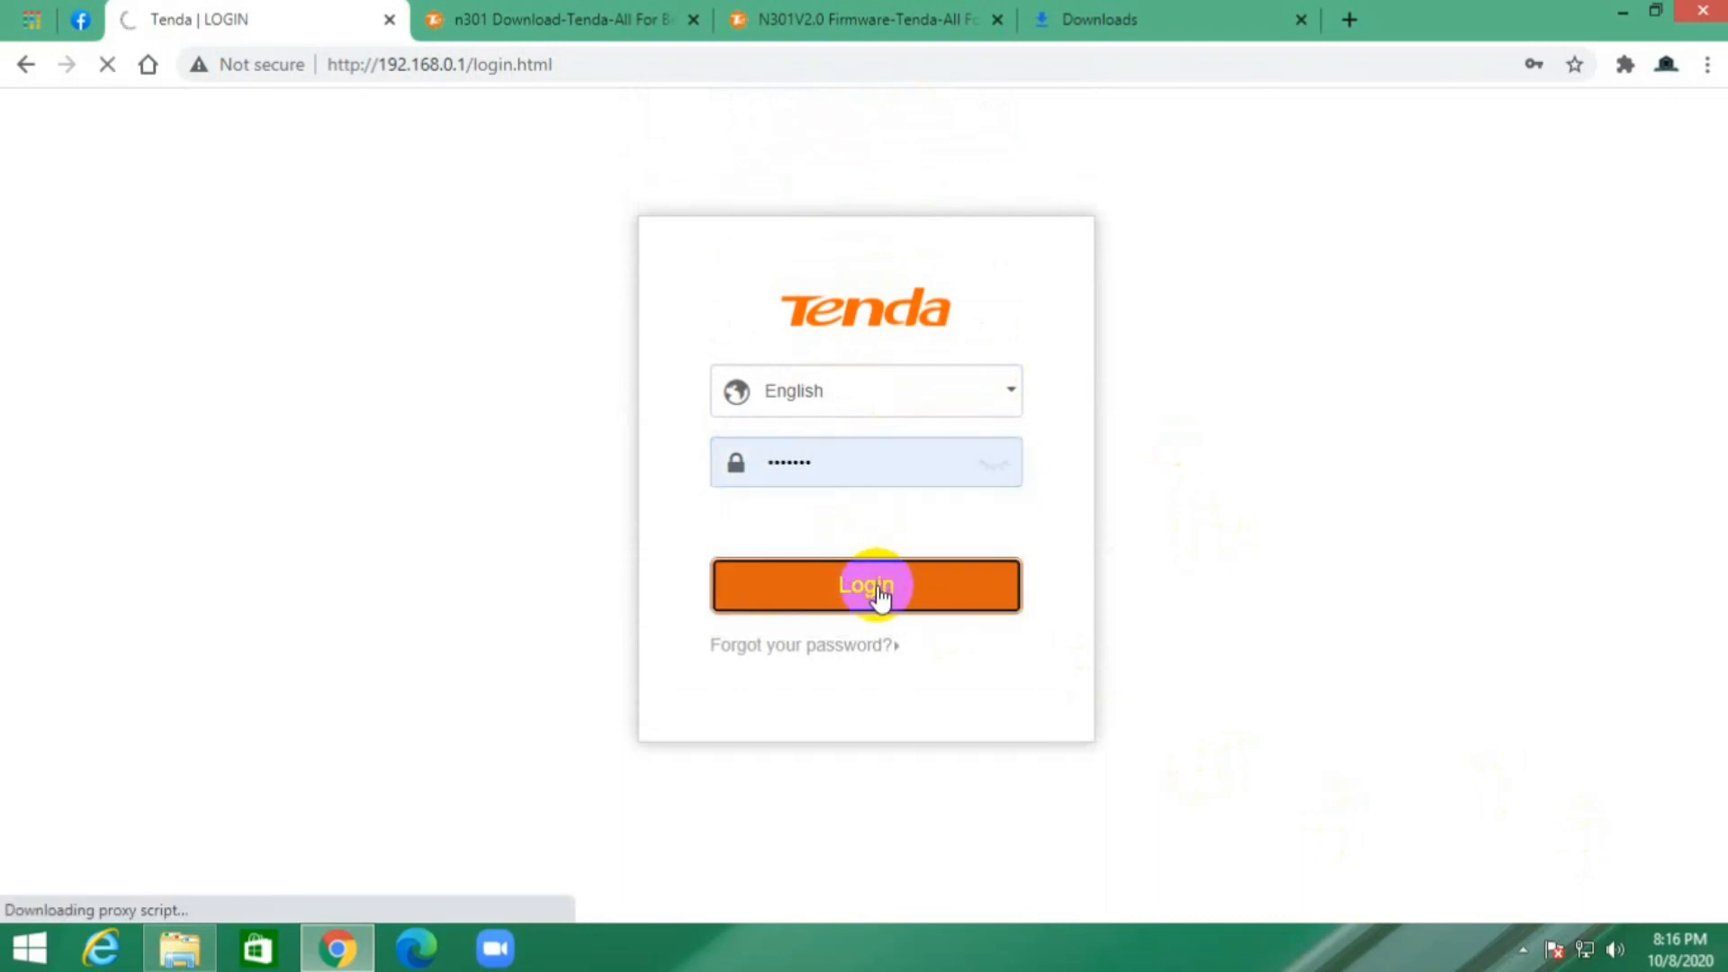
click(865, 584)
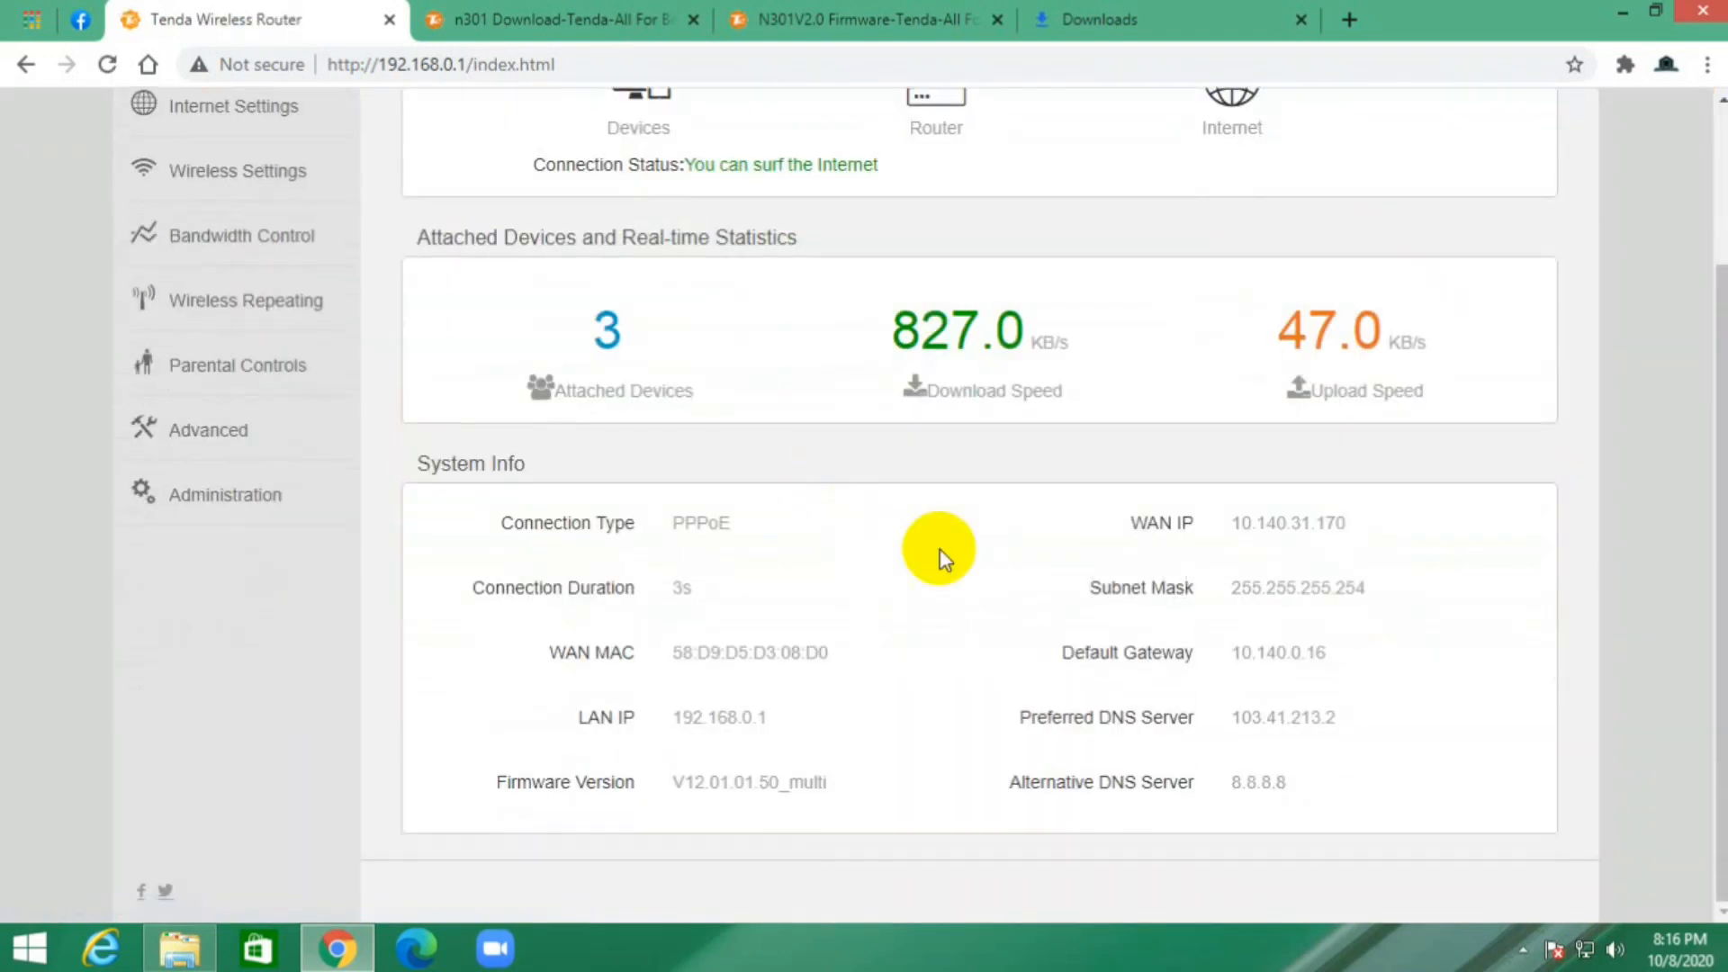
click(225, 494)
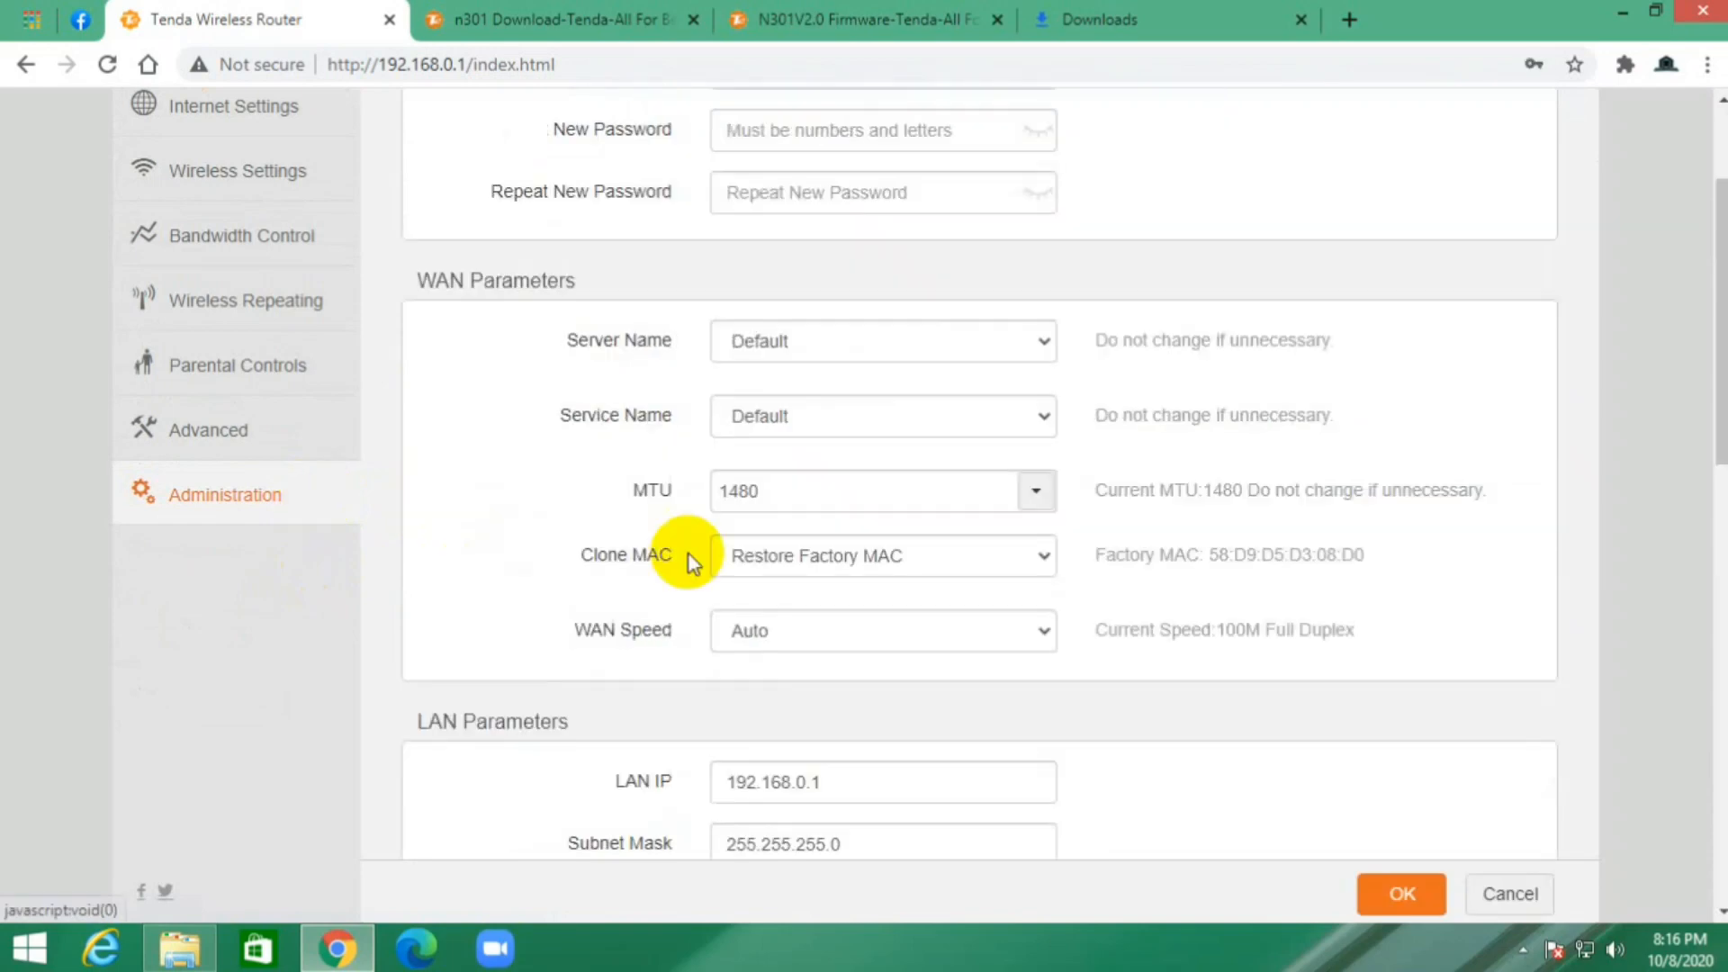
scroll(down, 3)
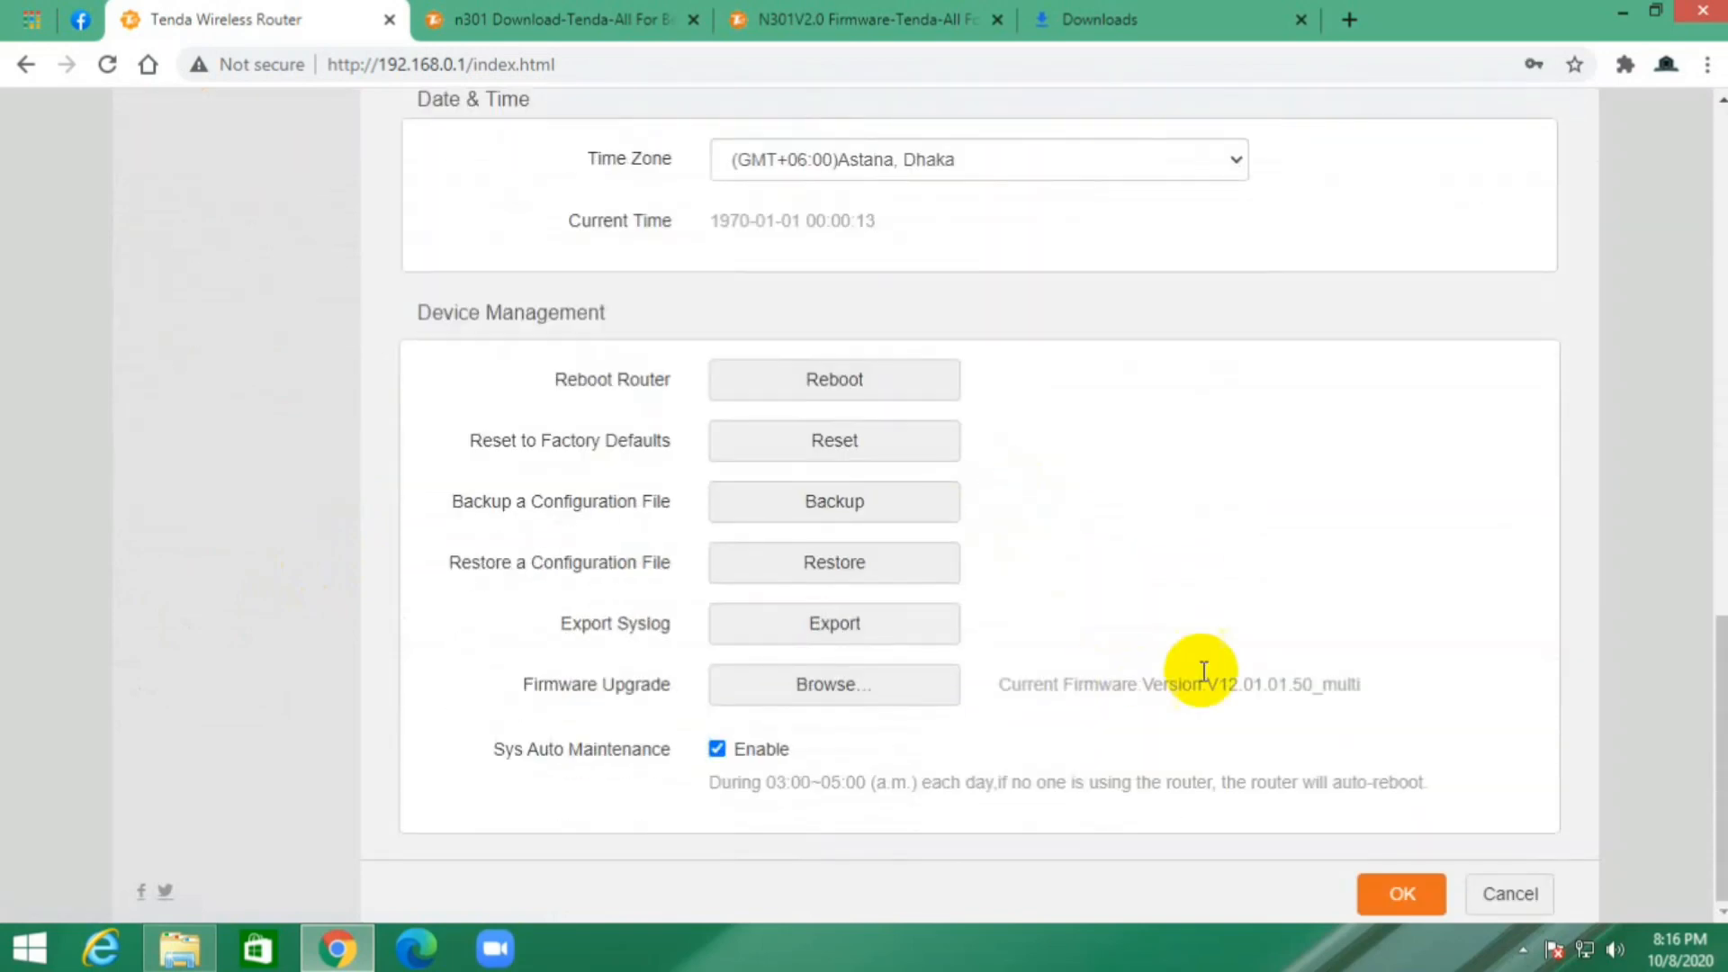
double_click(1026, 685)
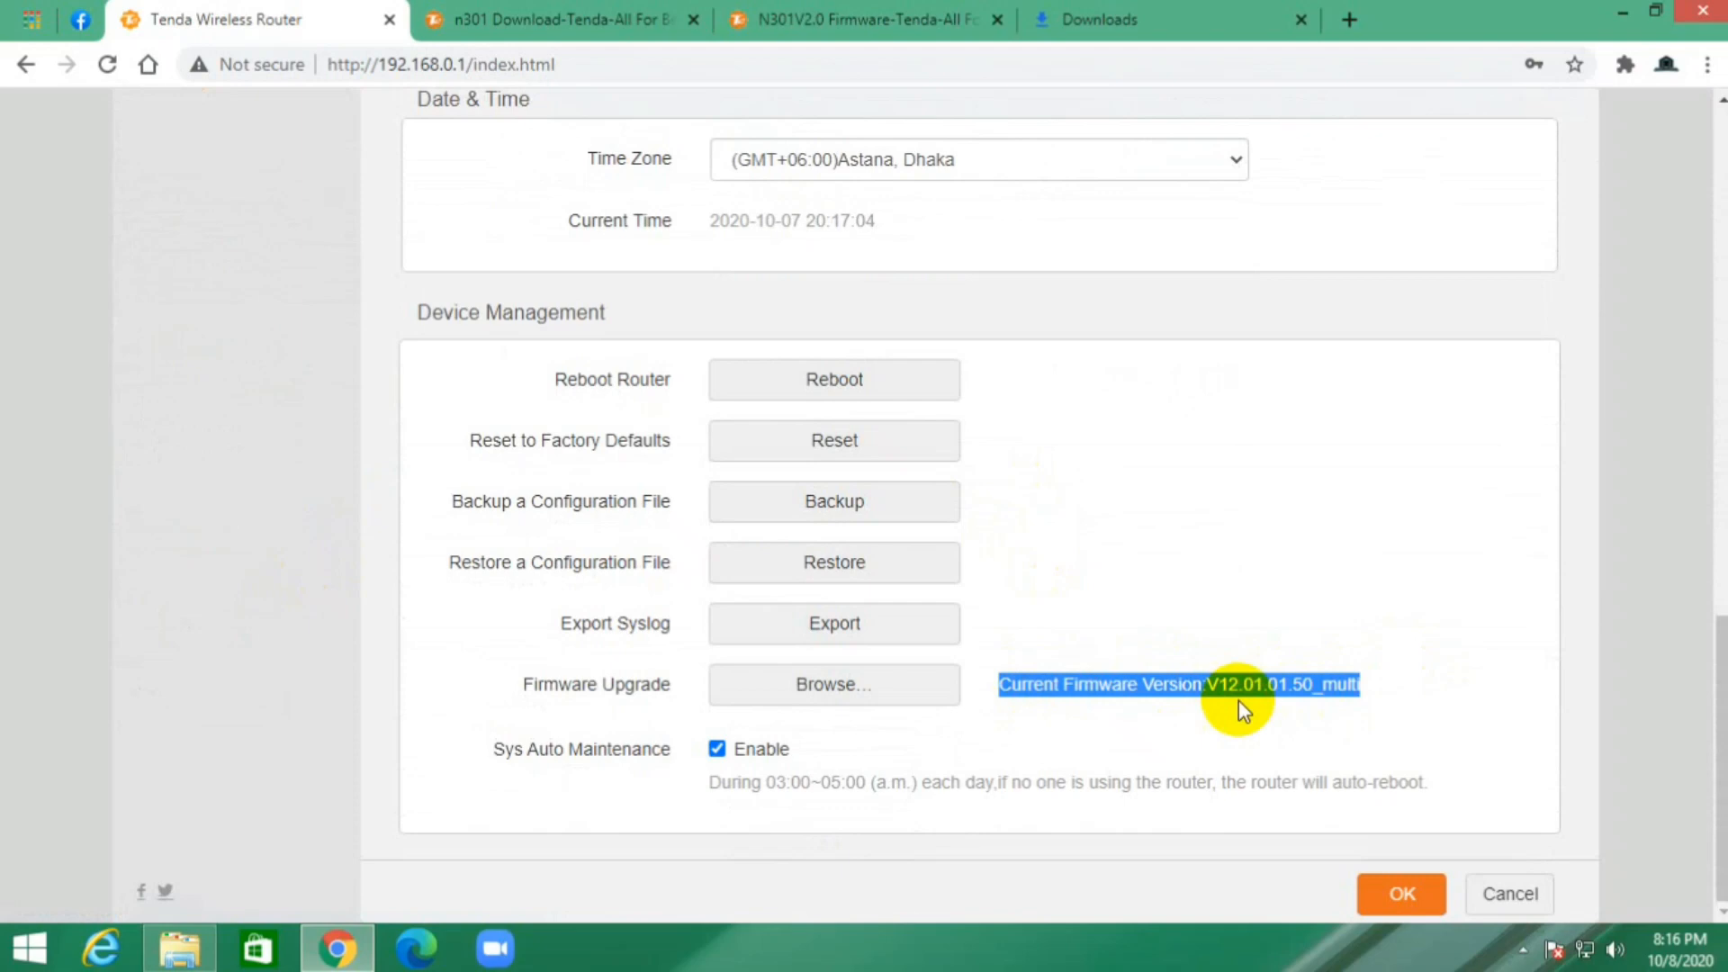
mouse_move(1354, 750)
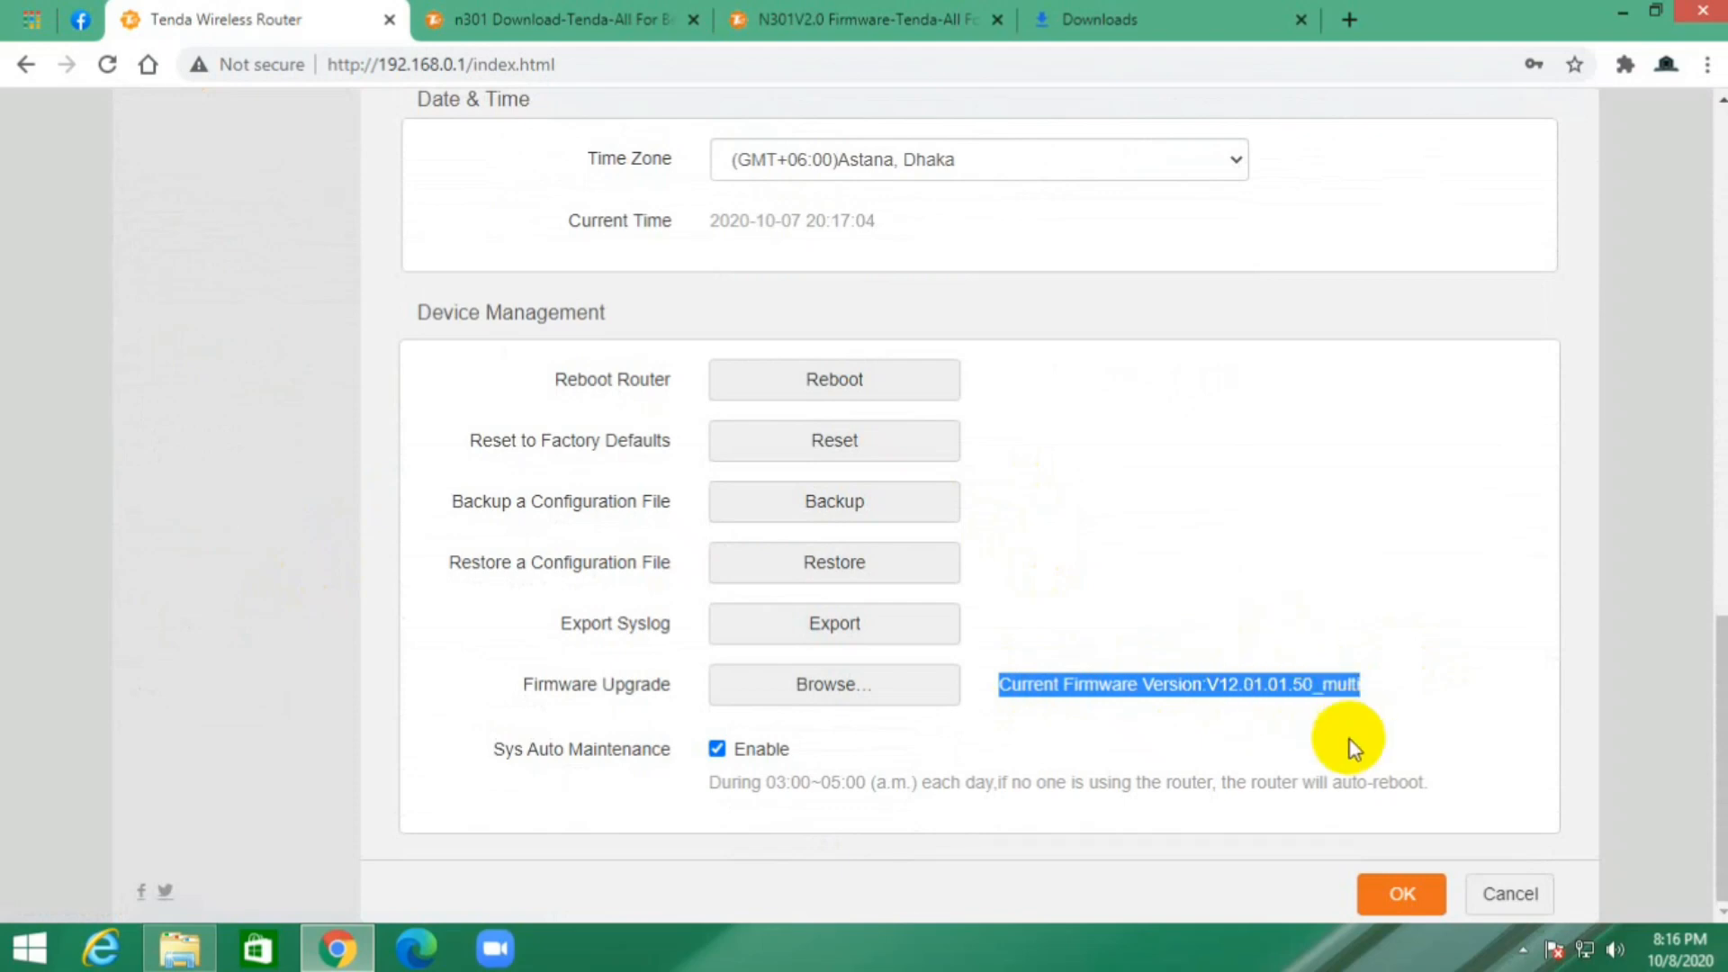
mouse_move(1312, 706)
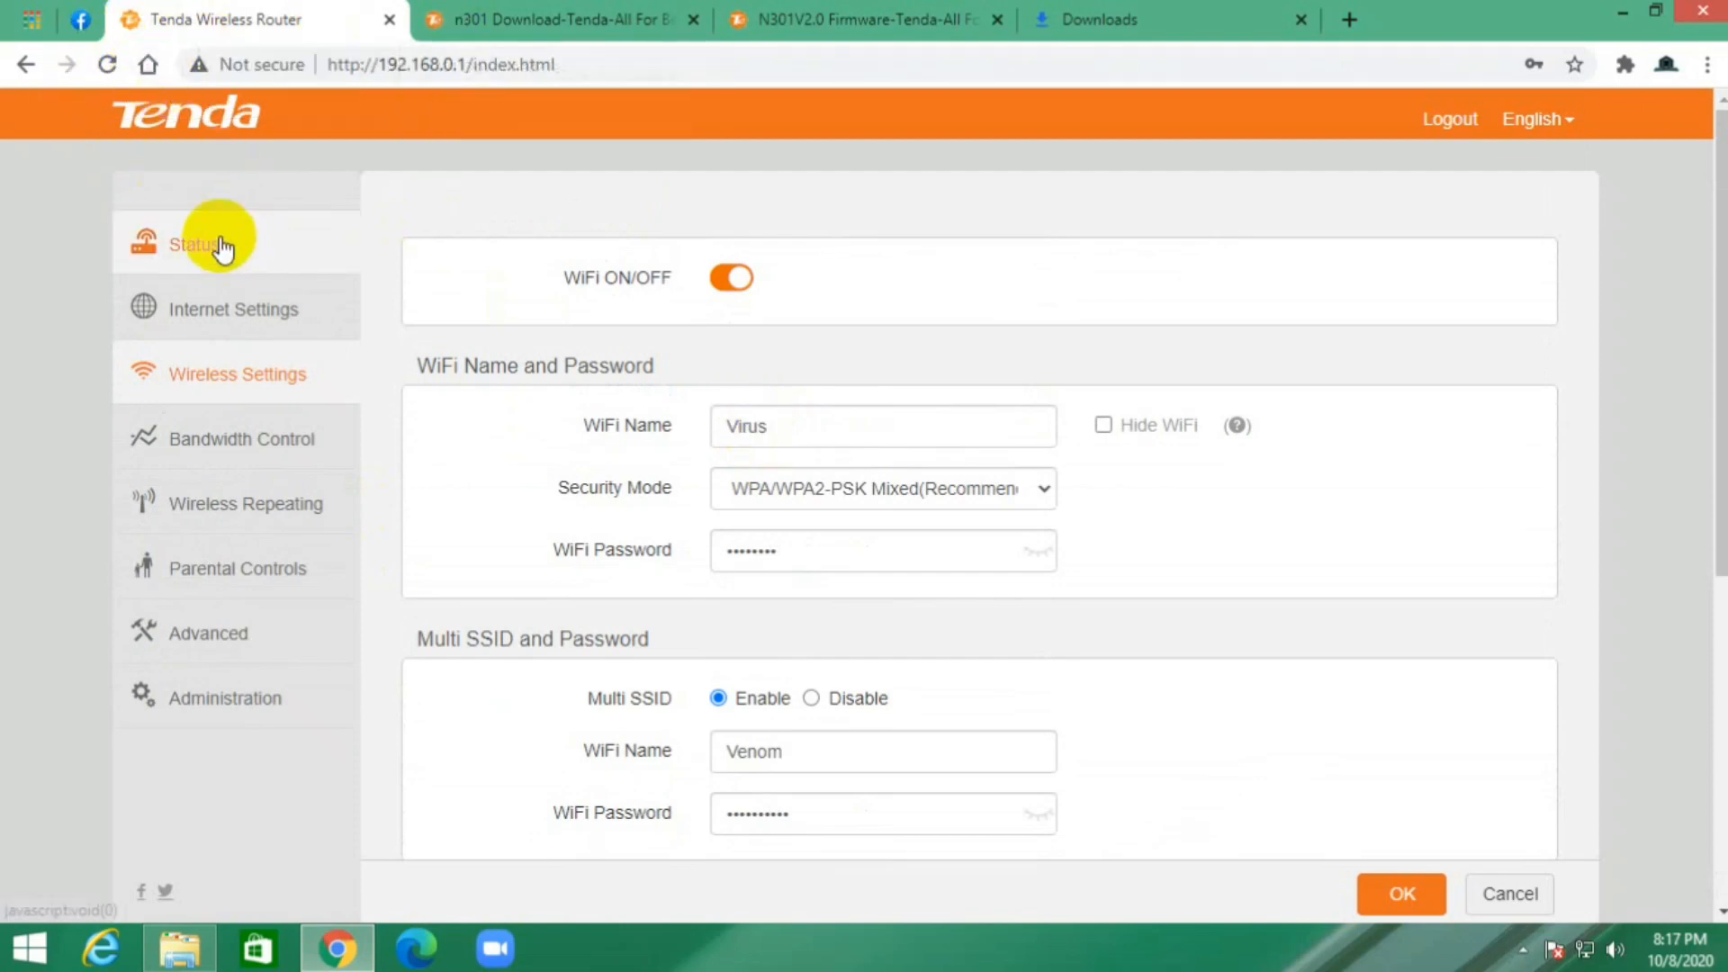
click(196, 244)
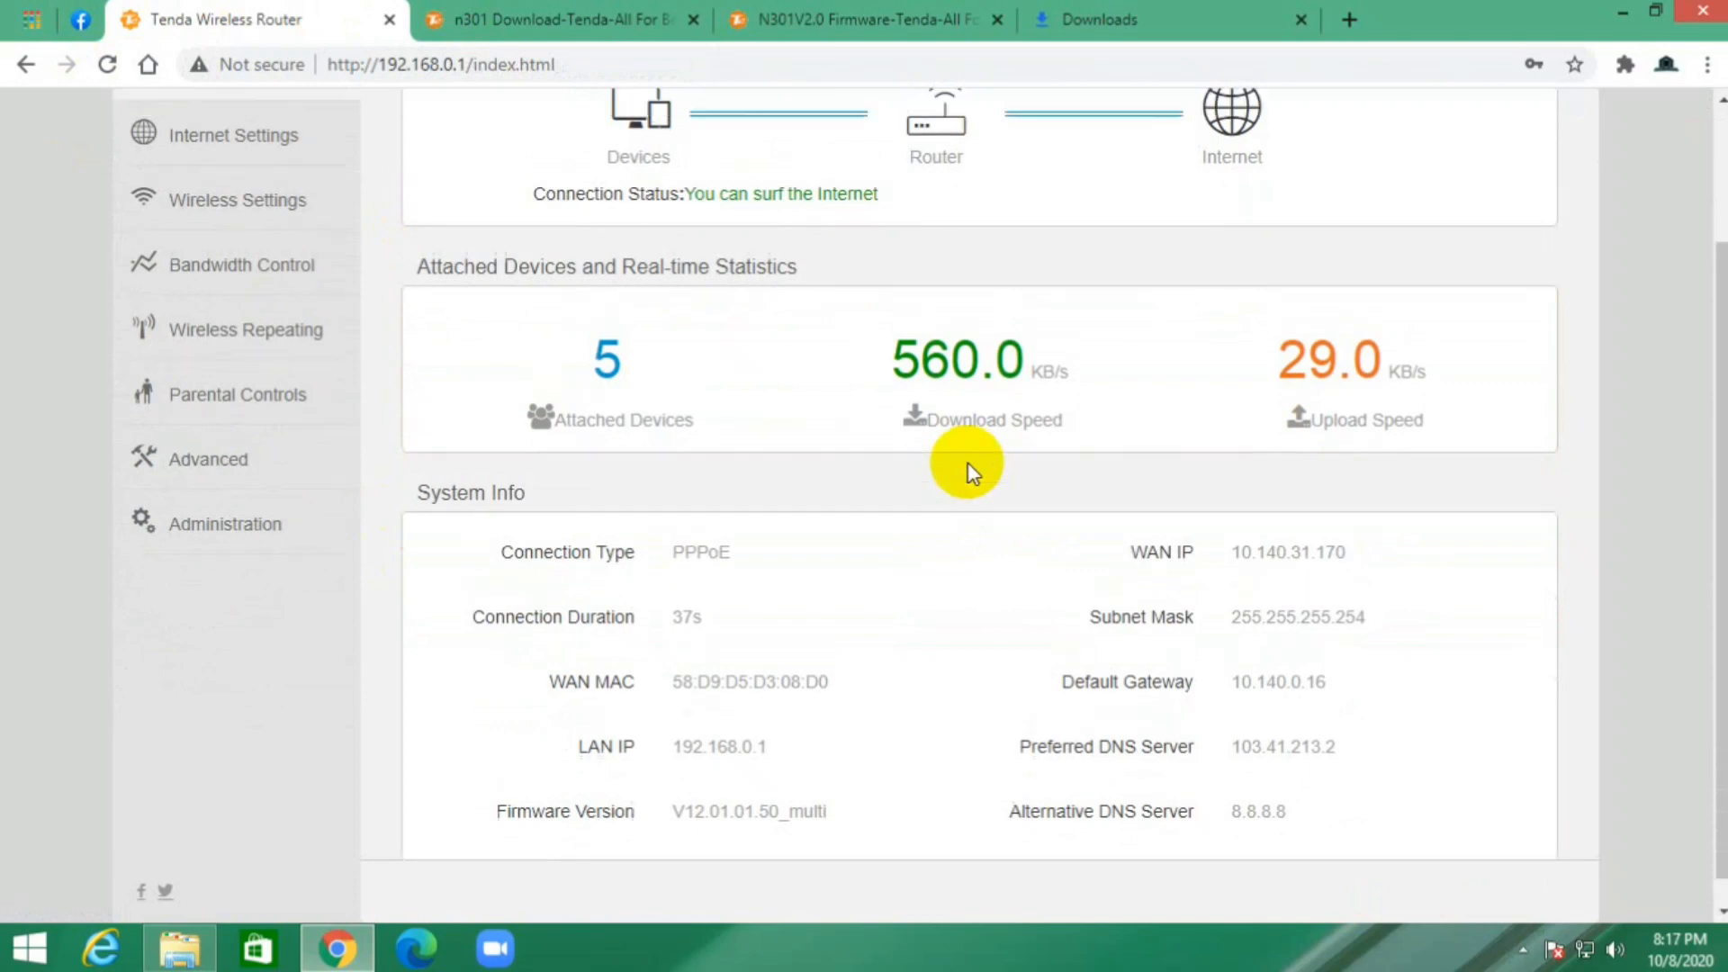